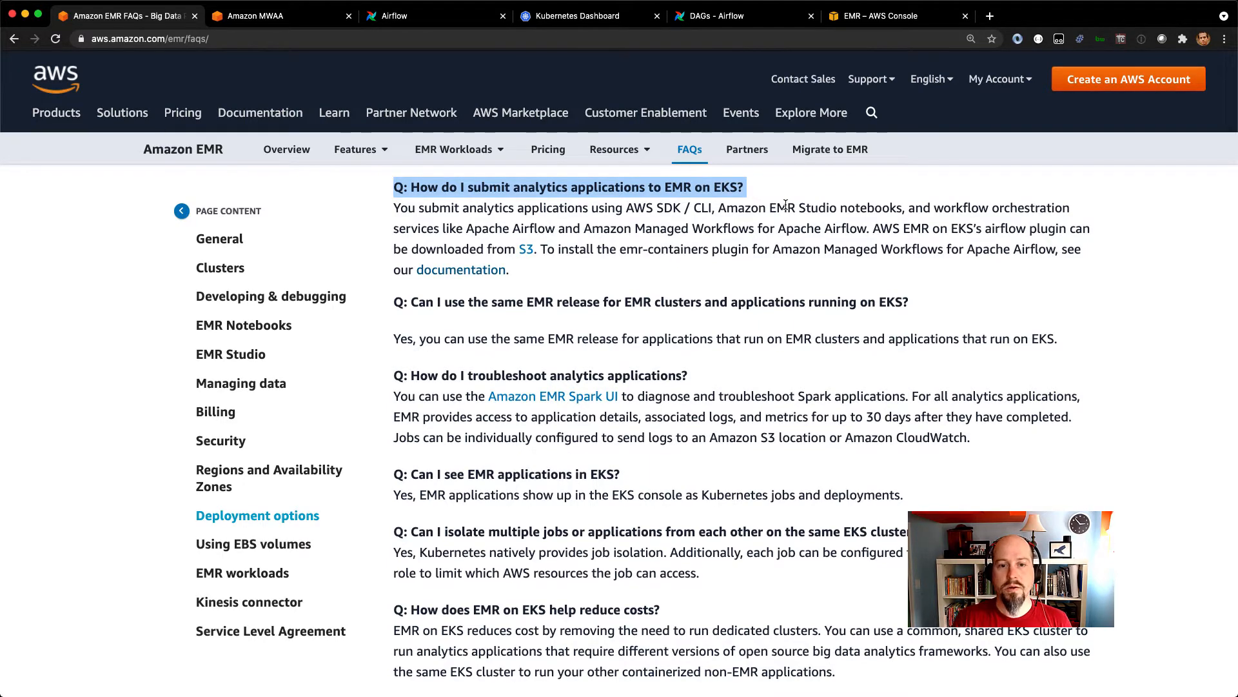
{"action": "mouse_move", "coordinate": [554, 244]}
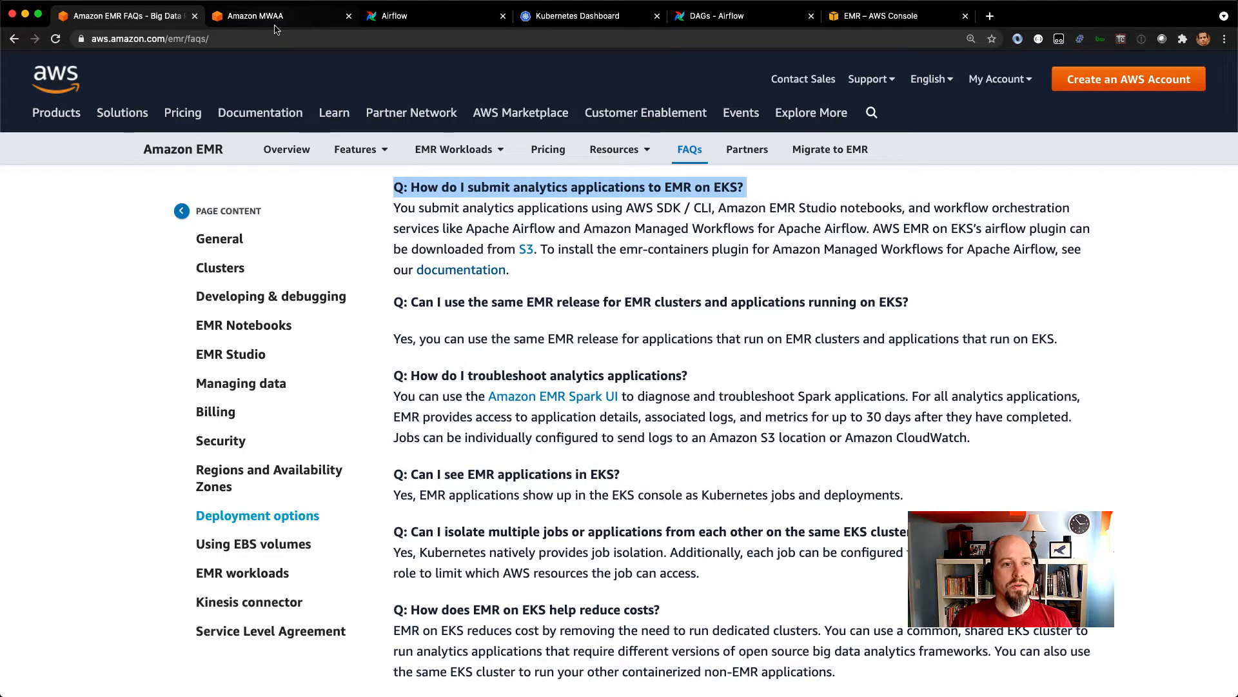
Step: Start a new Airflow environment in the MWAA console and reach its DAG code settings
{"action": "left_click", "coordinate": [255, 16]}
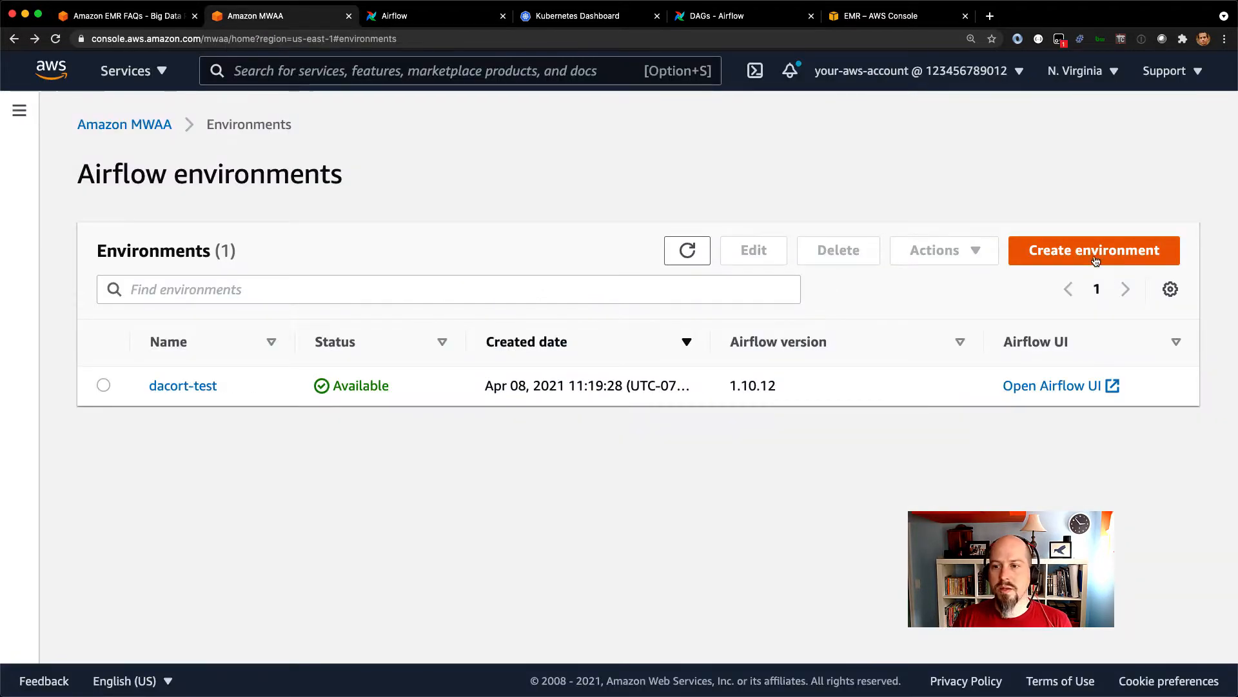
{"action": "left_click", "coordinate": [1094, 250]}
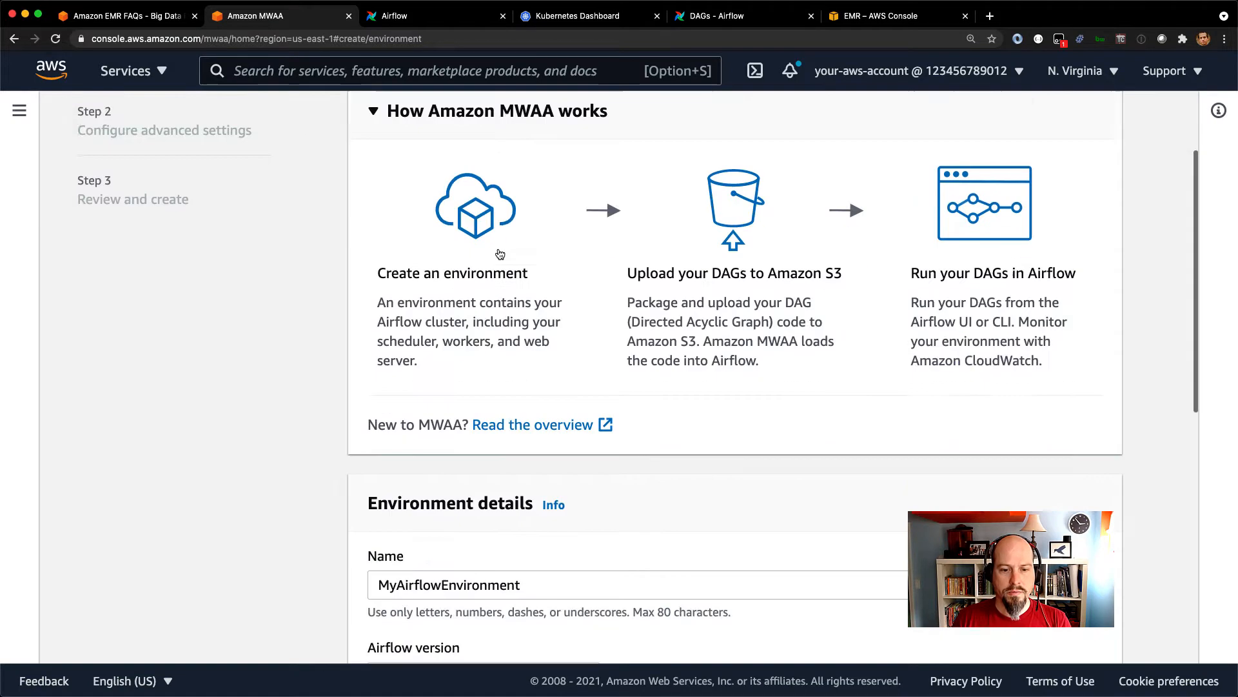
{"action": "scroll", "scroll_direction": "down", "scroll_amount": 3}
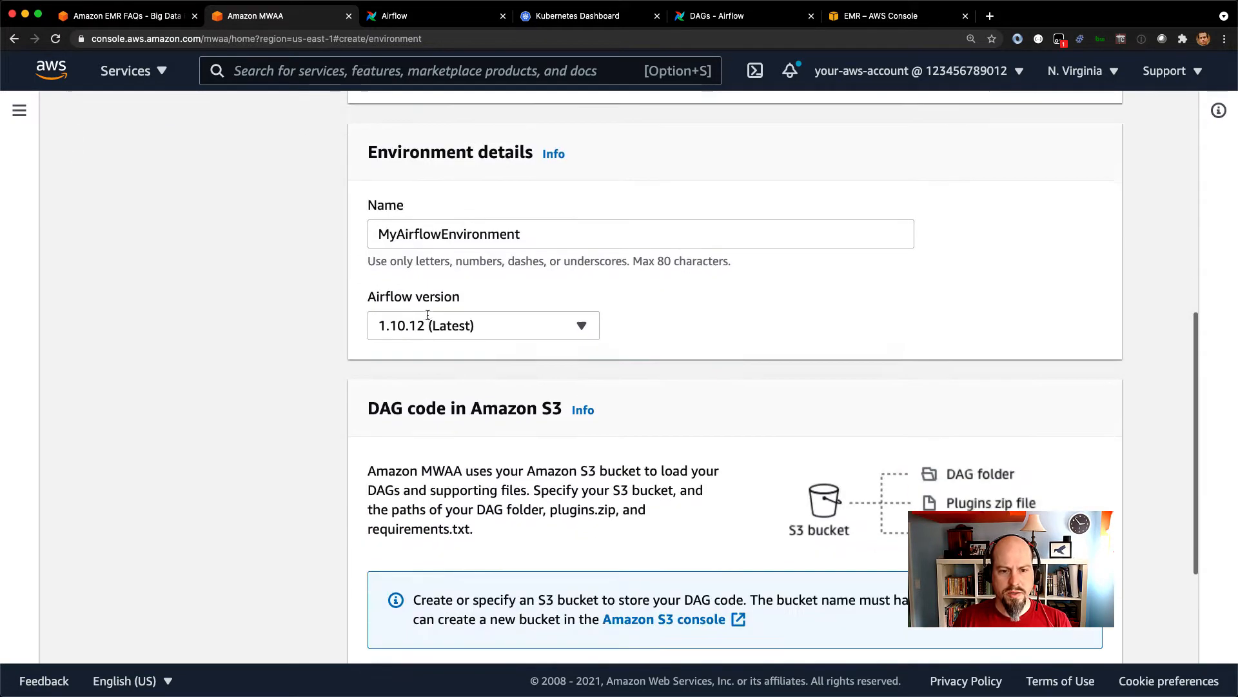
{"action": "scroll", "scroll_direction": "down", "scroll_amount": 3}
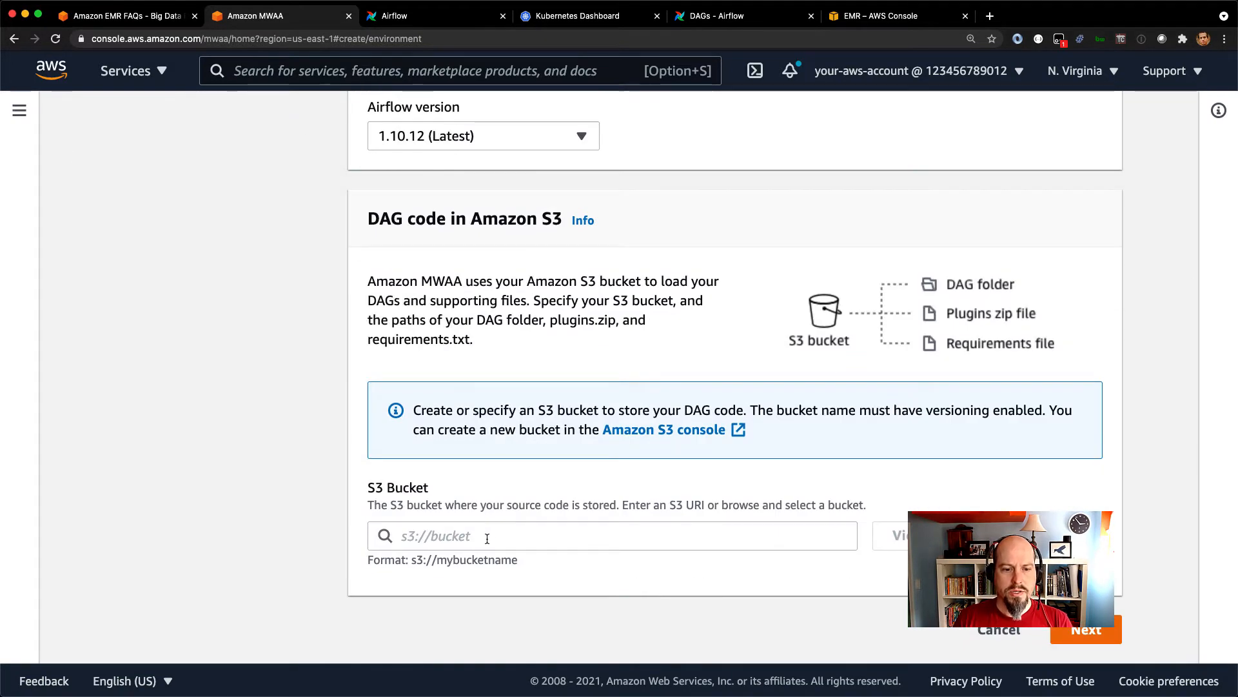
Step: Fill in bucket s3://dacort-dags, DAGs folder s3://dacort-dags/dags and requirements file s3://dacort-dags/requirements.txt
{"action": "type", "text": "s3://"}
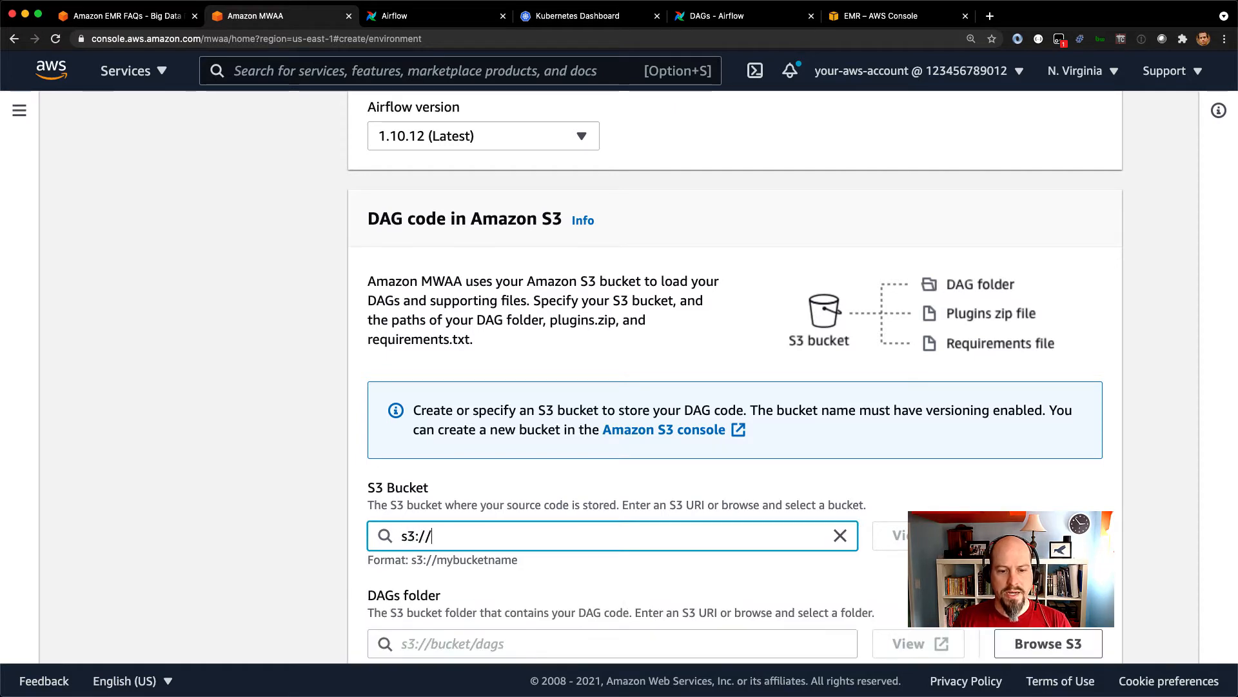
{"action": "type", "text": "dacort/d"}
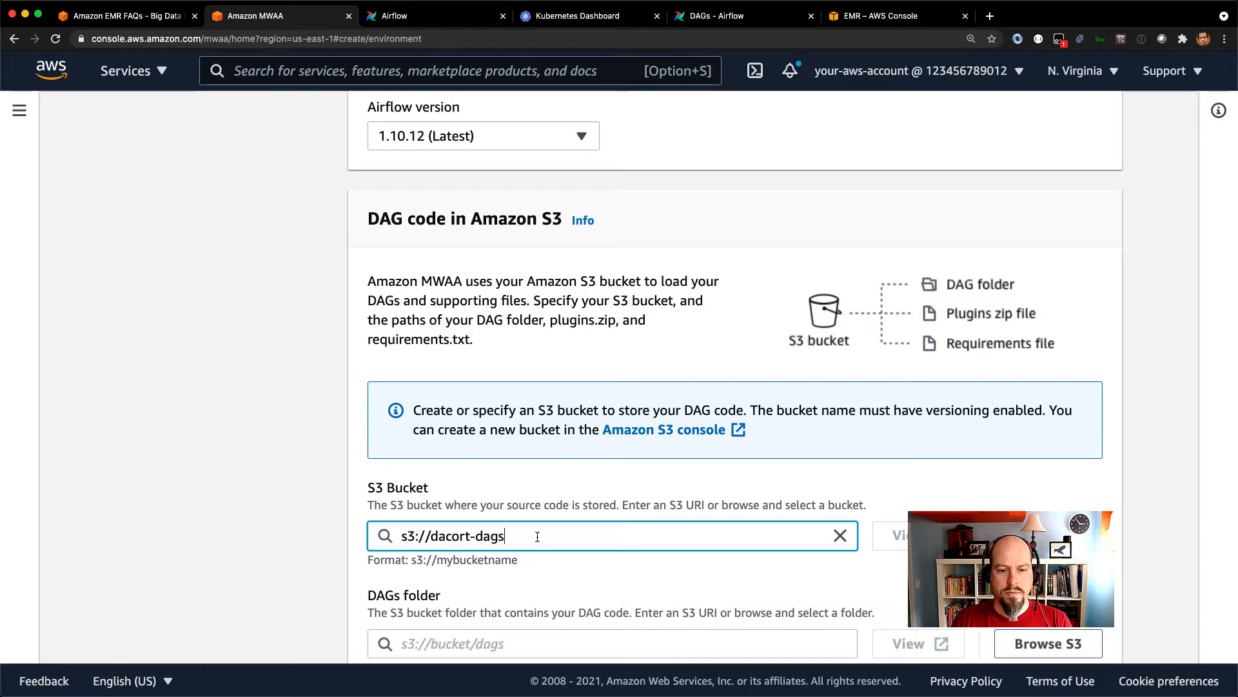
{"action": "scroll", "scroll_direction": "down", "scroll_amount": 3}
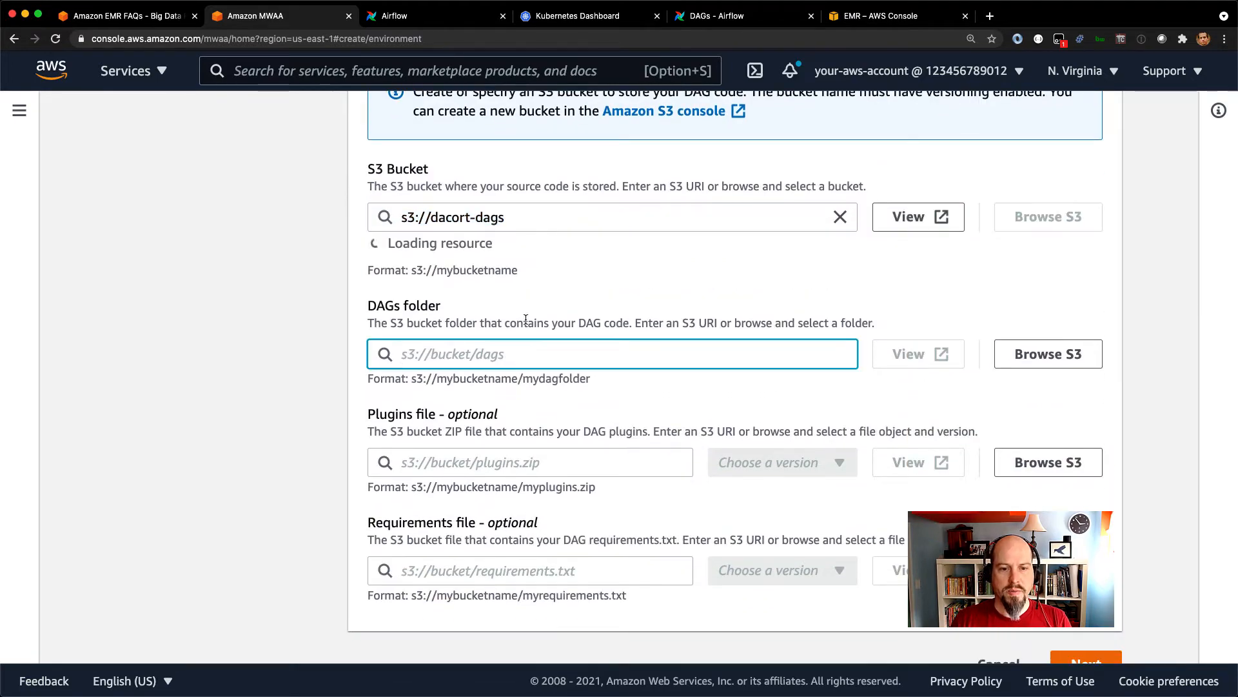
{"action": "type", "text": "s3://dacort-dags"}
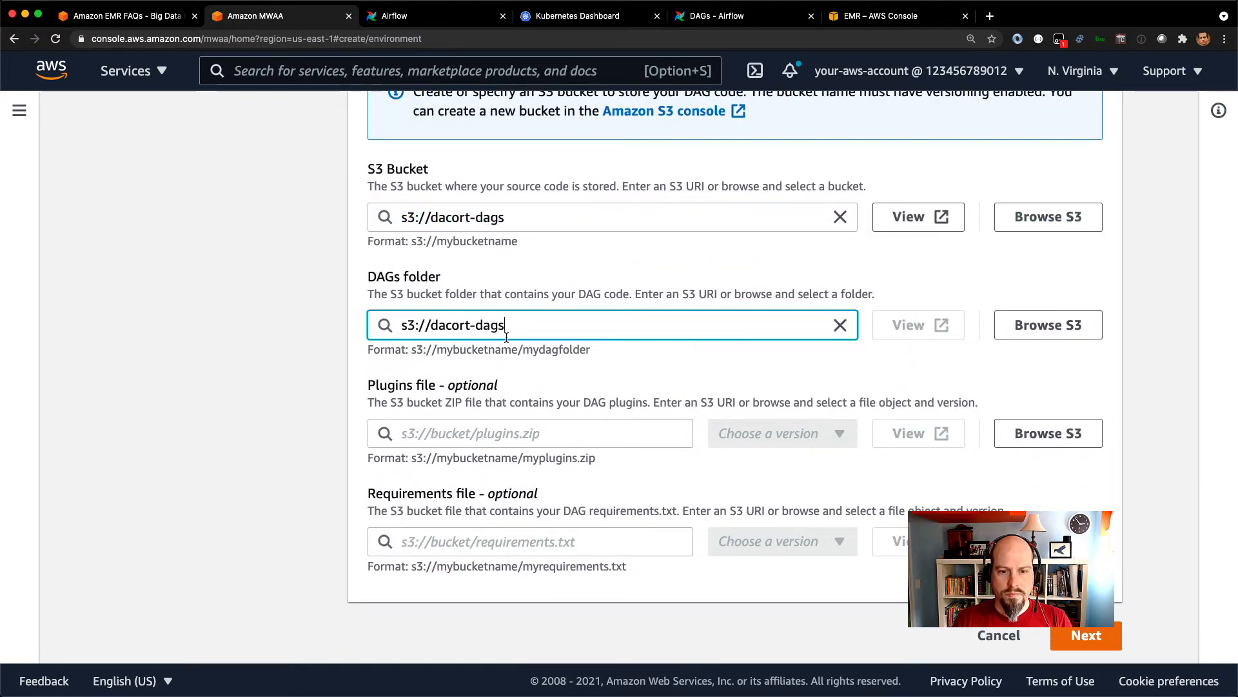
{"action": "type", "text": "/dags"}
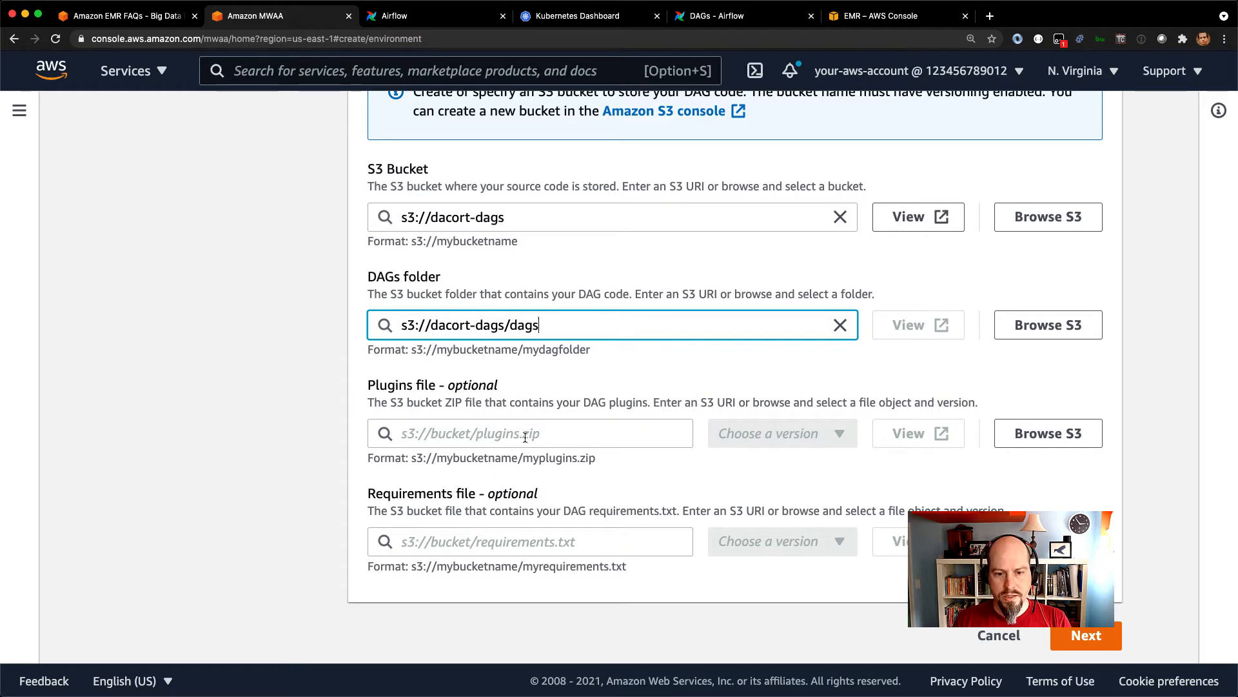
{"action": "type", "text": "s3://dacort-dags/requir"}
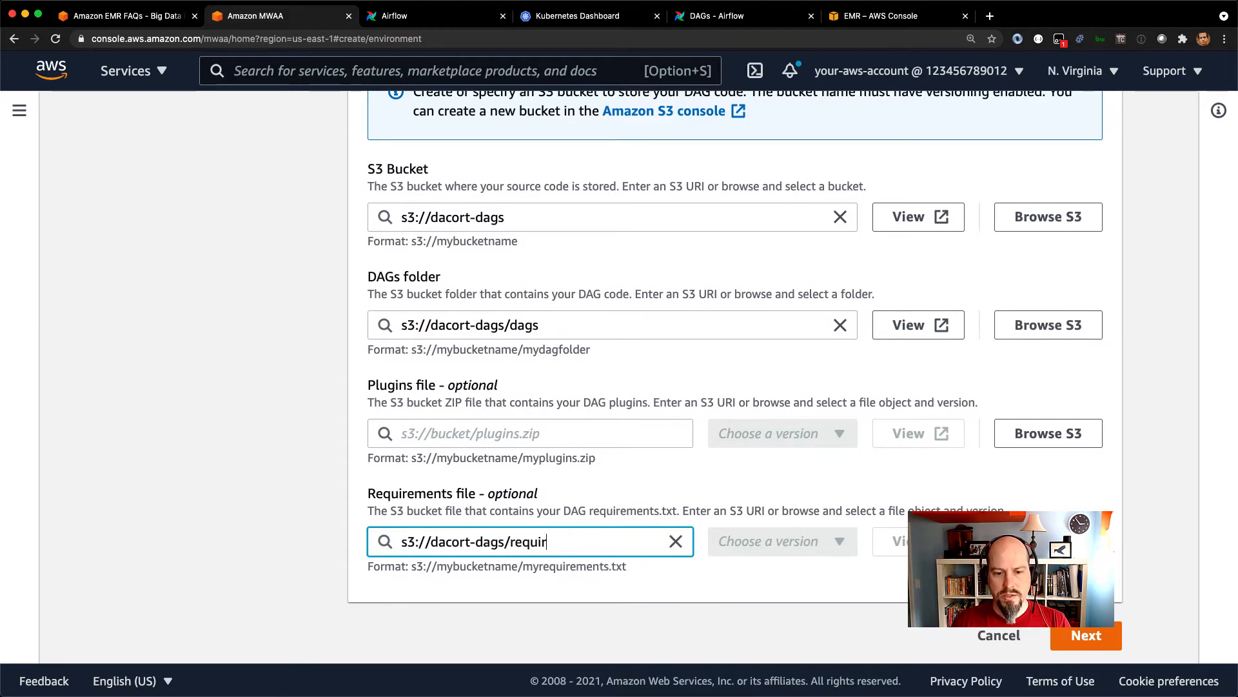
{"action": "type", "text": "ements.txt"}
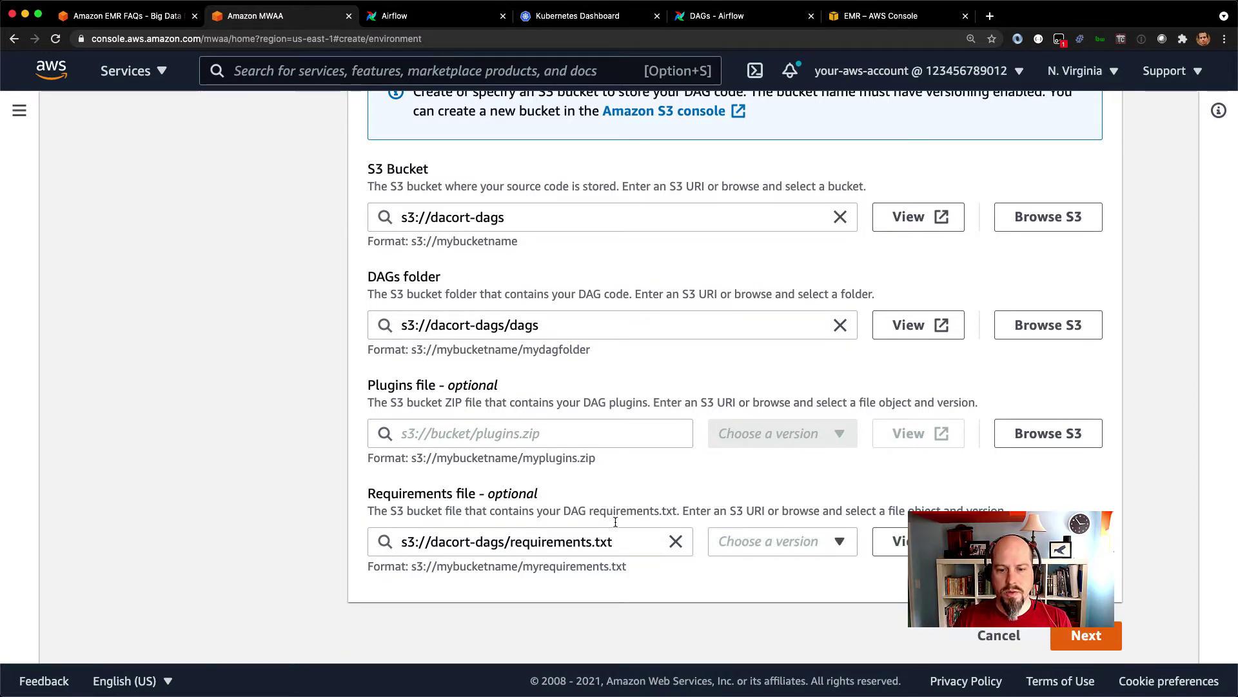
{"action": "mouse_move", "coordinate": [580, 534]}
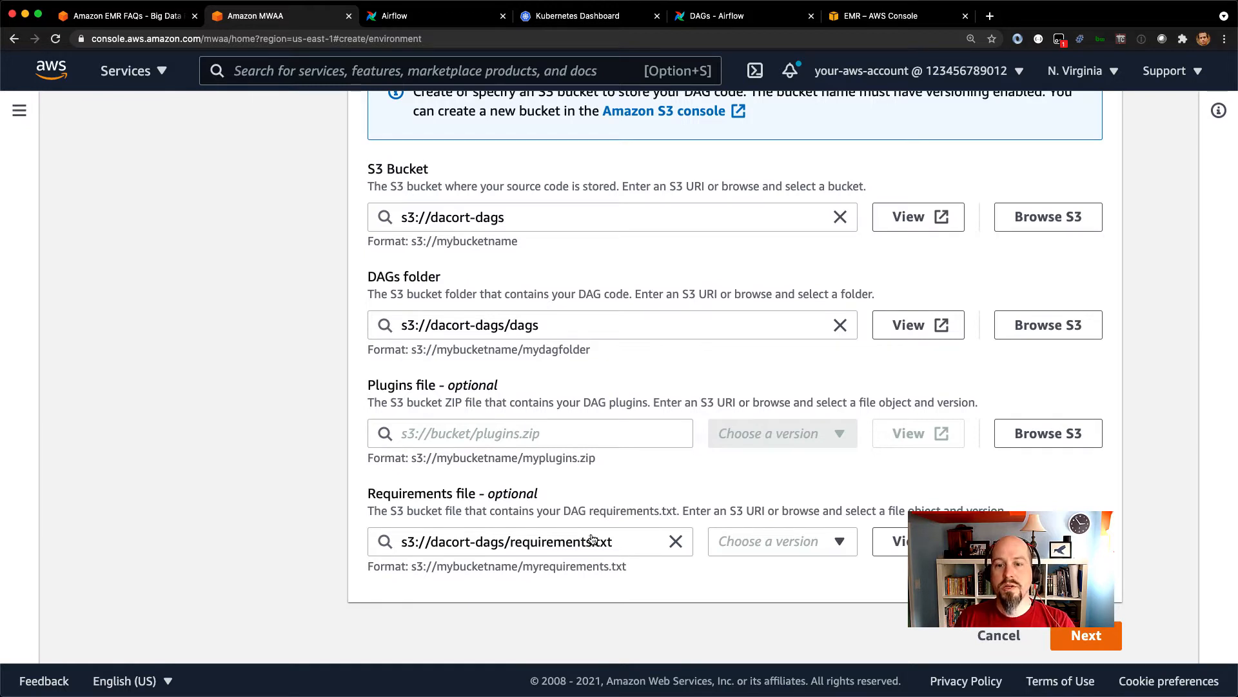
{"action": "left_click", "coordinate": [780, 540]}
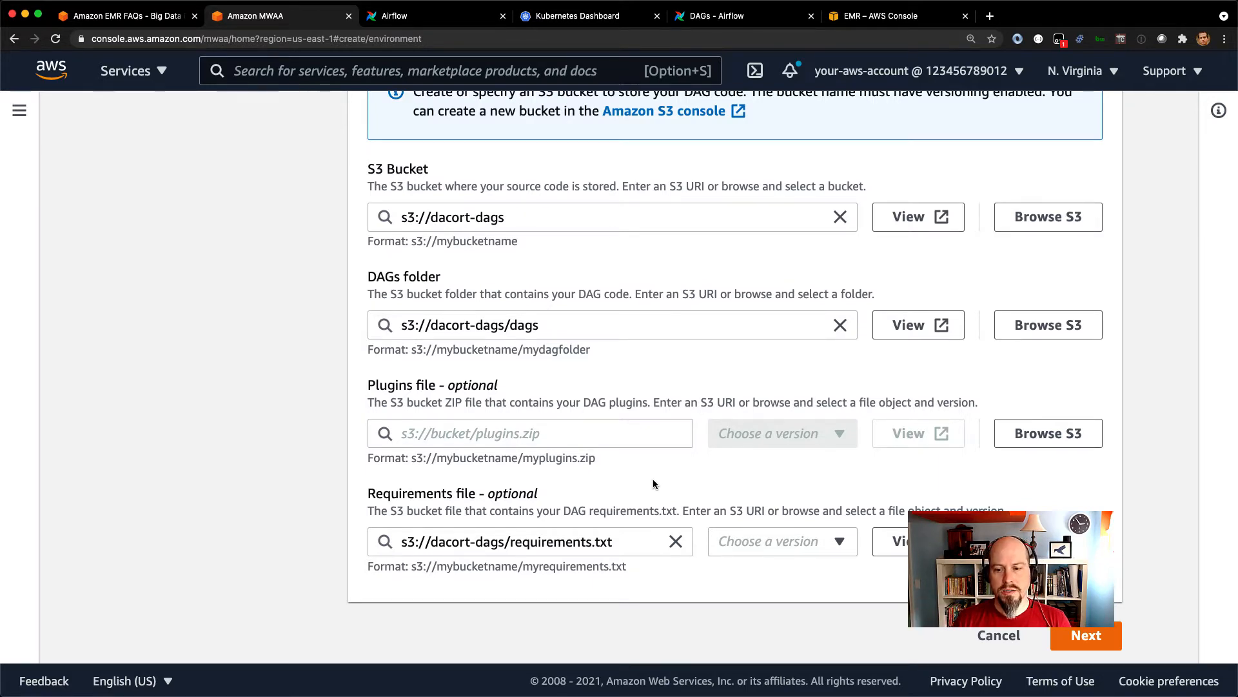
{"action": "mouse_move", "coordinate": [655, 484]}
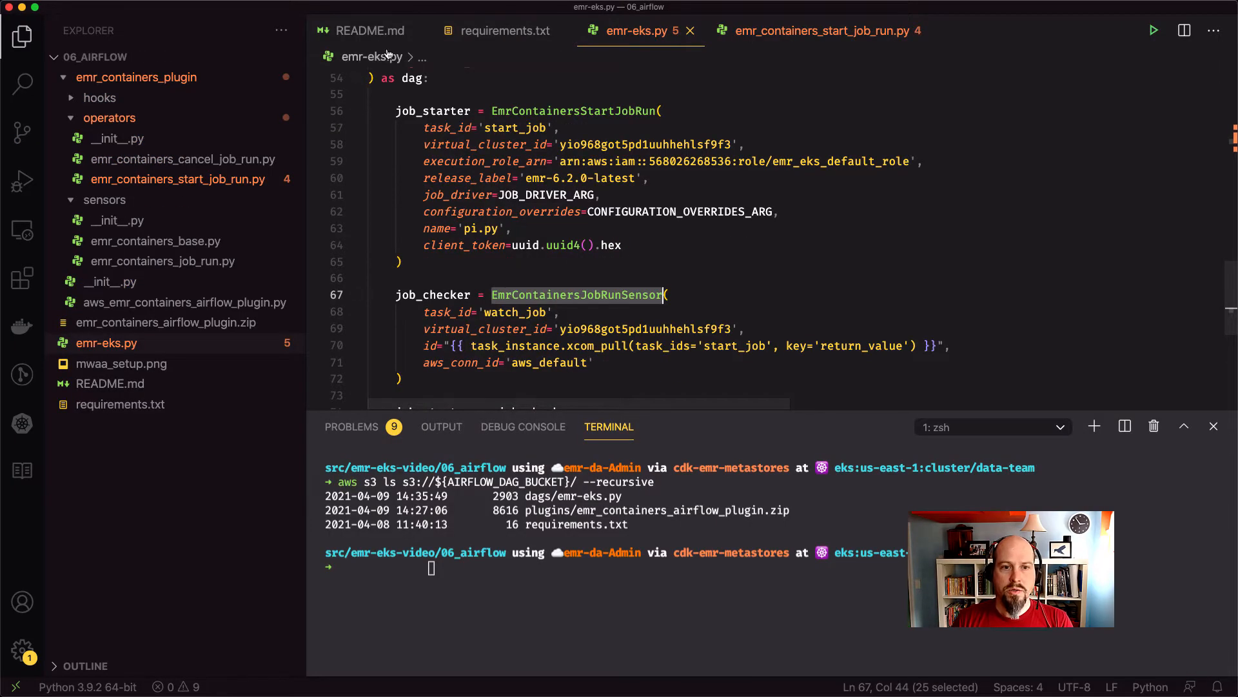
Step: Review the README setup steps, then view requirements.txt with its boto3 >= 1.17.47 pin
{"action": "left_click", "coordinate": [367, 31]}
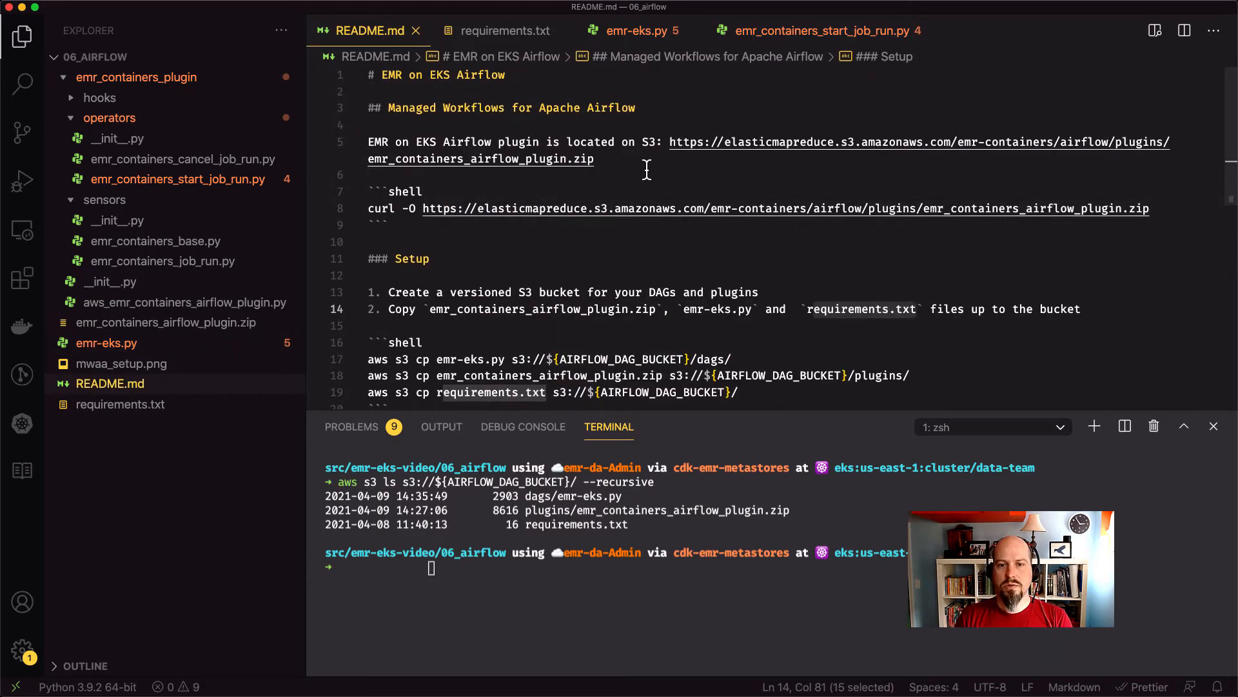
{"action": "left_click", "coordinate": [593, 159]}
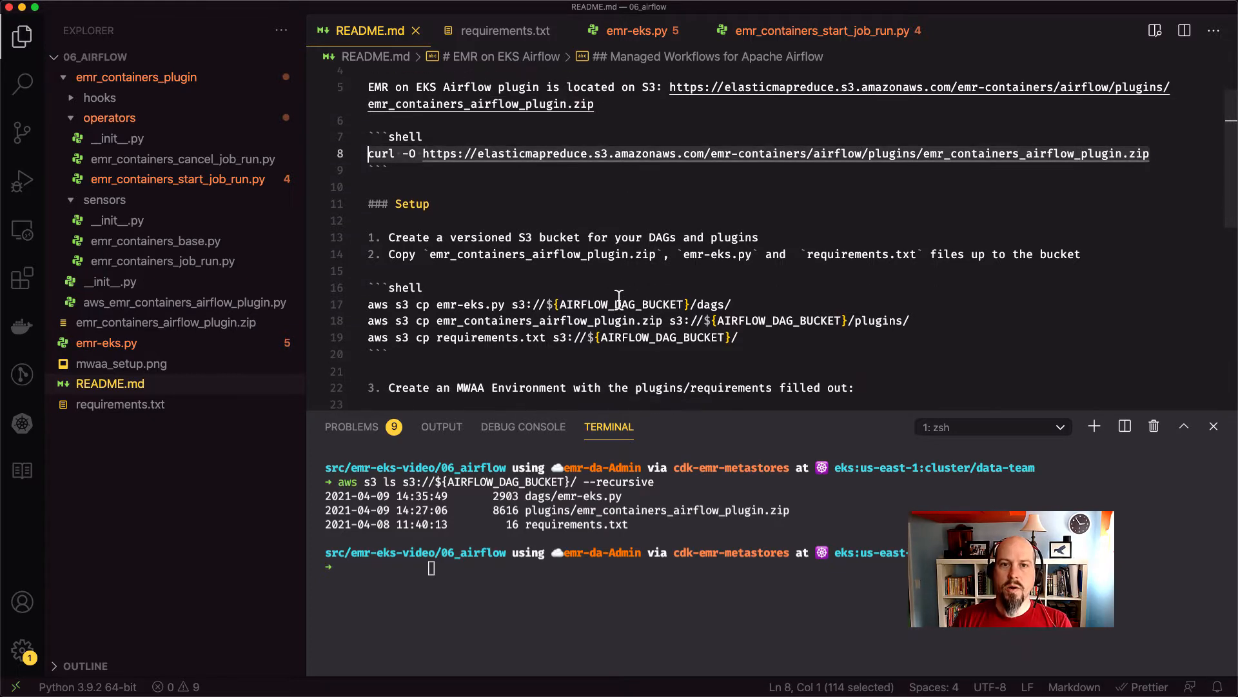
{"action": "mouse_move", "coordinate": [521, 56]}
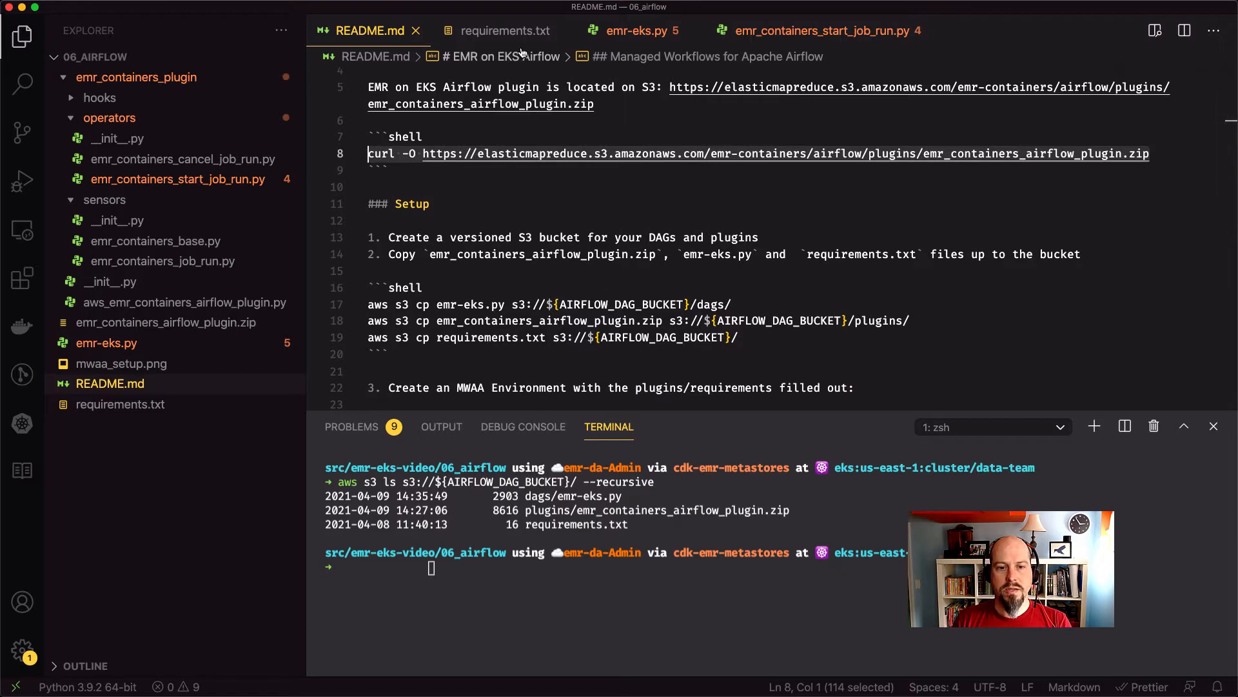
{"action": "mouse_move", "coordinate": [489, 114]}
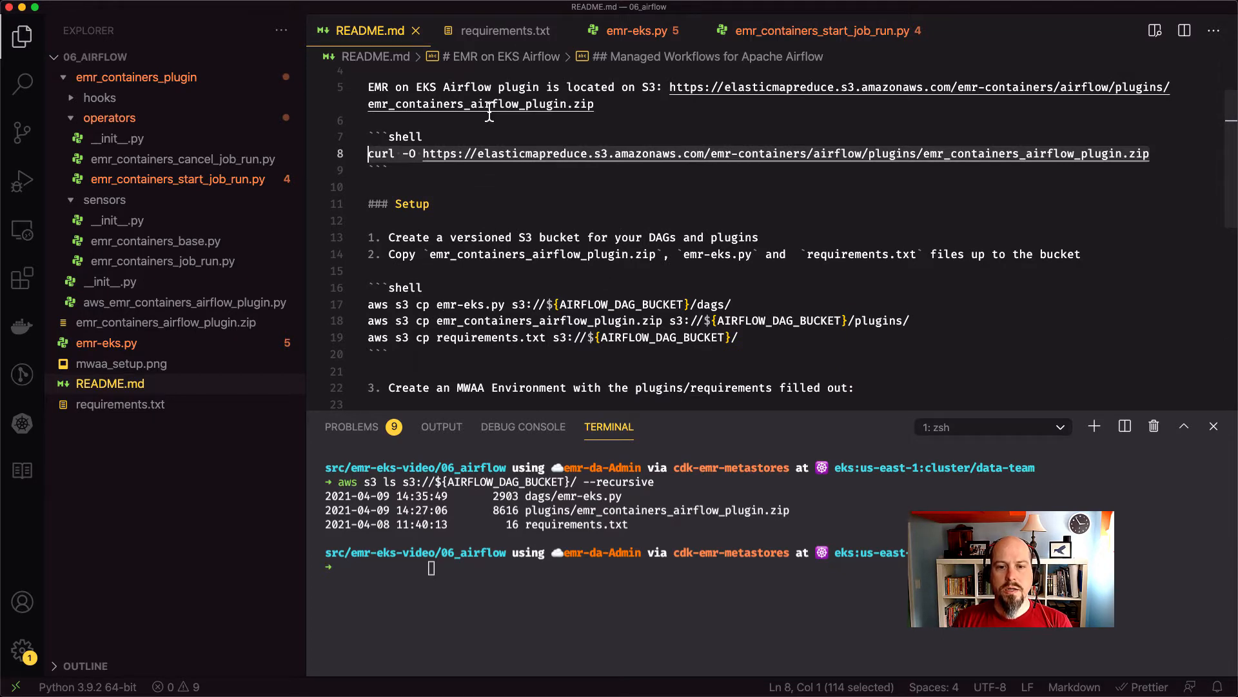
{"action": "left_click", "coordinate": [503, 30]}
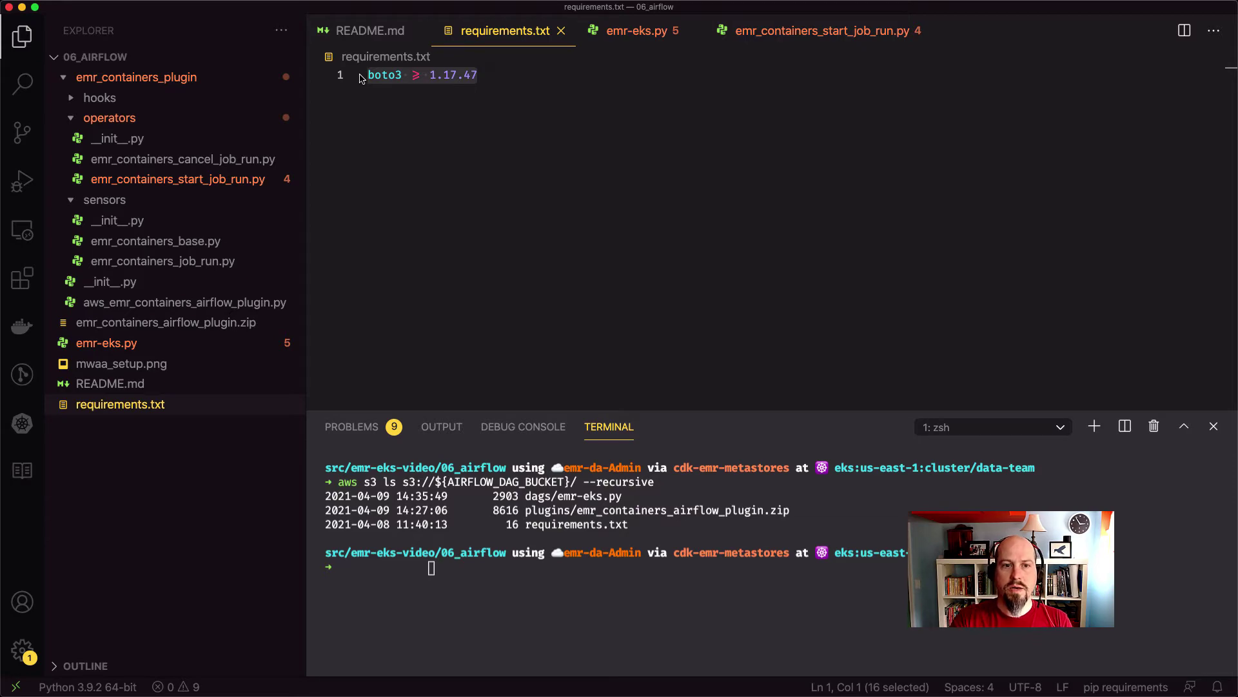
{"action": "mouse_move", "coordinate": [655, 56]}
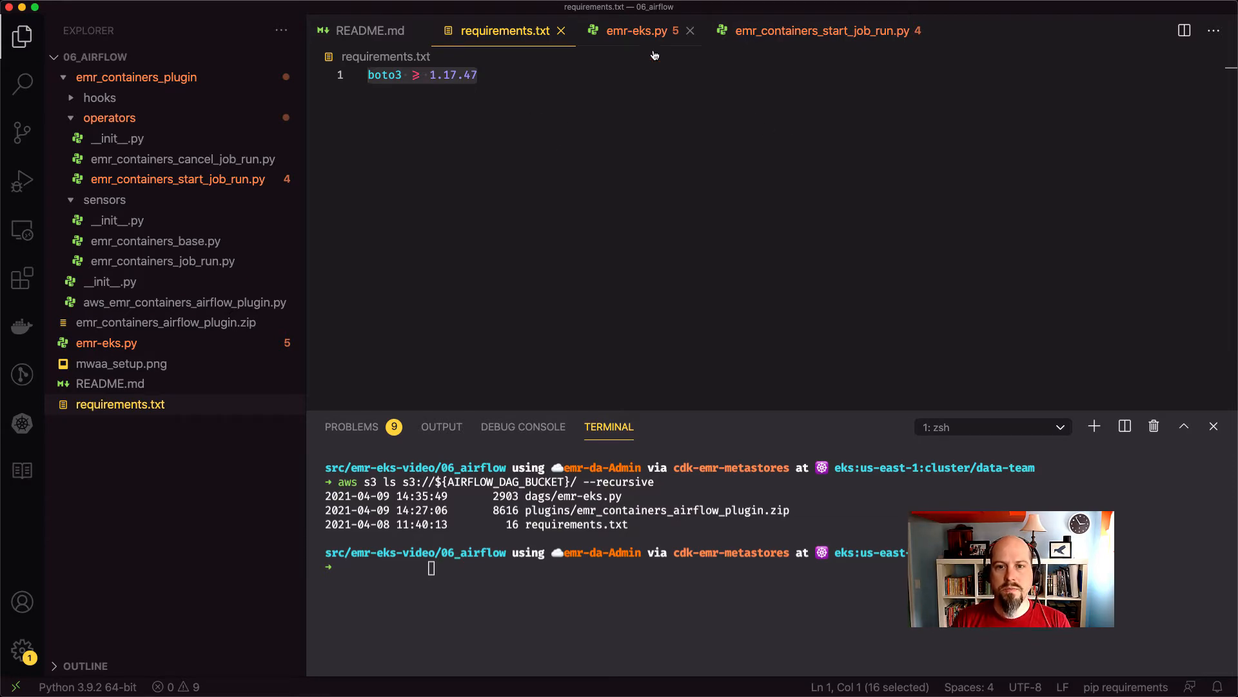
{"action": "left_click", "coordinate": [636, 29]}
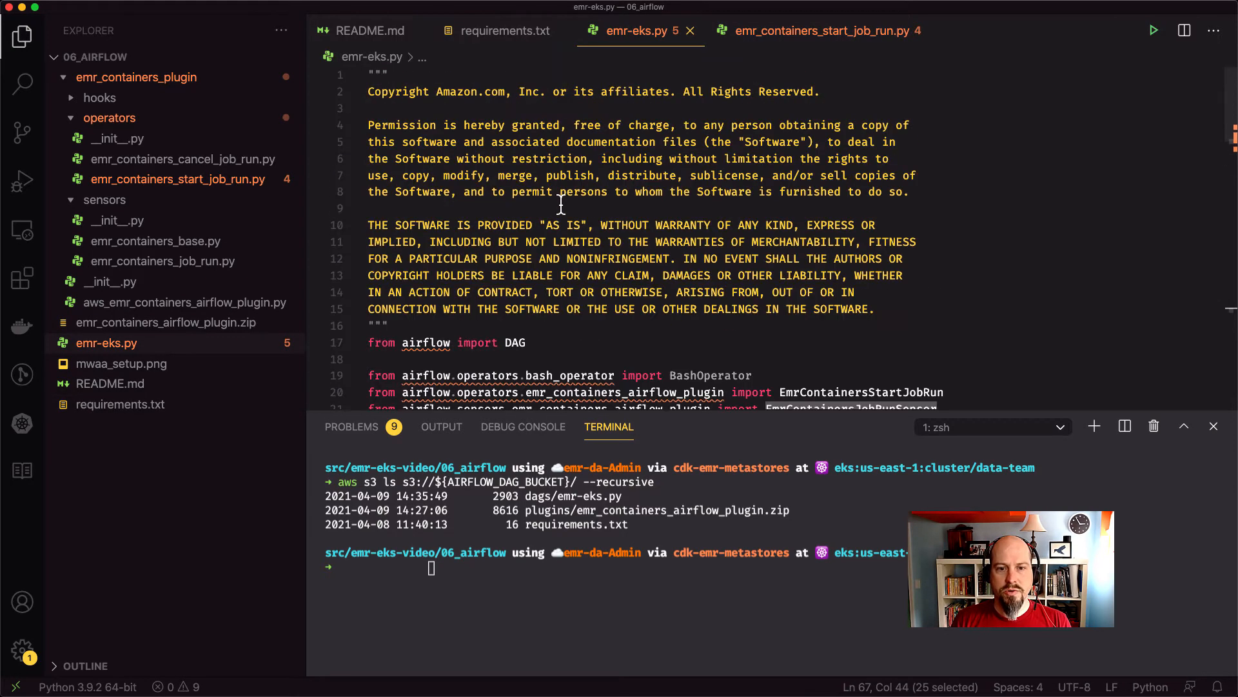
{"action": "scroll", "scroll_direction": "down", "scroll_amount": 3}
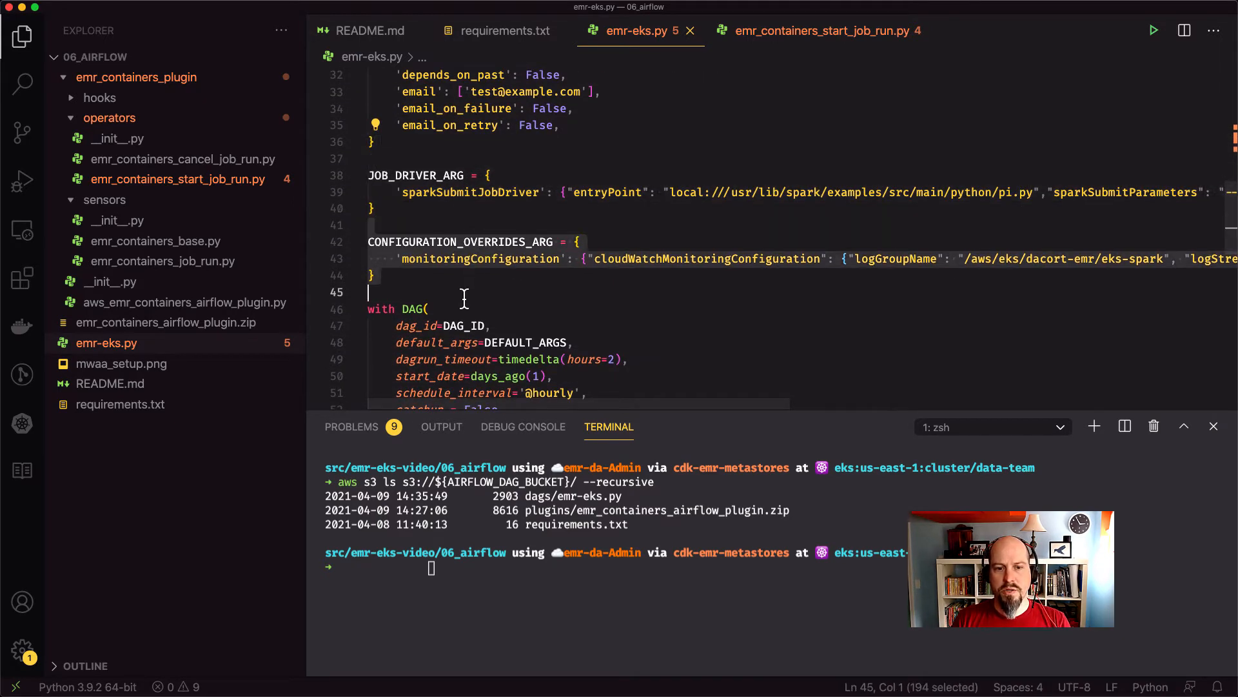
{"action": "mouse_move", "coordinate": [790, 258]}
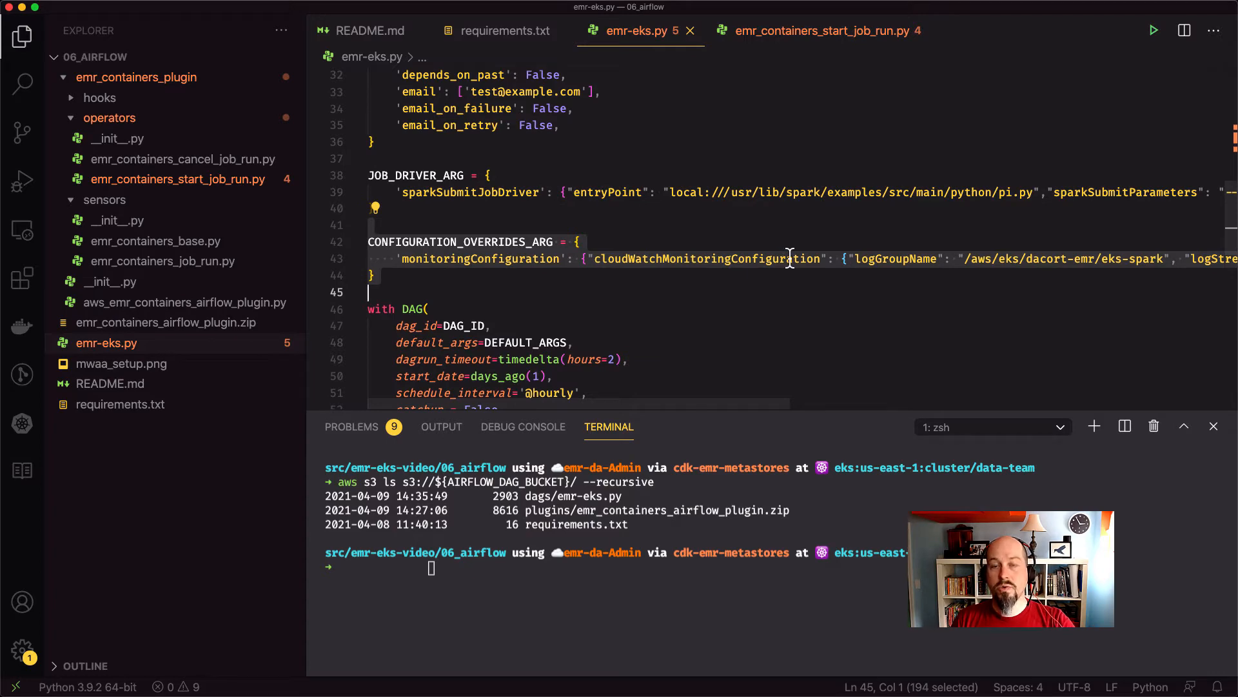
{"action": "scroll", "scroll_direction": "down", "scroll_amount": 3}
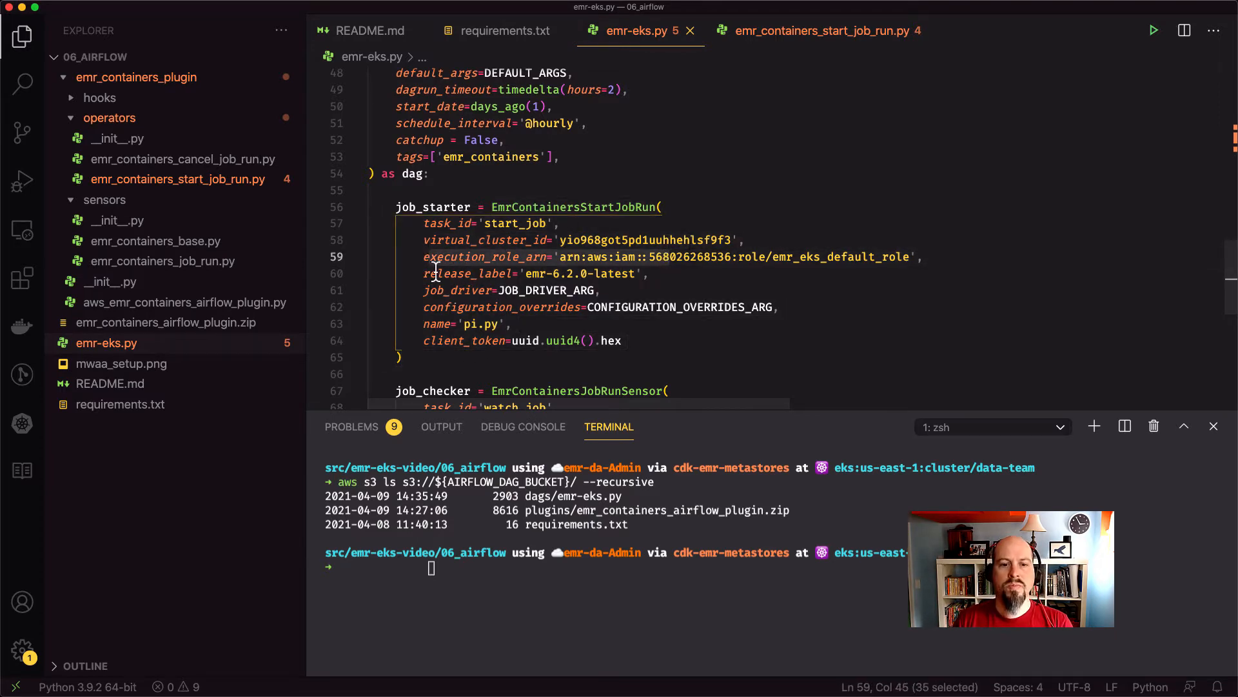
{"action": "left_click", "coordinate": [618, 273]}
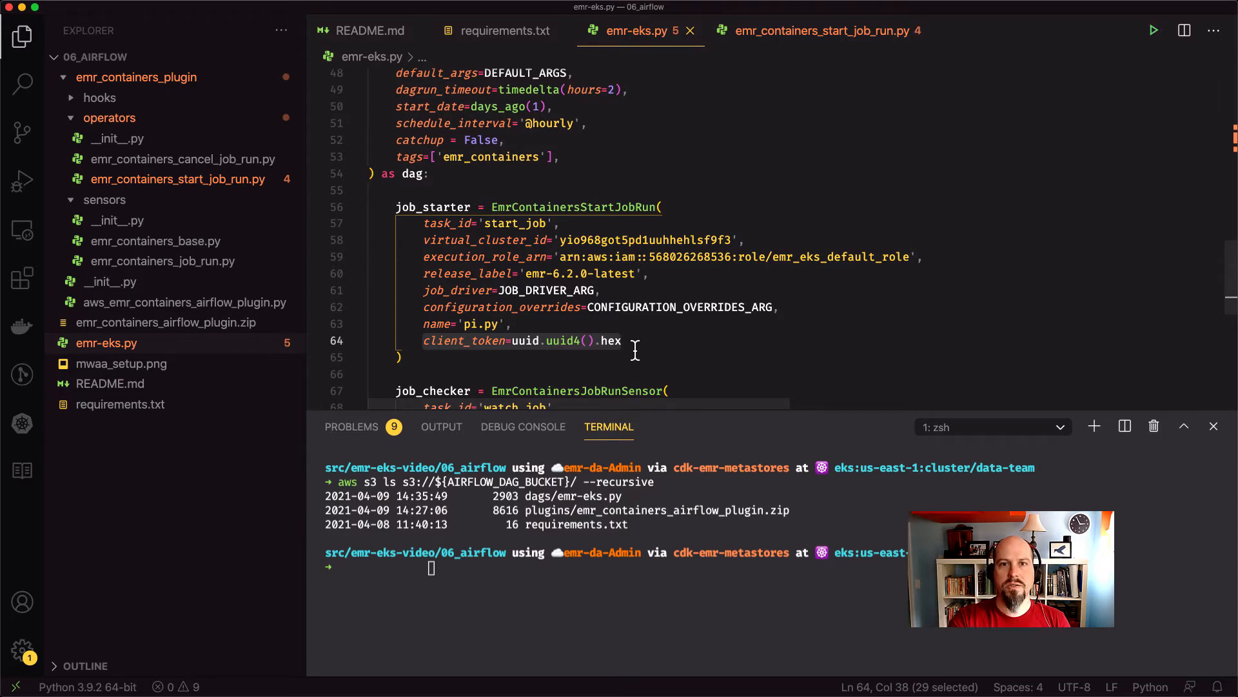
{"action": "scroll", "scroll_direction": "up", "scroll_amount": 3}
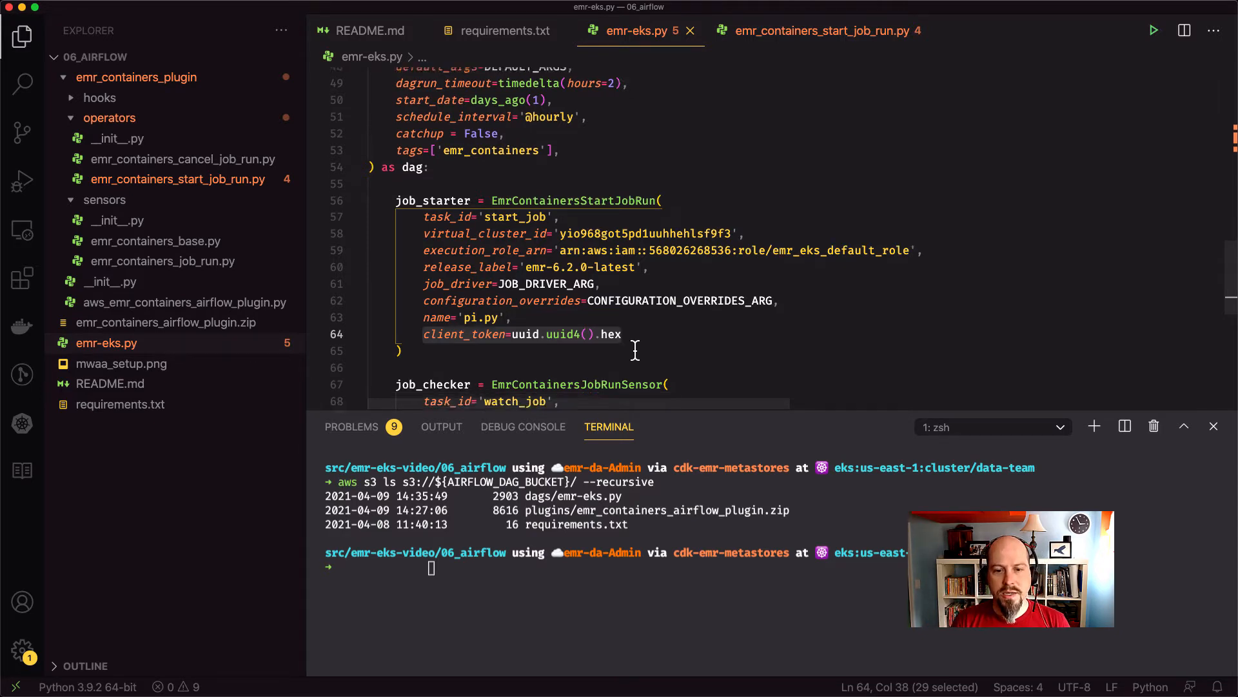
{"action": "scroll", "scroll_direction": "down", "scroll_amount": 3}
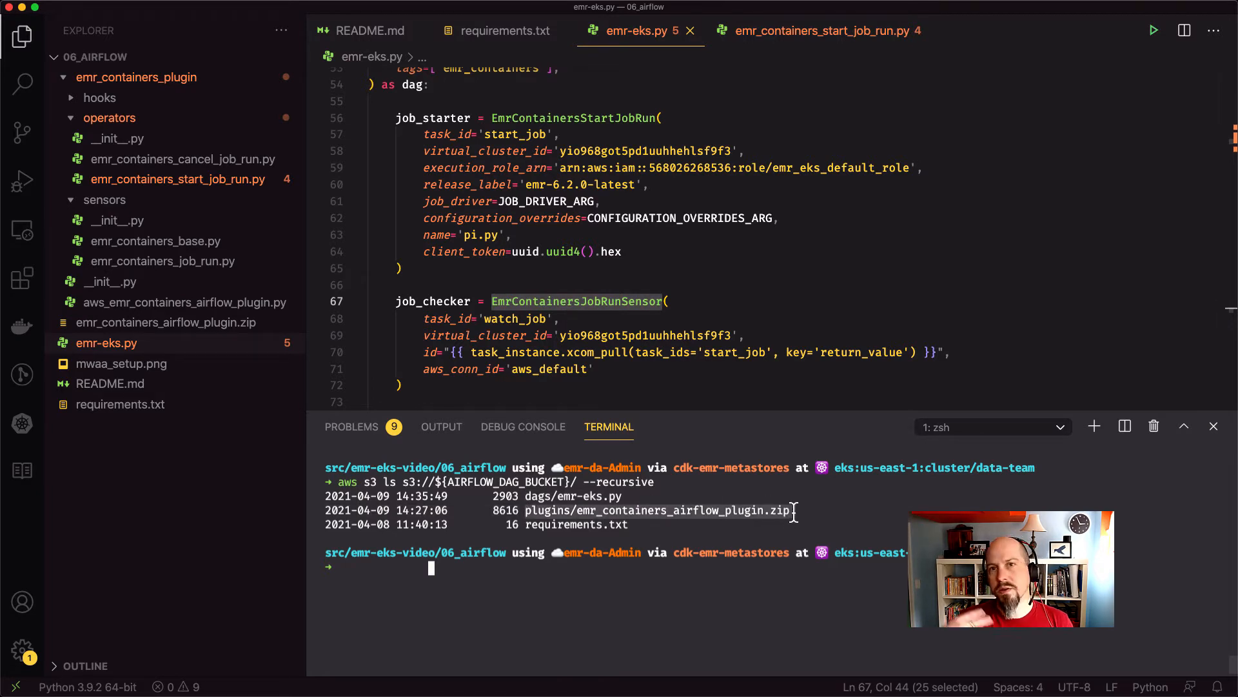
{"action": "mouse_move", "coordinate": [577, 512]}
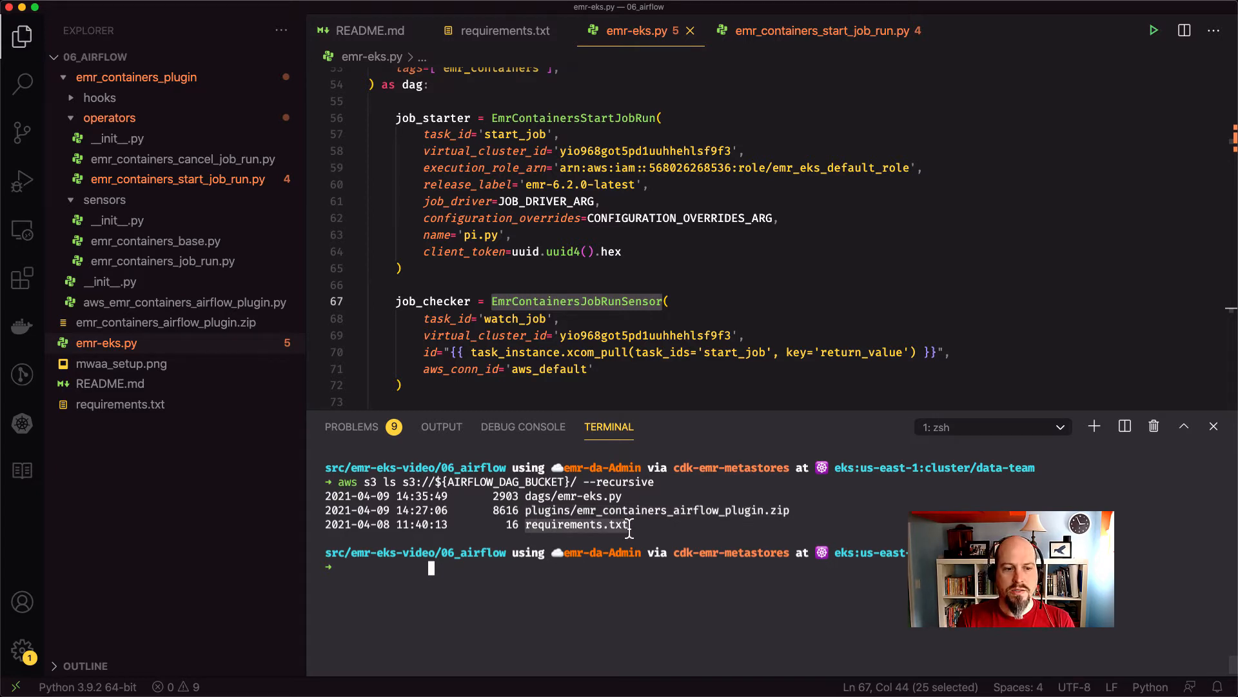
{"action": "mouse_move", "coordinate": [630, 531]}
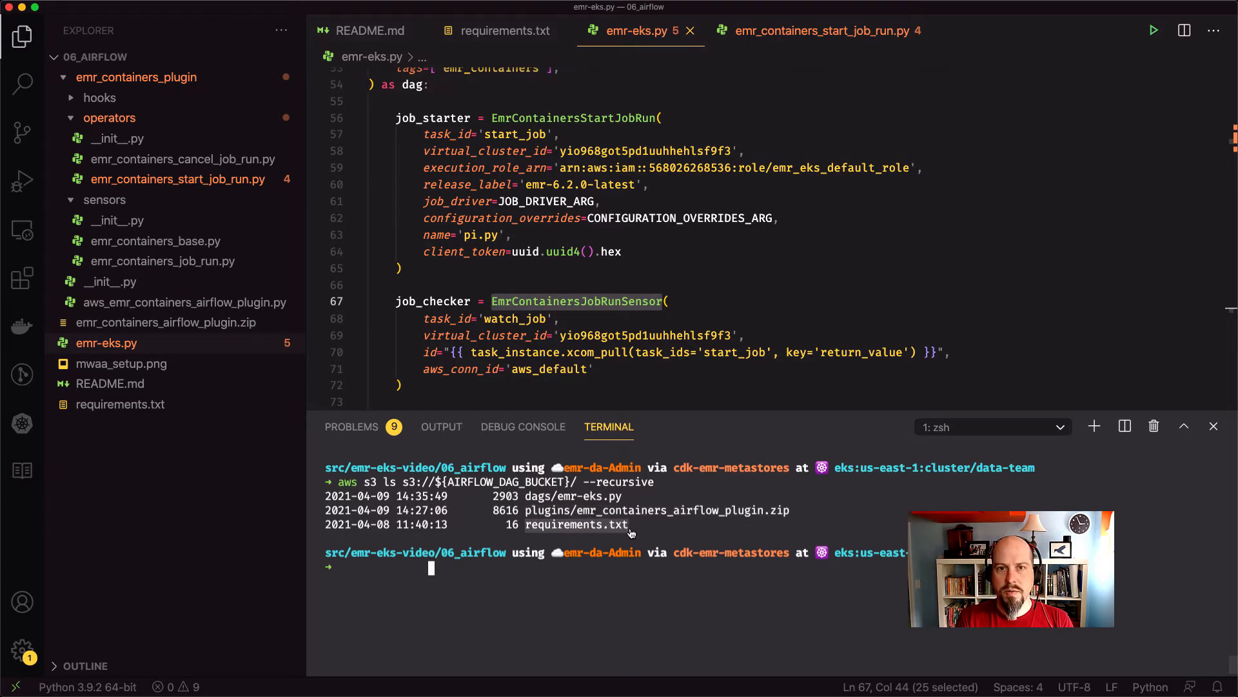
Step: View the MWAA environment's DAG code, plugins and requirements S3 paths in its details
{"action": "left_click", "coordinate": [254, 16]}
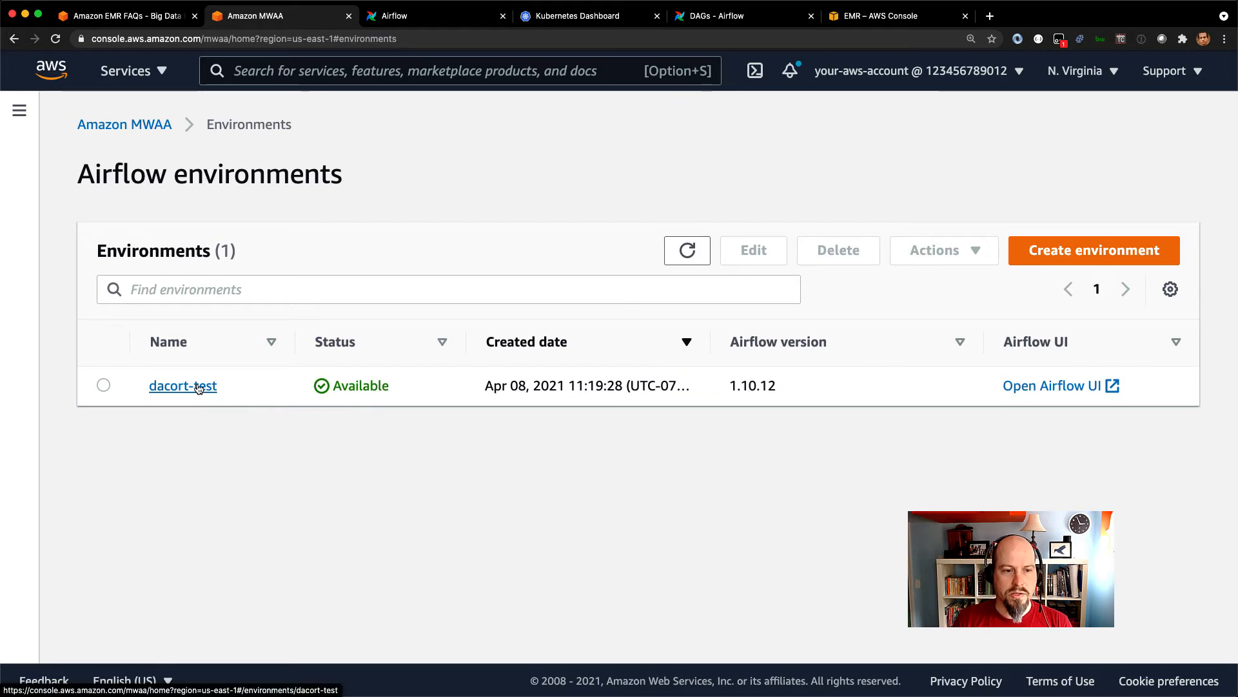
{"action": "left_click", "coordinate": [182, 386]}
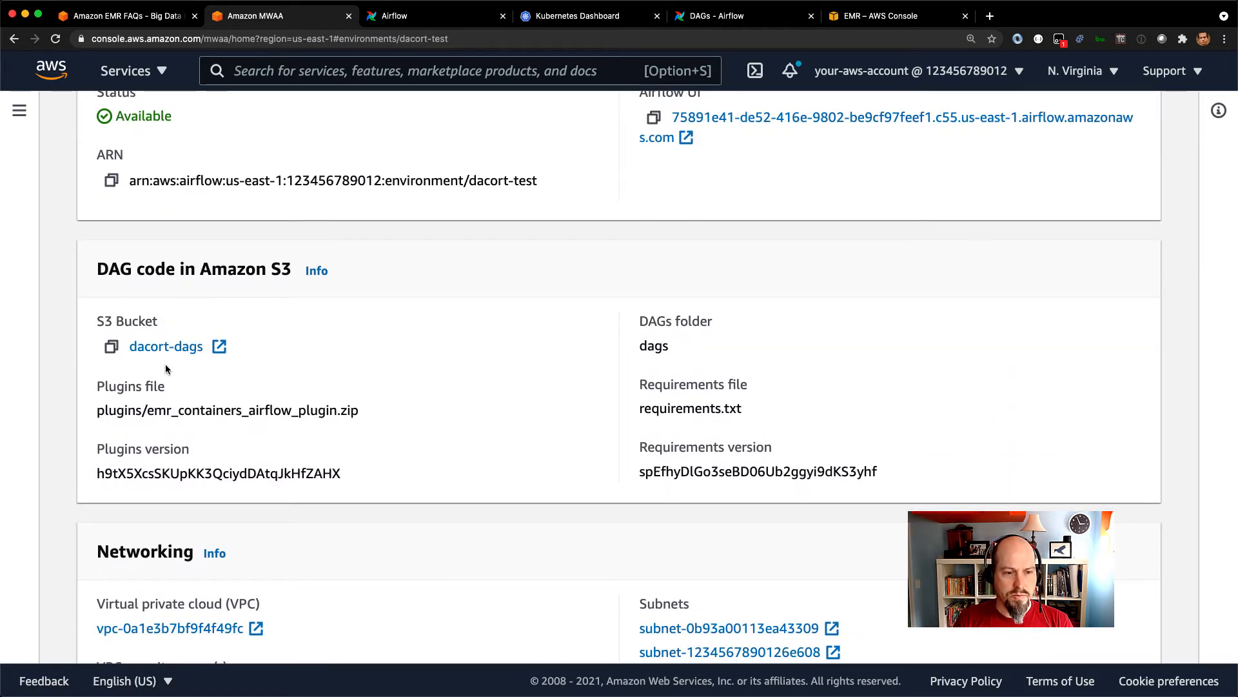
{"action": "double_click", "coordinate": [227, 410]}
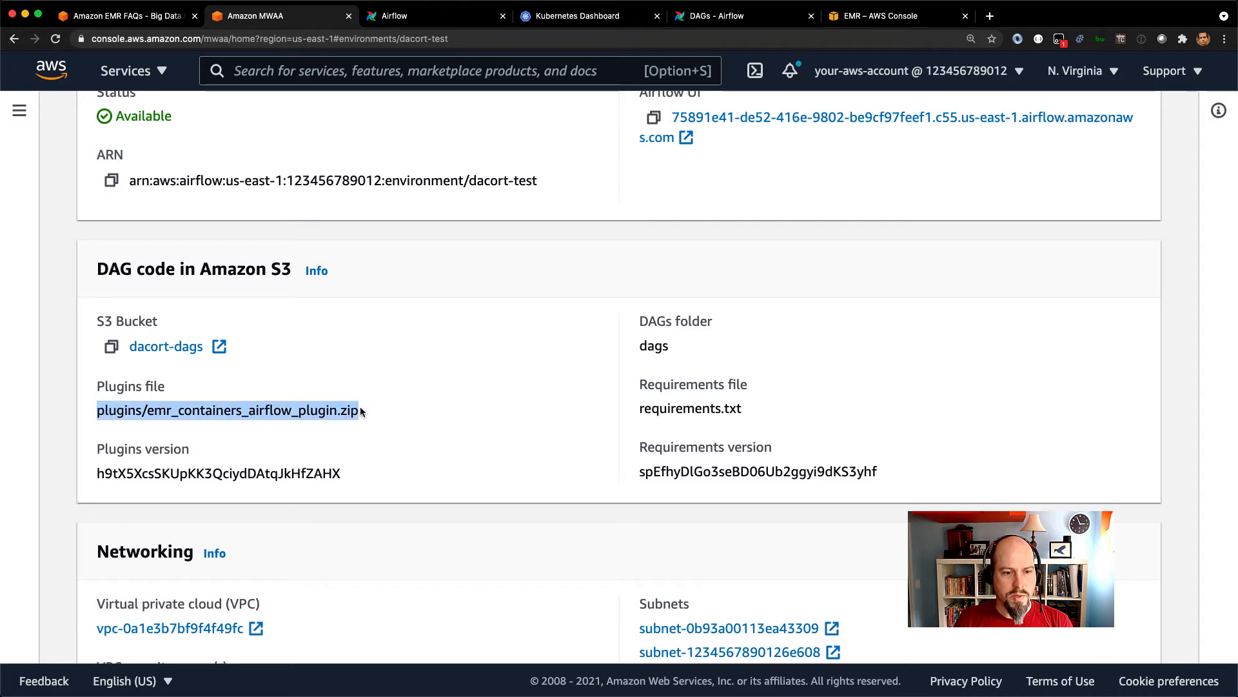
{"action": "double_click", "coordinate": [689, 409]}
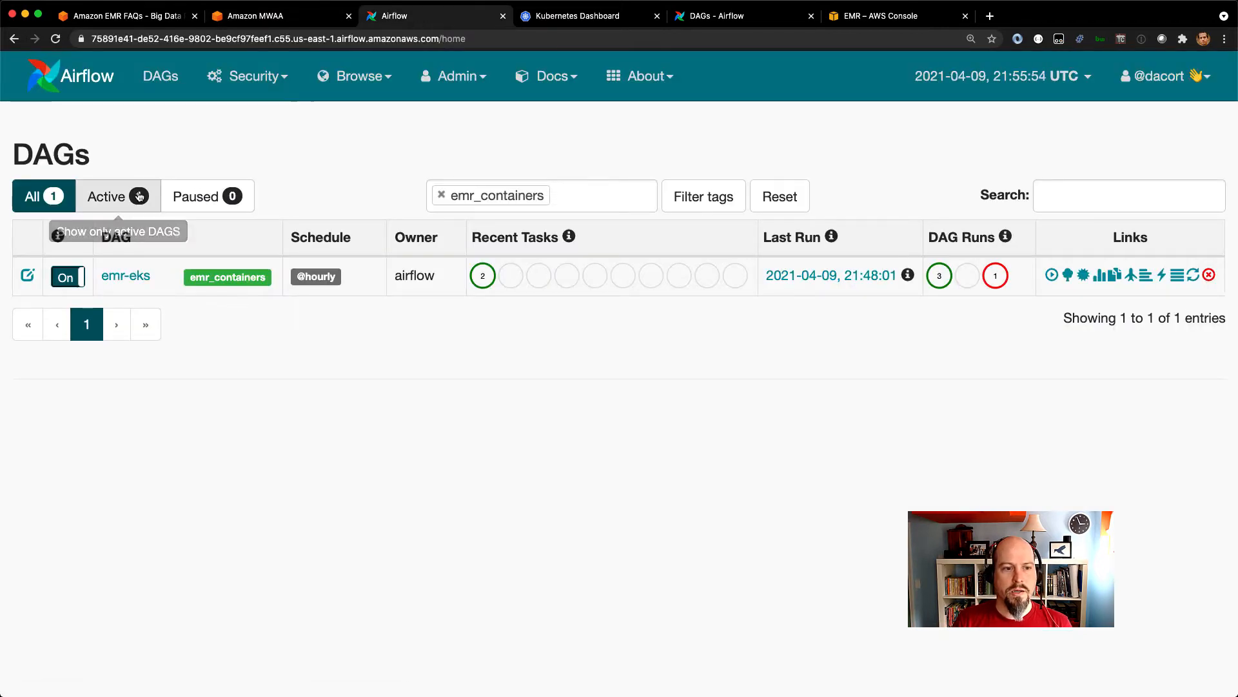
{"action": "mouse_move", "coordinate": [125, 276]}
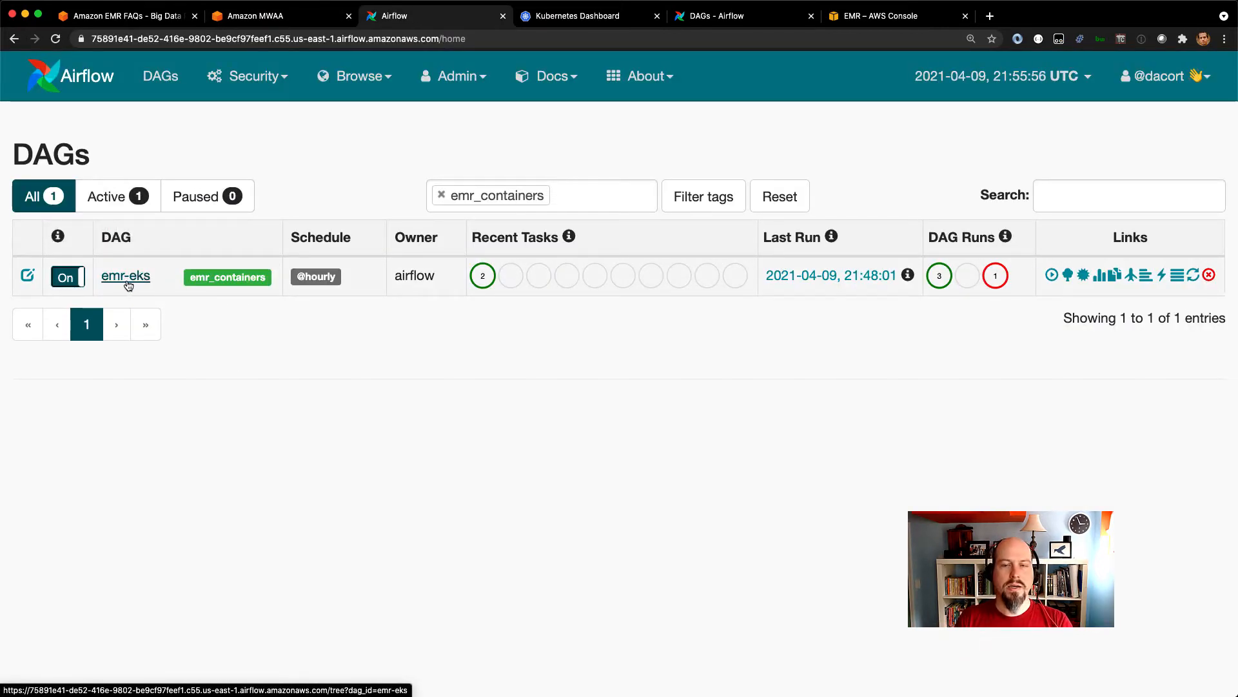
{"action": "mouse_move", "coordinate": [227, 277]}
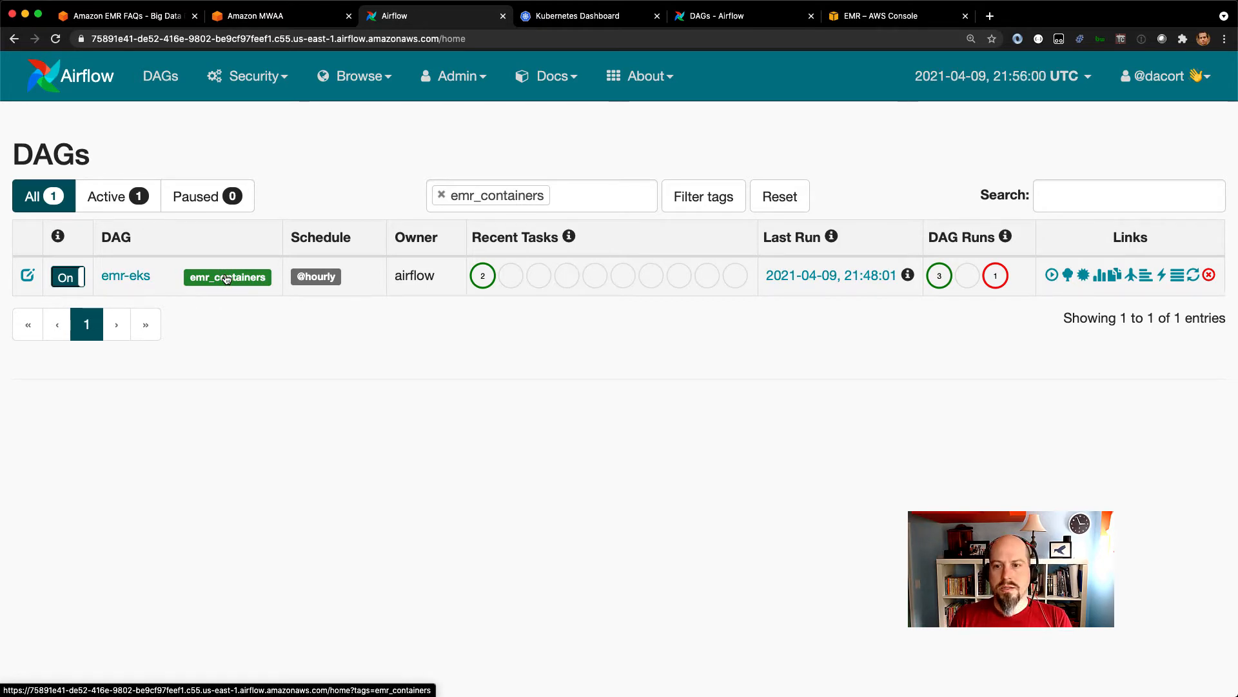
{"action": "mouse_move", "coordinate": [1052, 276]}
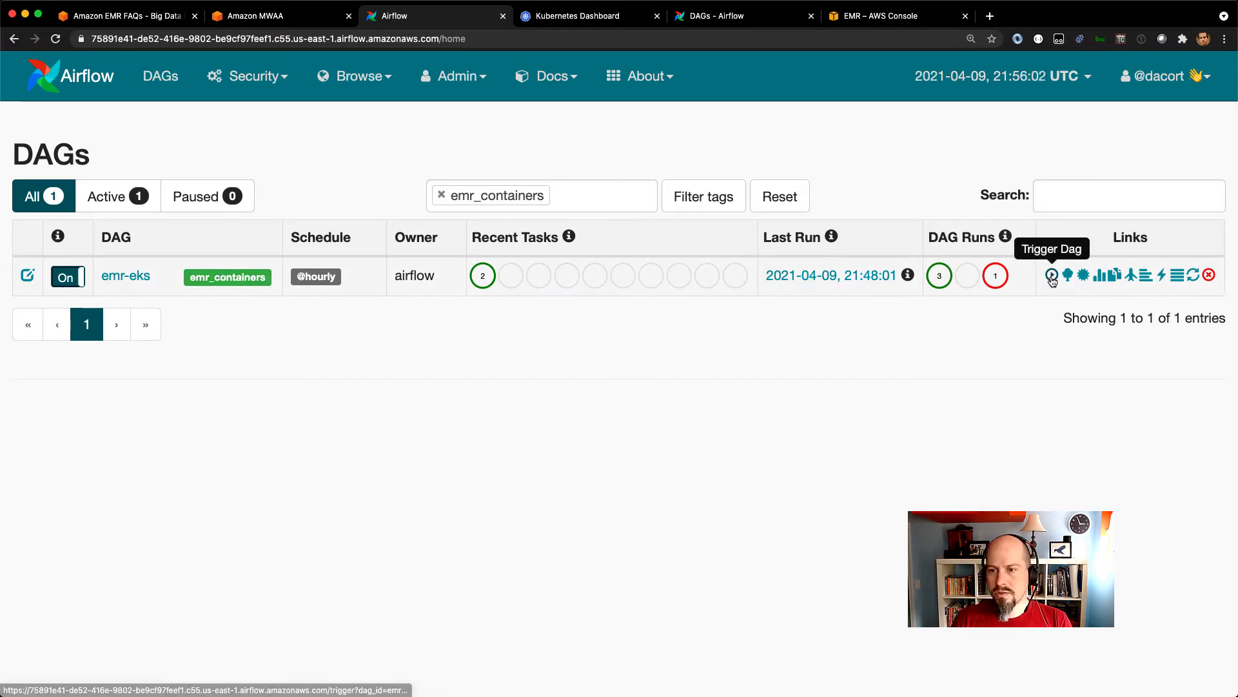
Step: Trigger a manual run of the emr-eks DAG and view its tree with start_job queued
{"action": "left_click", "coordinate": [1051, 274]}
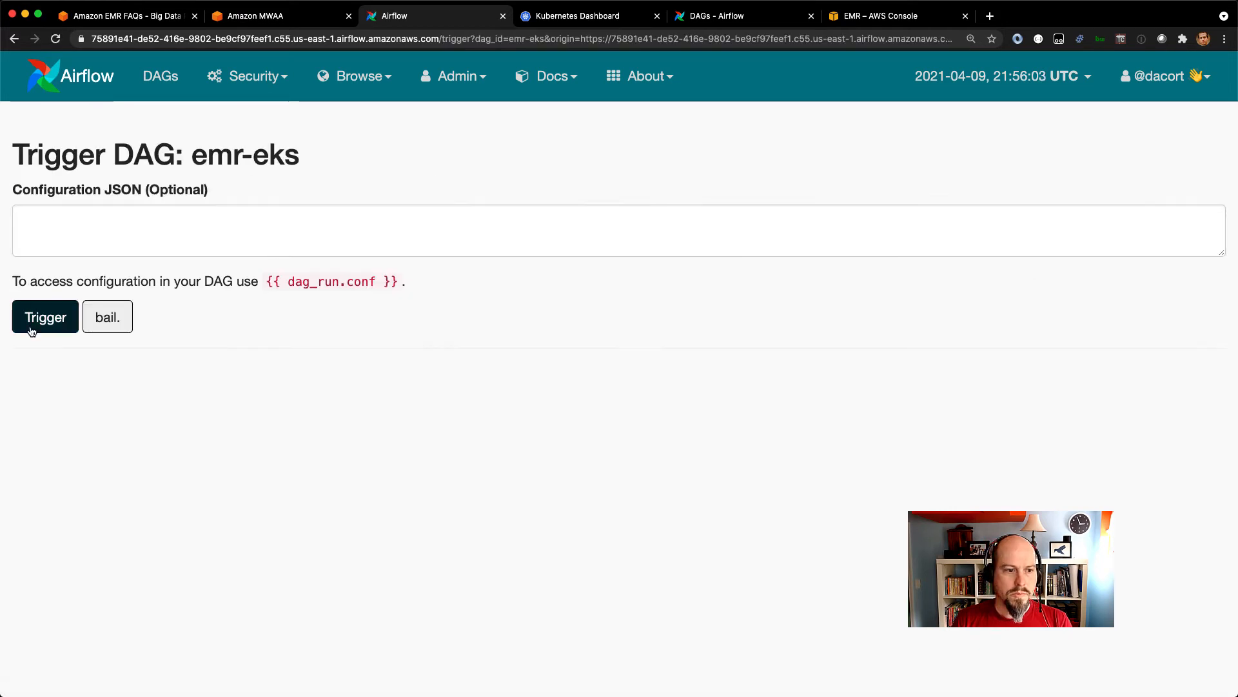
{"action": "left_click", "coordinate": [45, 318]}
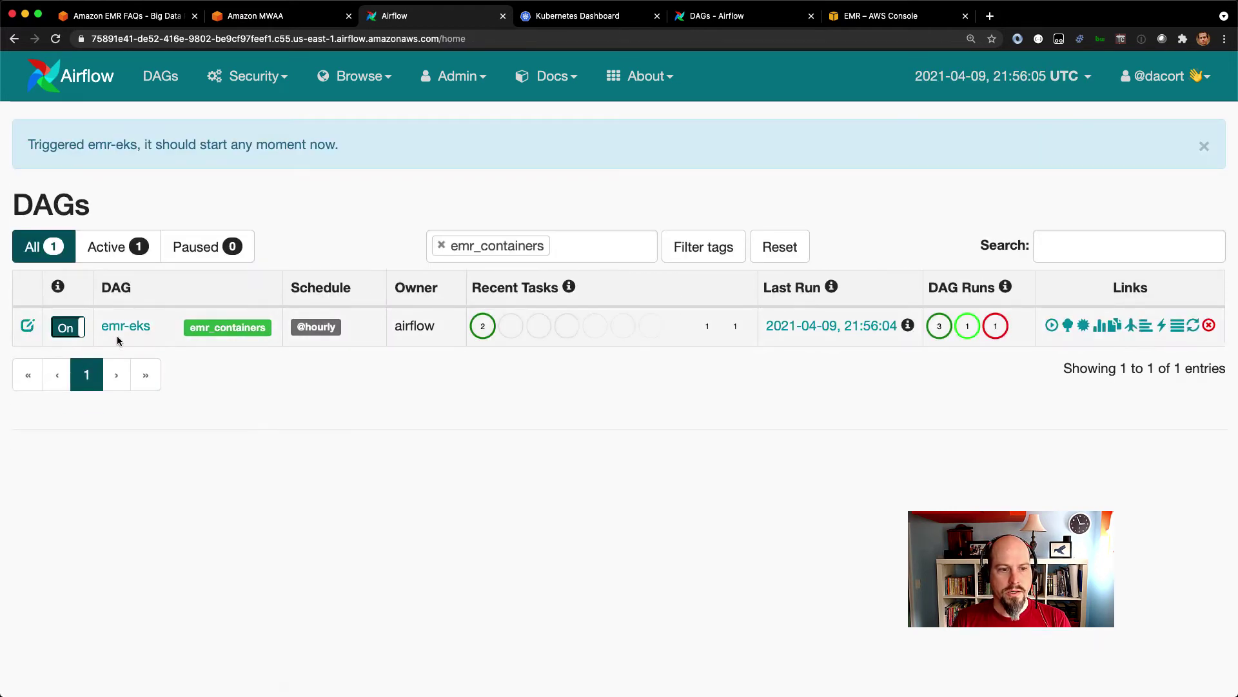
{"action": "left_click", "coordinate": [125, 325]}
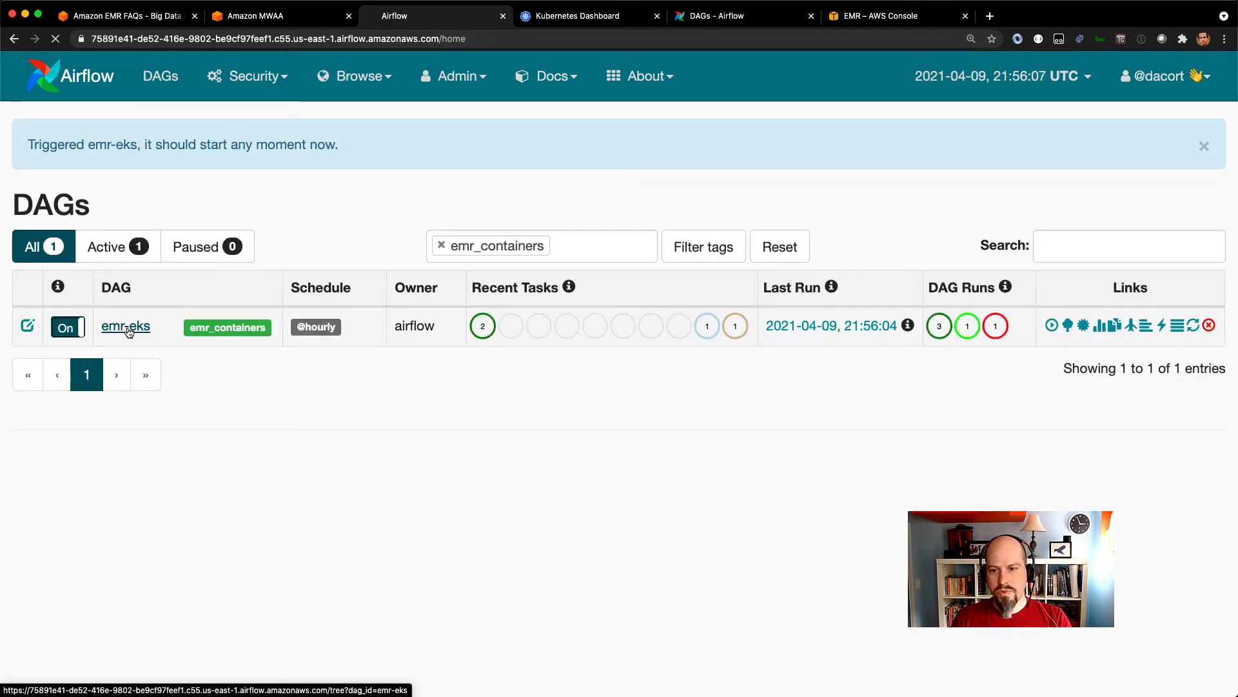
{"action": "left_click", "coordinate": [125, 327]}
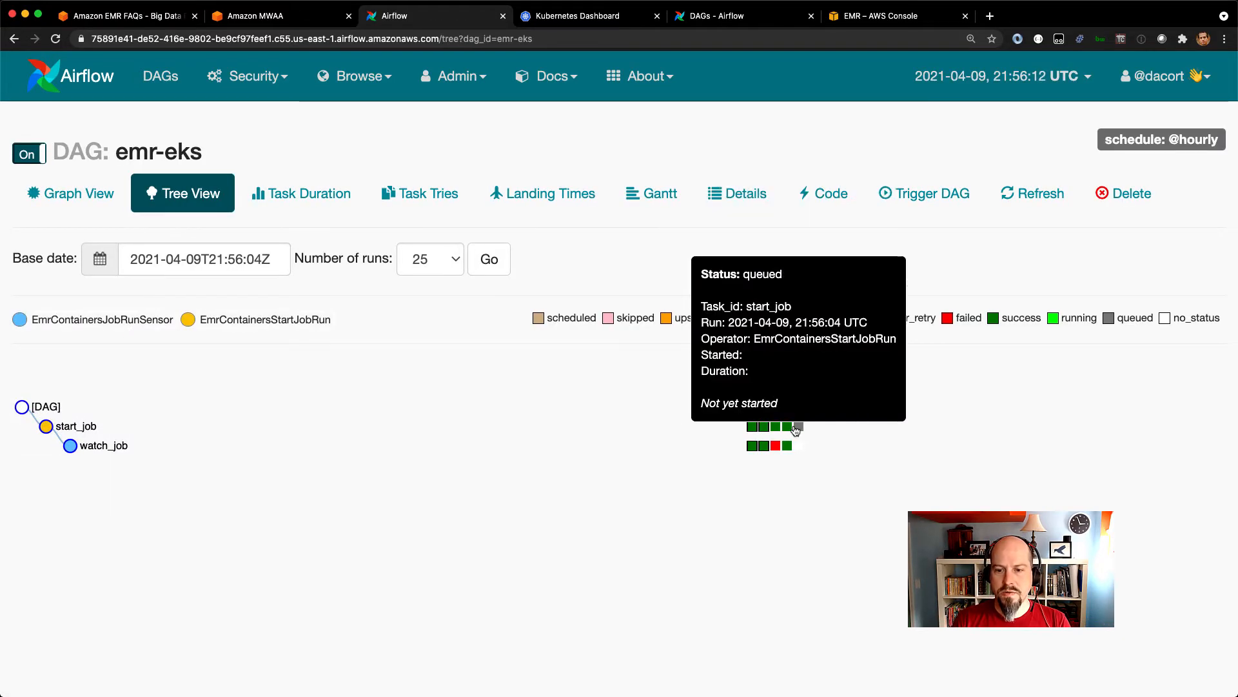
Step: Check the start_job log for the Start Job Run success message and its job id
{"action": "left_click", "coordinate": [796, 427]}
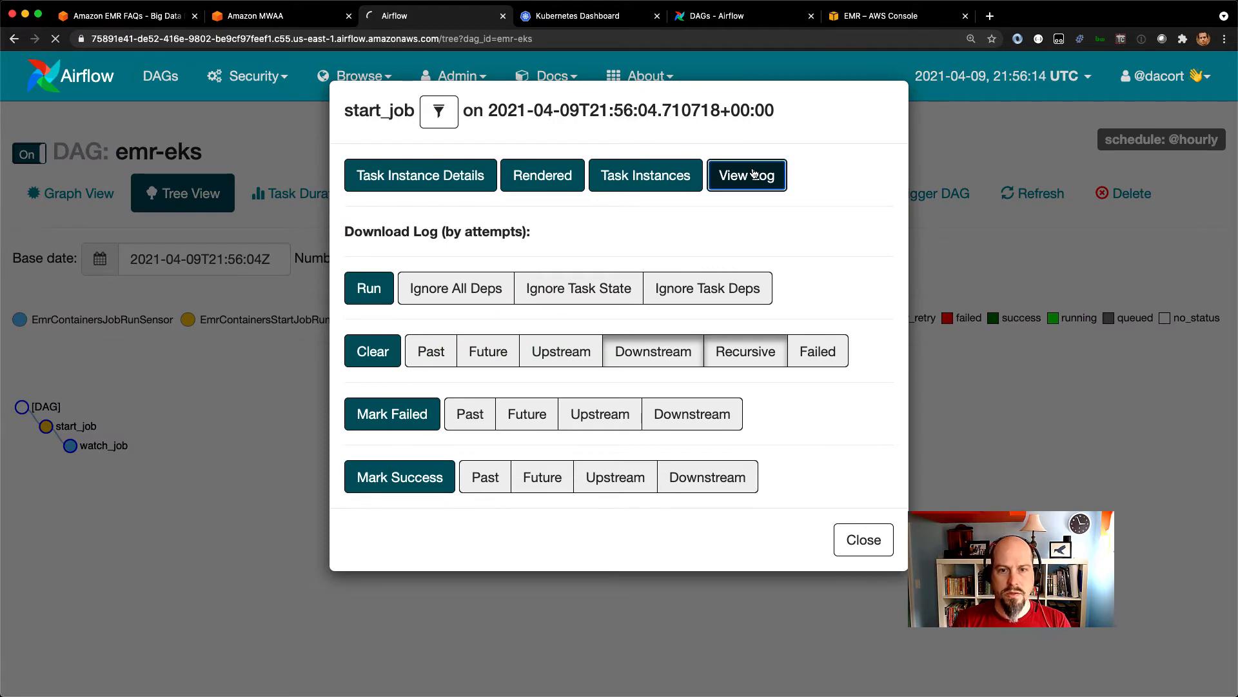
{"action": "left_click", "coordinate": [745, 174]}
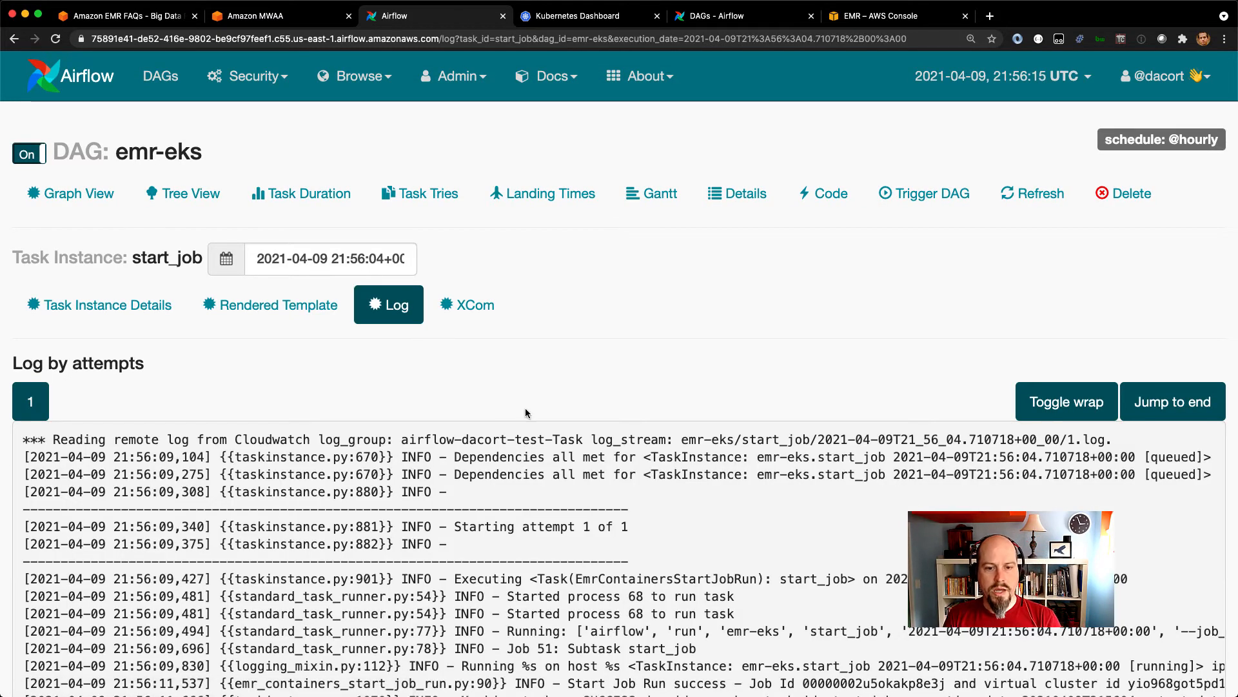
{"action": "scroll", "scroll_direction": "down", "scroll_amount": 3}
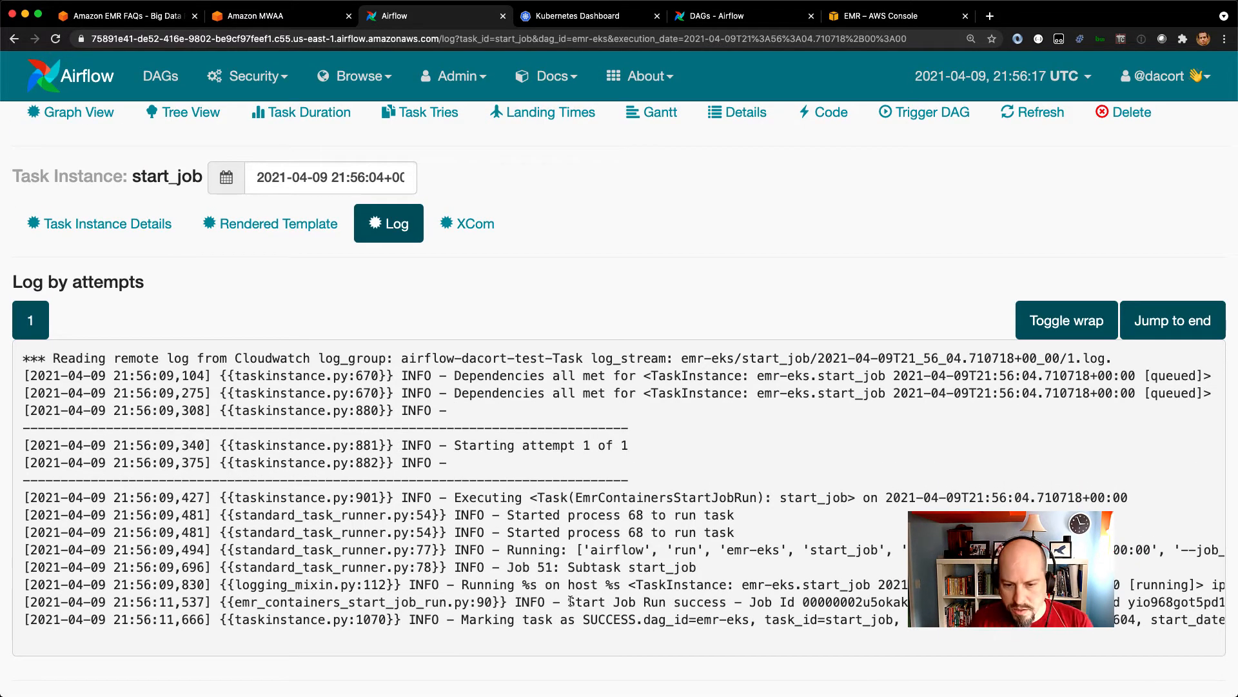
{"action": "double_click", "coordinate": [648, 603]}
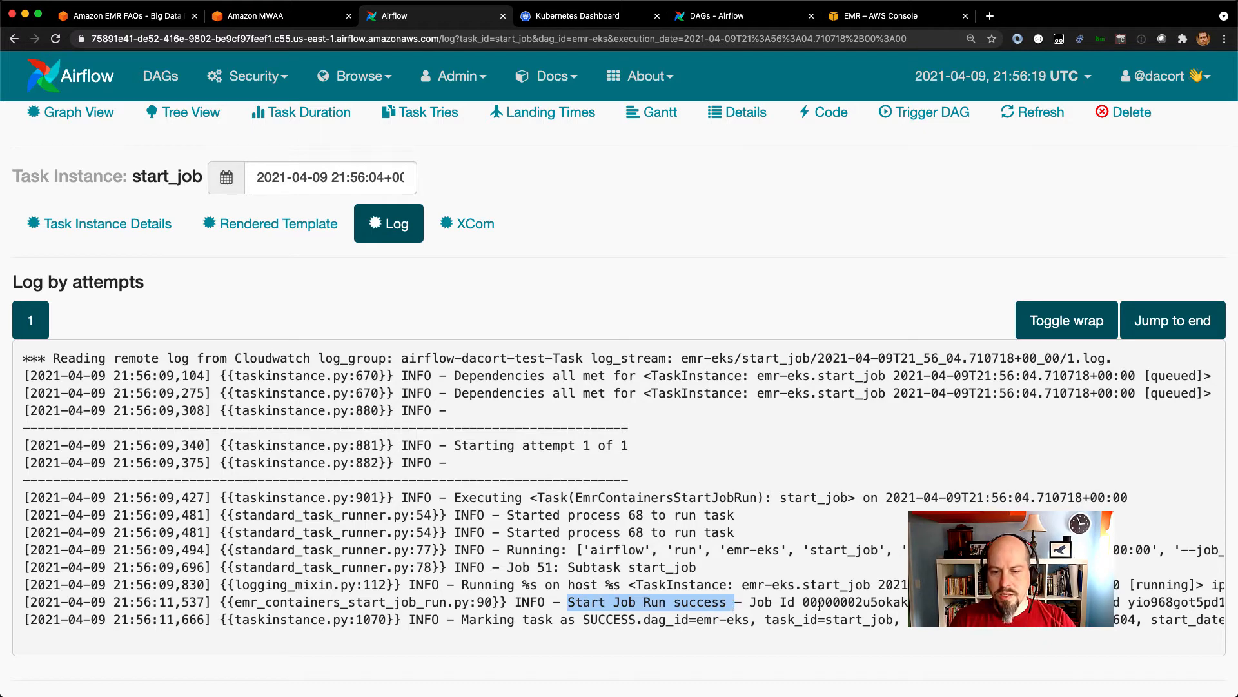
{"action": "double_click", "coordinate": [853, 602]}
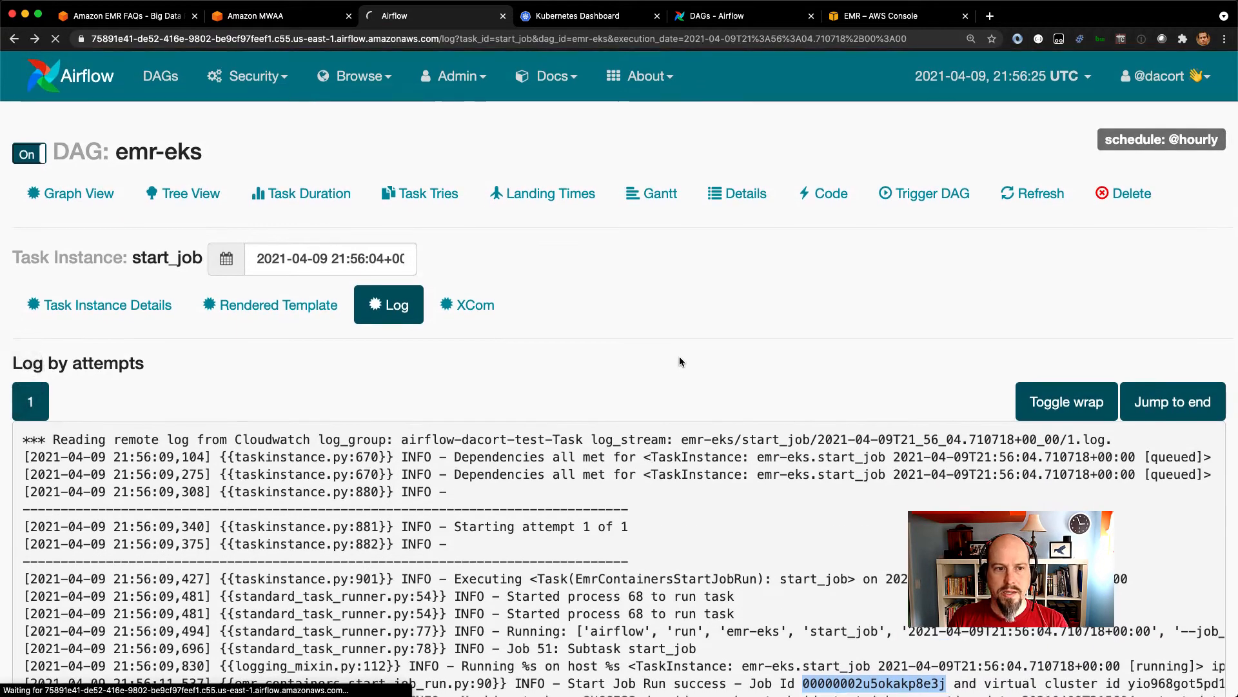
Step: View the watch_job log reporting the job state as SUBMITTED
{"action": "left_click", "coordinate": [182, 192]}
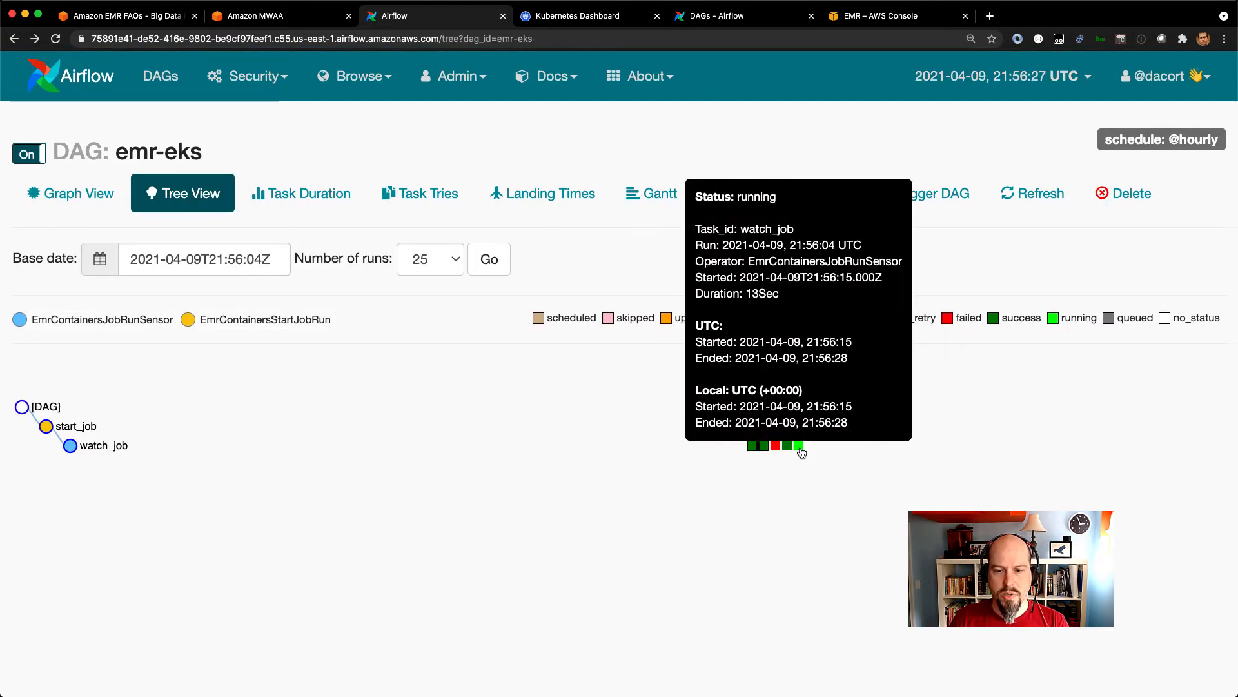
{"action": "left_click", "coordinate": [800, 446]}
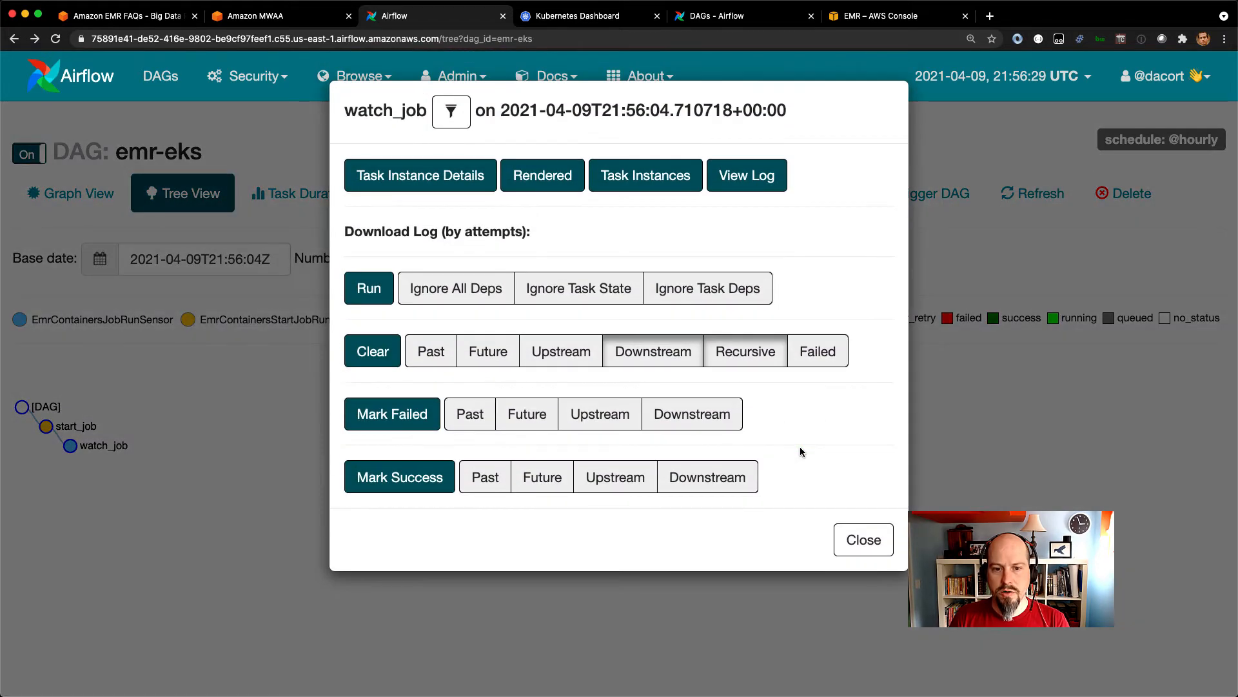
{"action": "left_click", "coordinate": [745, 174]}
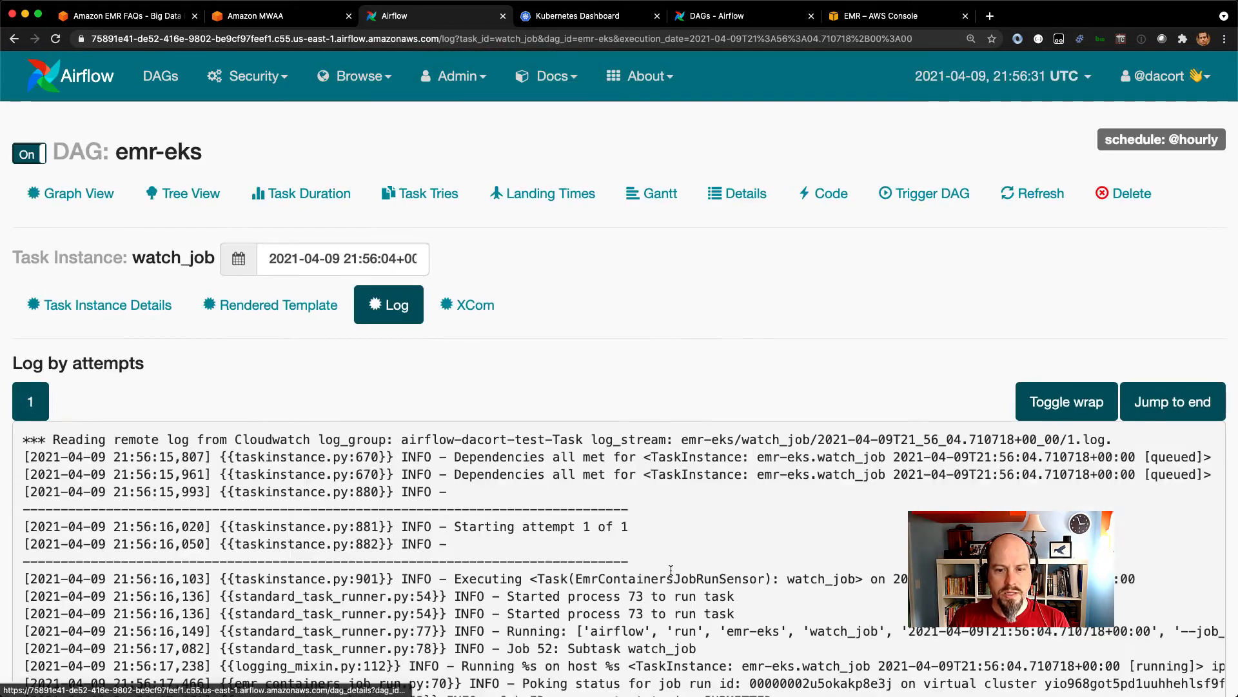
{"action": "scroll", "scroll_direction": "down", "scroll_amount": 3}
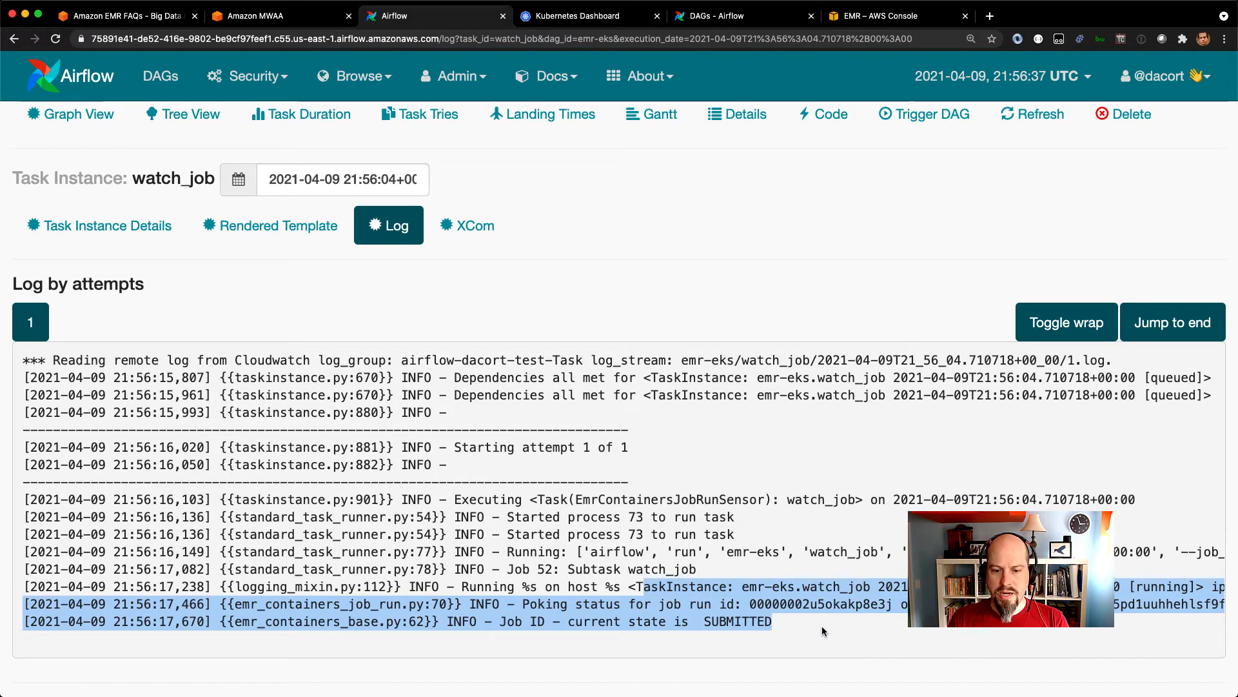
Step: Refresh the EMRCluster virtual cluster's job runs and see the newest pi.py run Submitted
{"action": "left_click", "coordinate": [874, 16]}
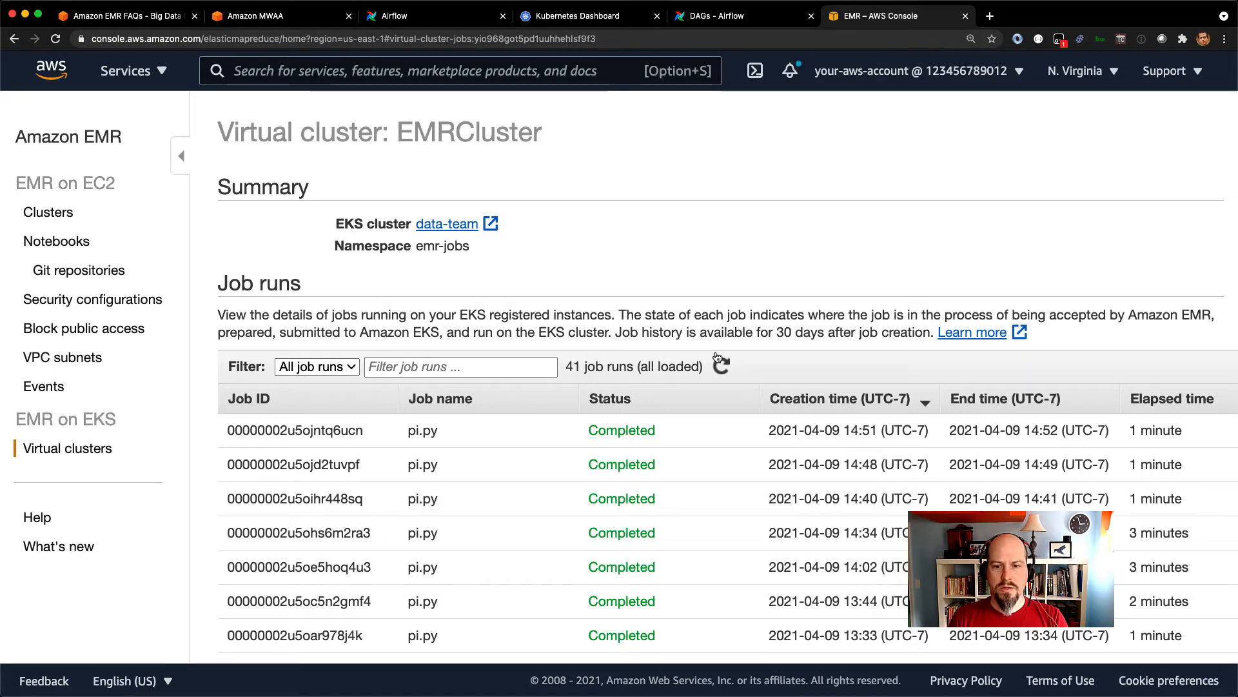
{"action": "left_click", "coordinate": [720, 364]}
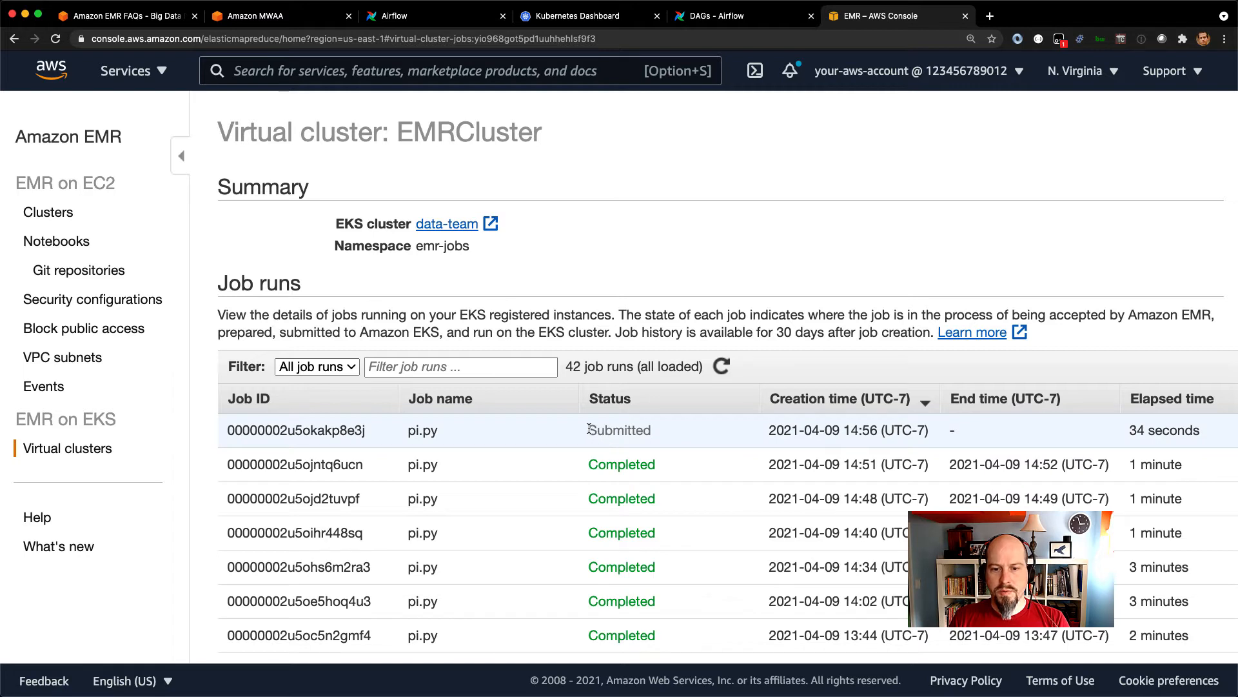
{"action": "double_click", "coordinate": [619, 430]}
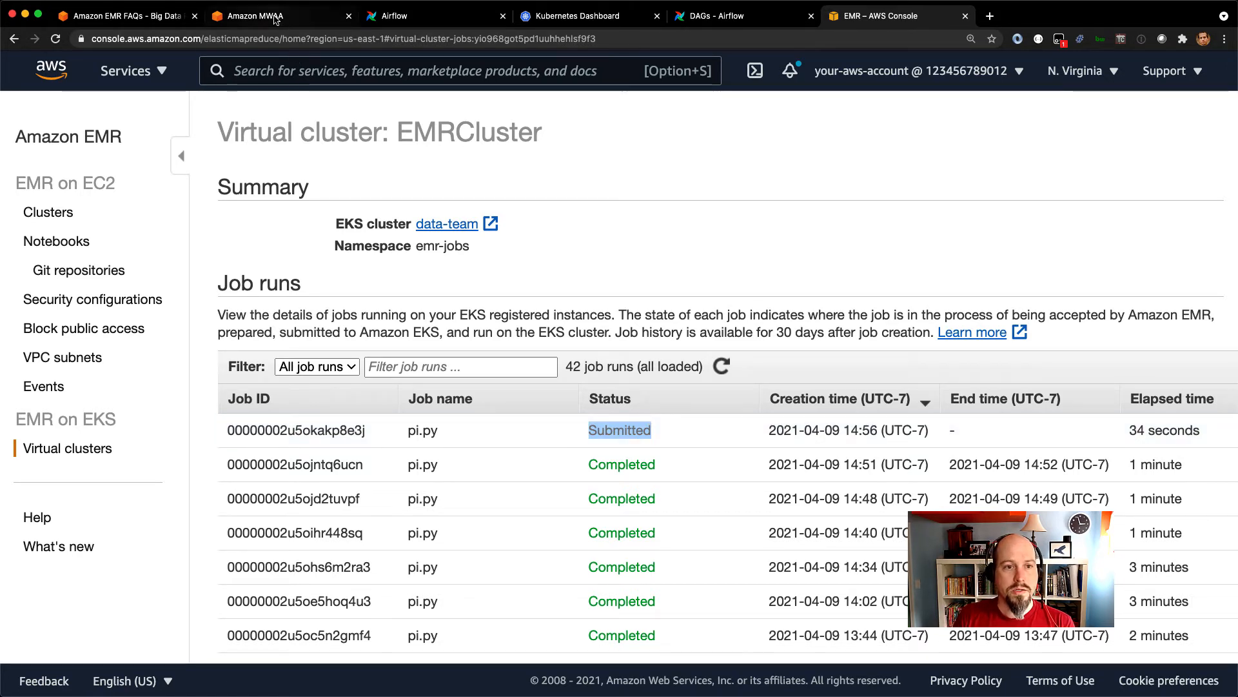
Step: Scroll the MWAA environment details down to the AmazonMWAA-dacort-test execution role permissions
{"action": "left_click", "coordinate": [256, 15]}
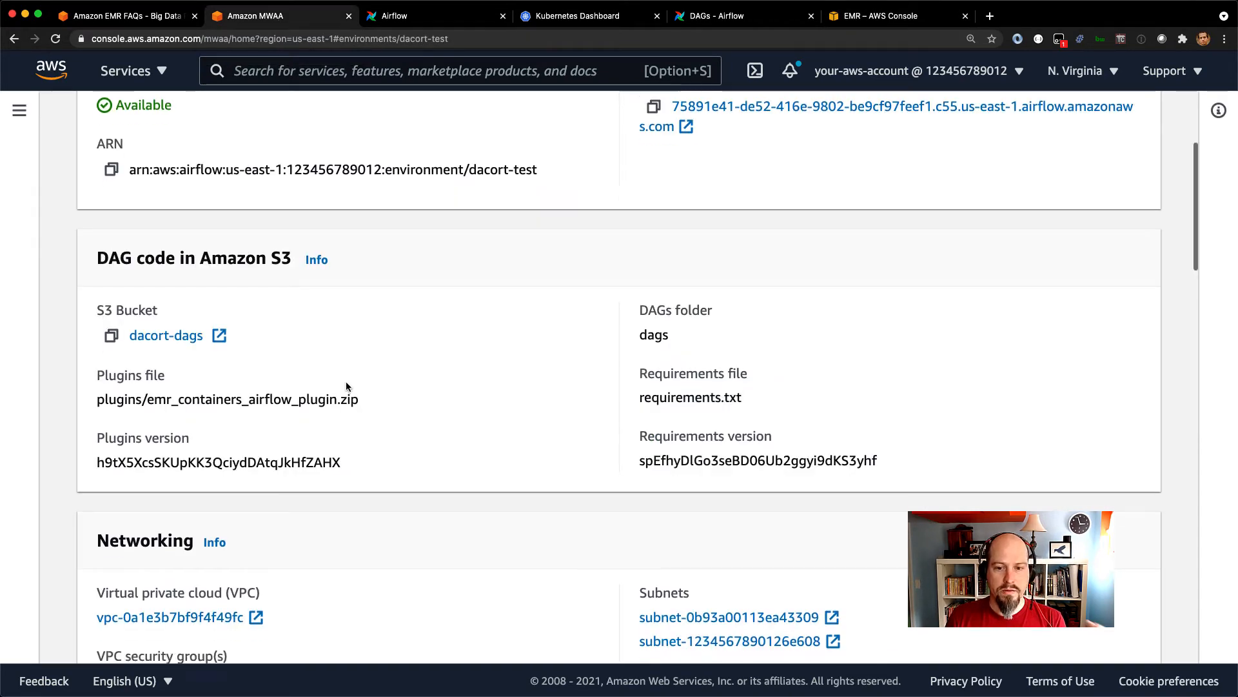
{"action": "scroll", "scroll_direction": "down", "scroll_amount": 3}
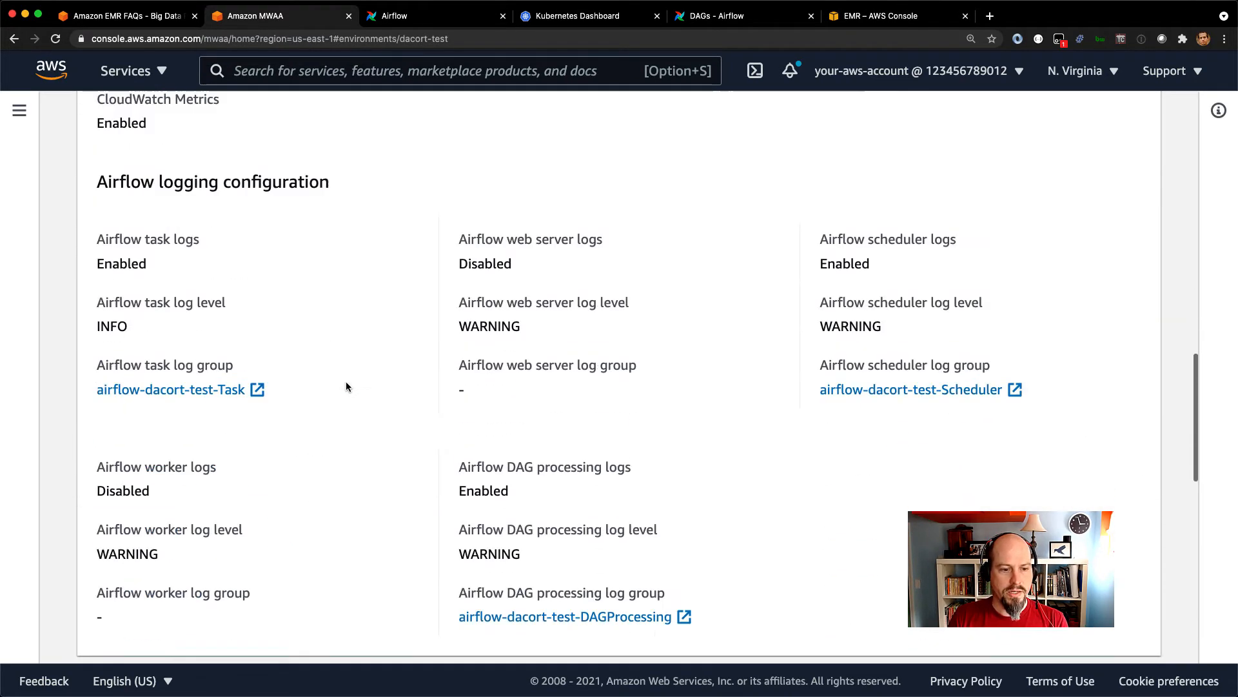
{"action": "scroll", "scroll_direction": "down", "scroll_amount": 3}
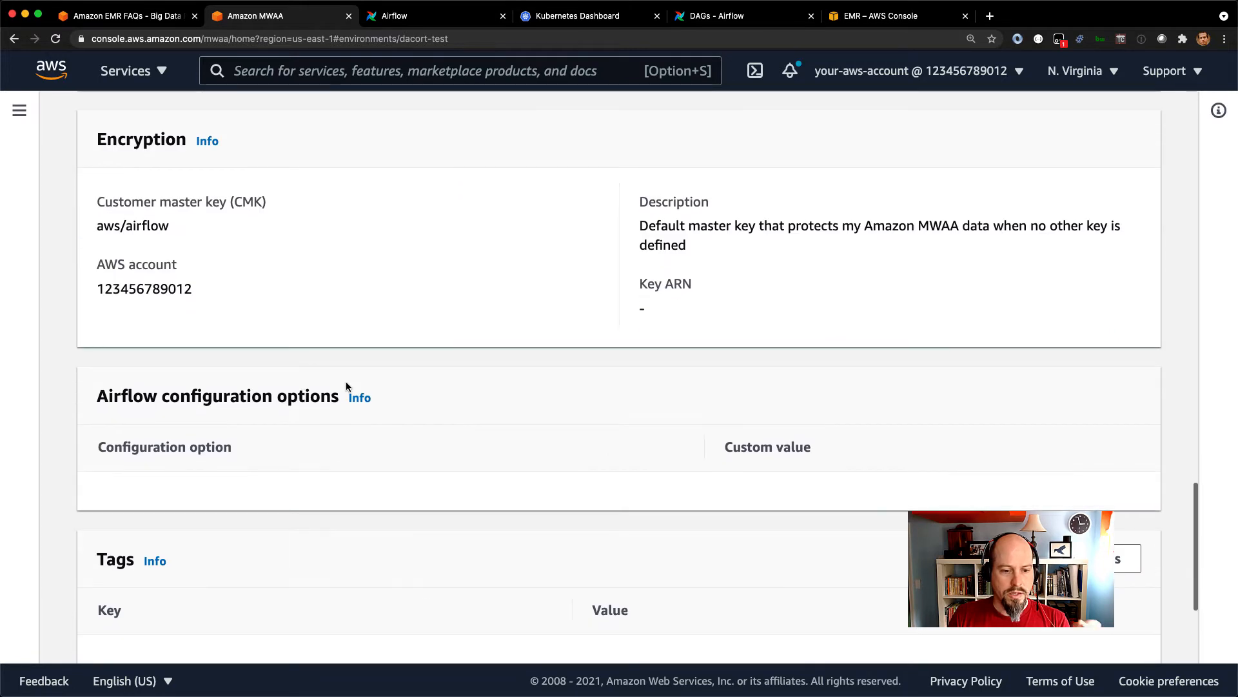
{"action": "scroll", "scroll_direction": "down", "scroll_amount": 3}
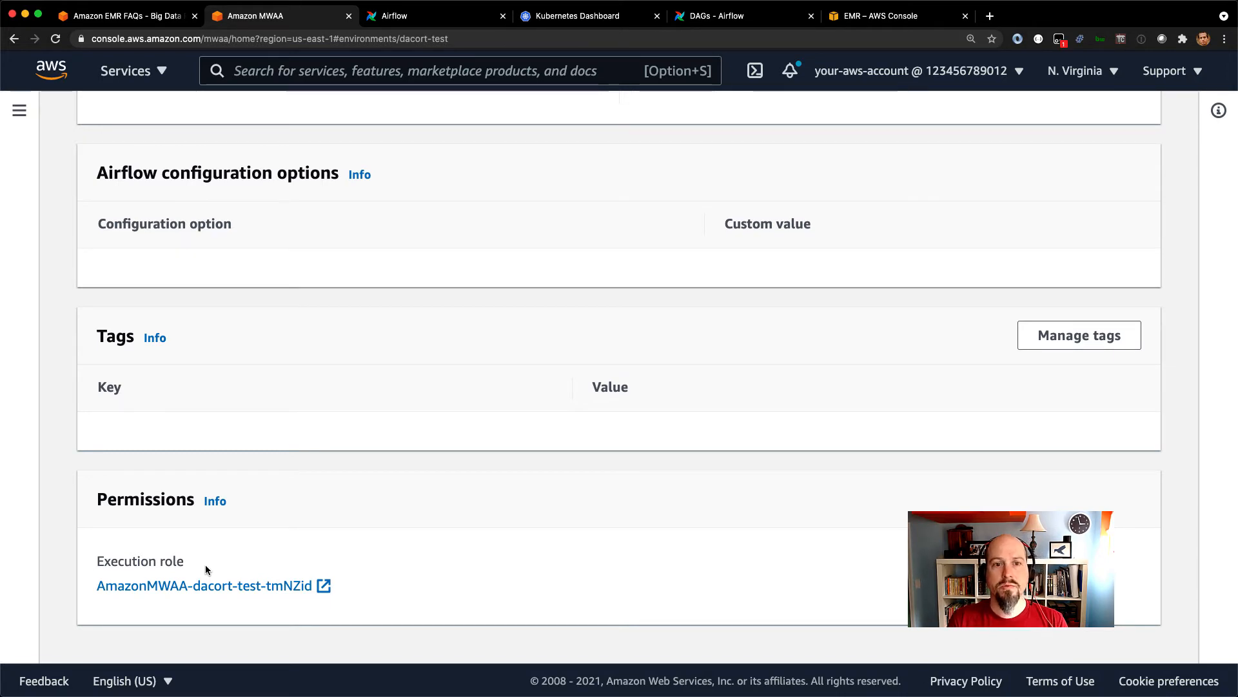
Step: Confirm the watch_job log reports the job COMPLETED, then return to the DAGs list
{"action": "left_click", "coordinate": [434, 16]}
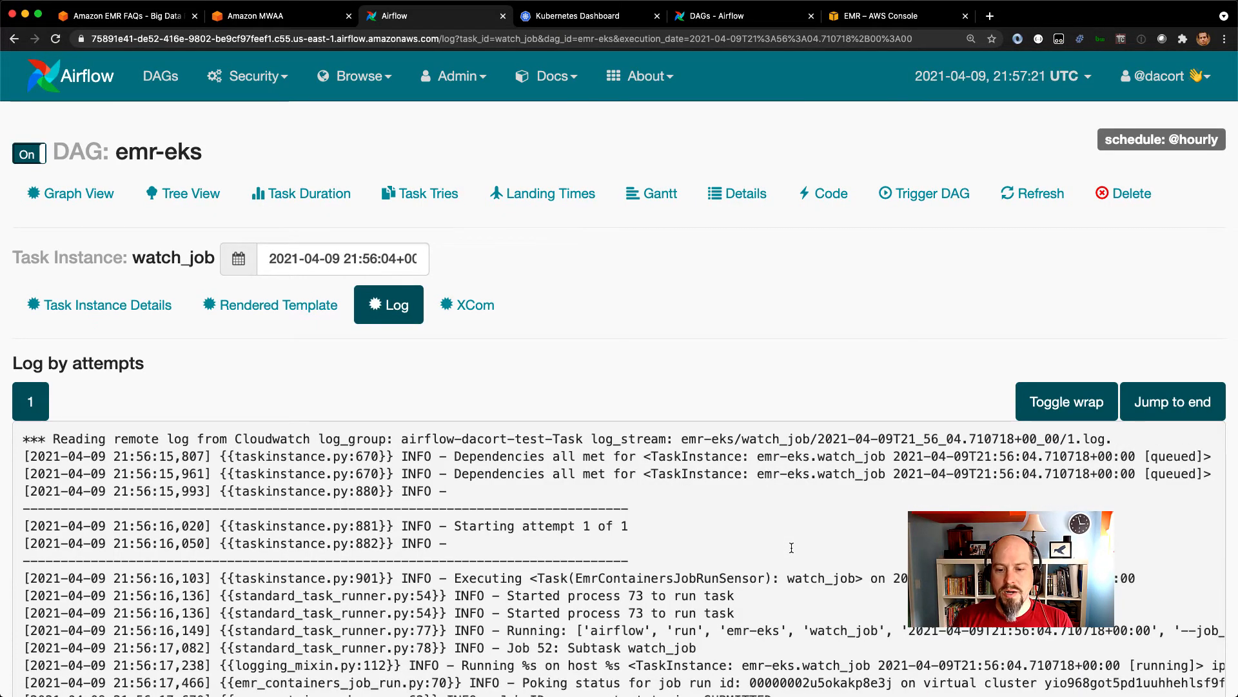
{"action": "scroll", "scroll_direction": "down", "scroll_amount": 3}
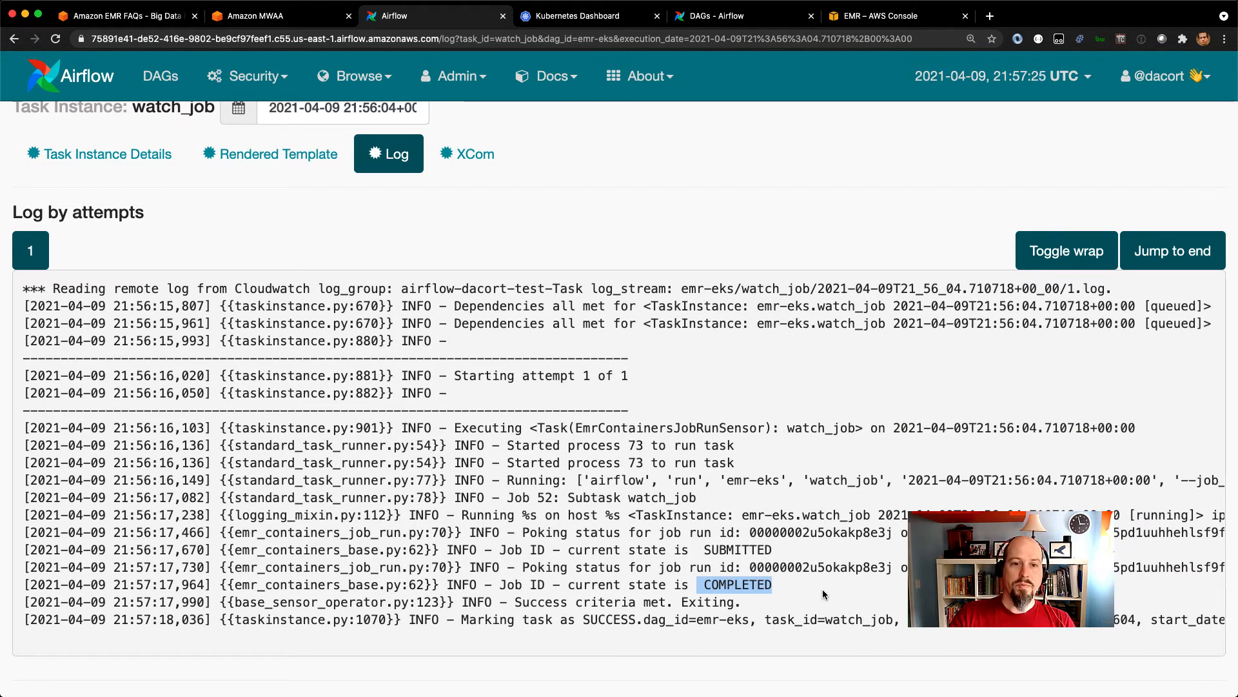
{"action": "left_click", "coordinate": [160, 76]}
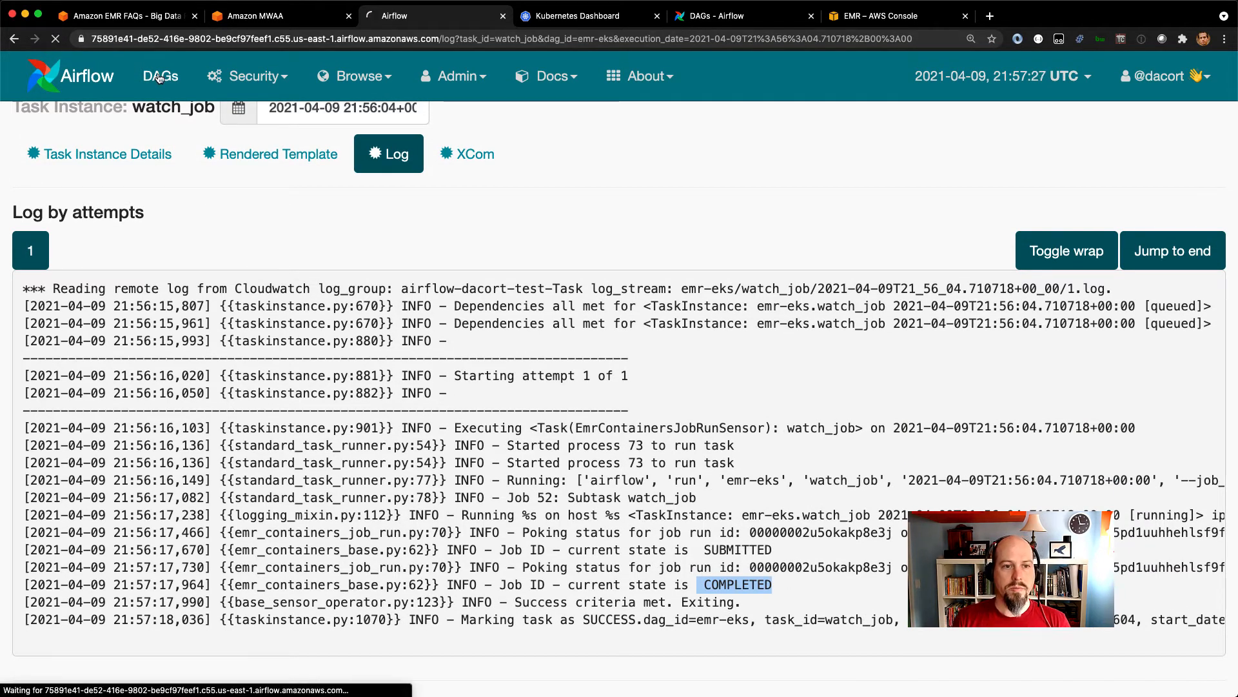
{"action": "left_click", "coordinate": [160, 76]}
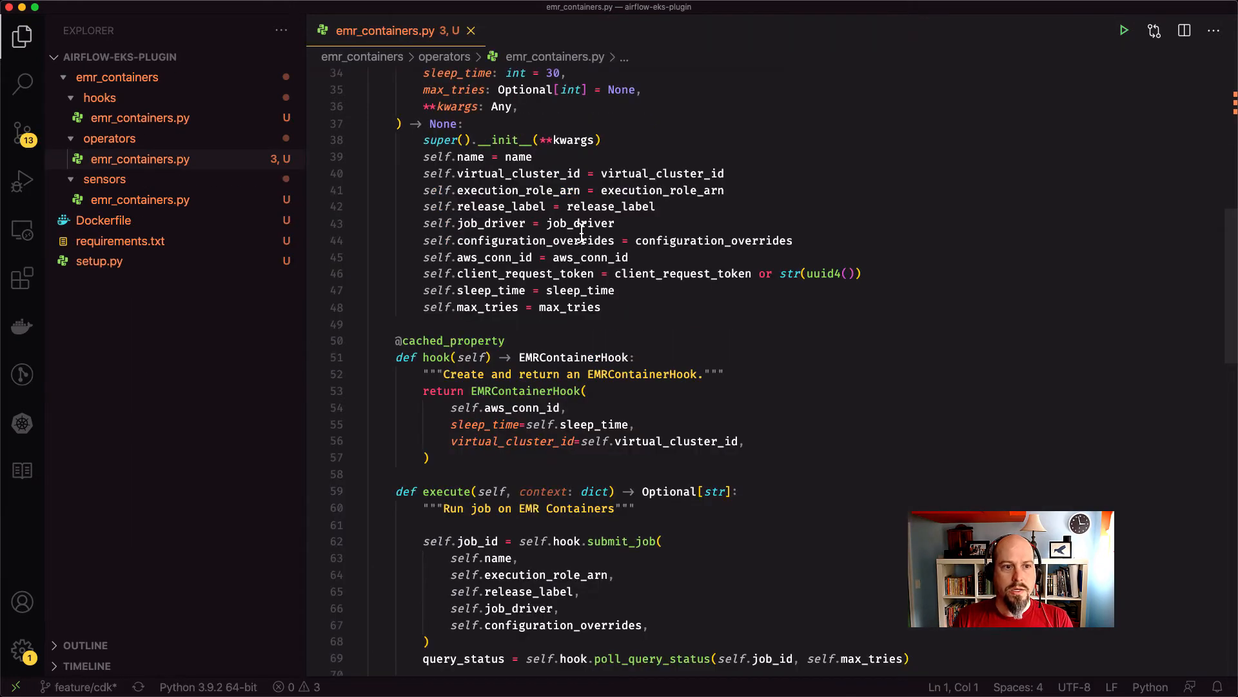
{"action": "mouse_move", "coordinate": [164, 219]}
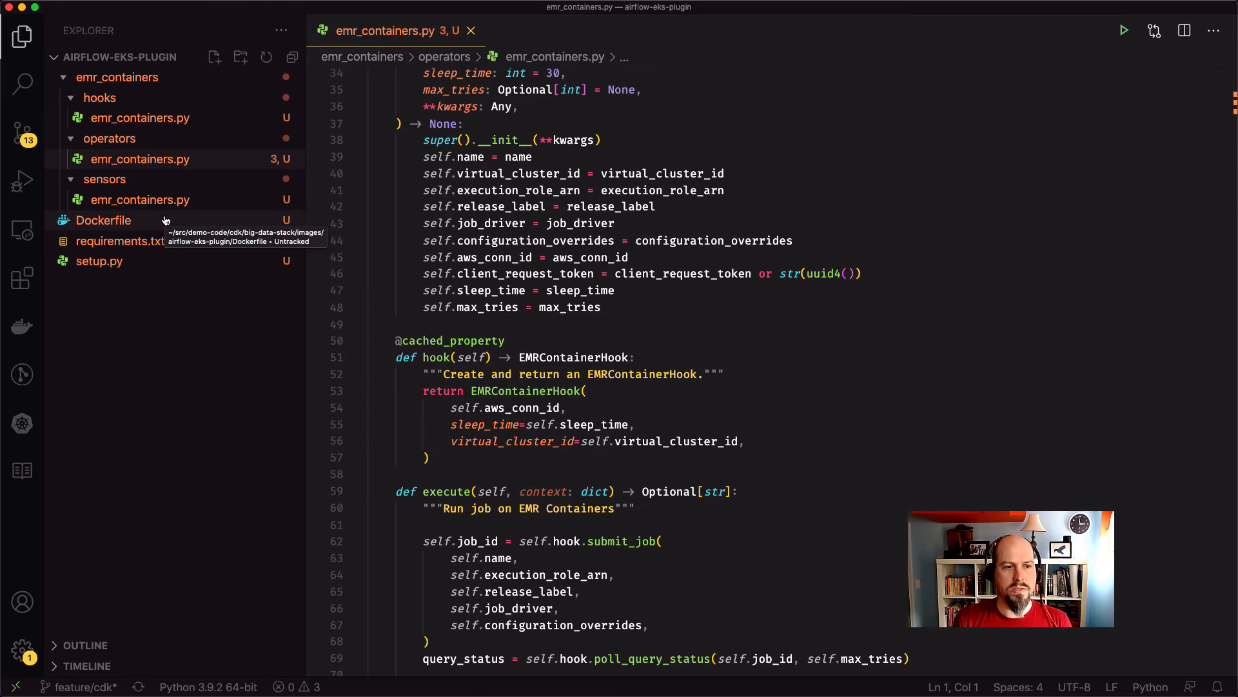
{"action": "mouse_move", "coordinate": [139, 117]}
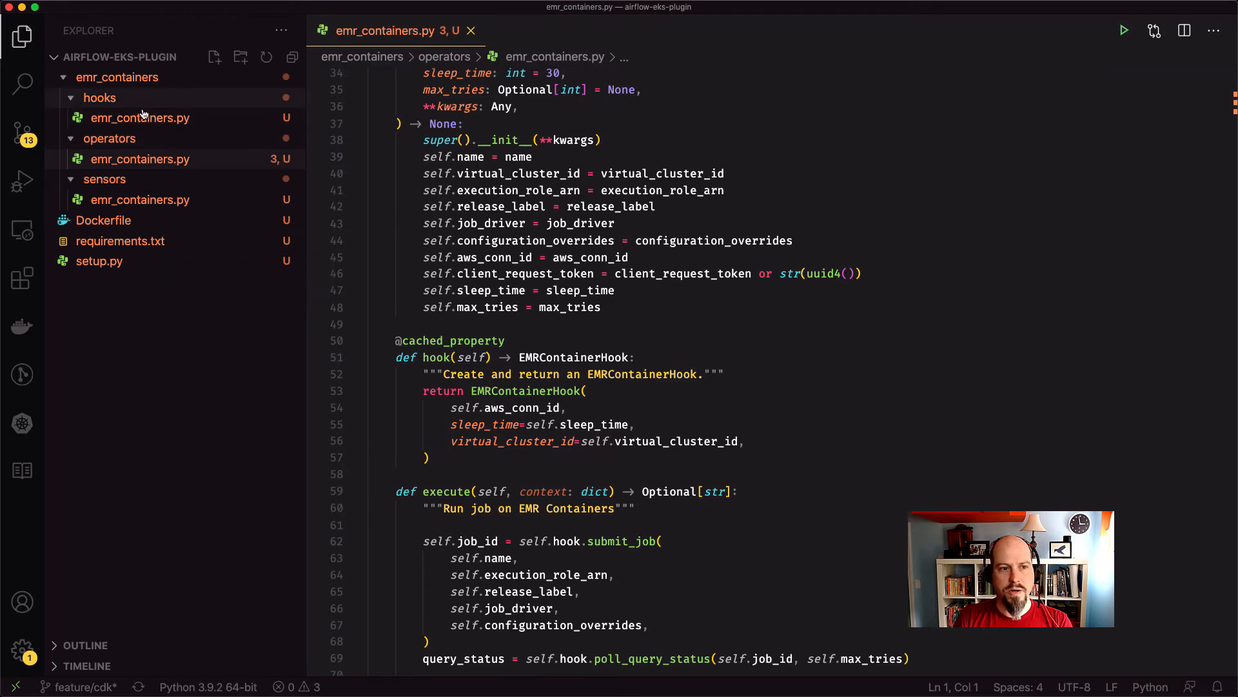
{"action": "mouse_move", "coordinate": [153, 169]}
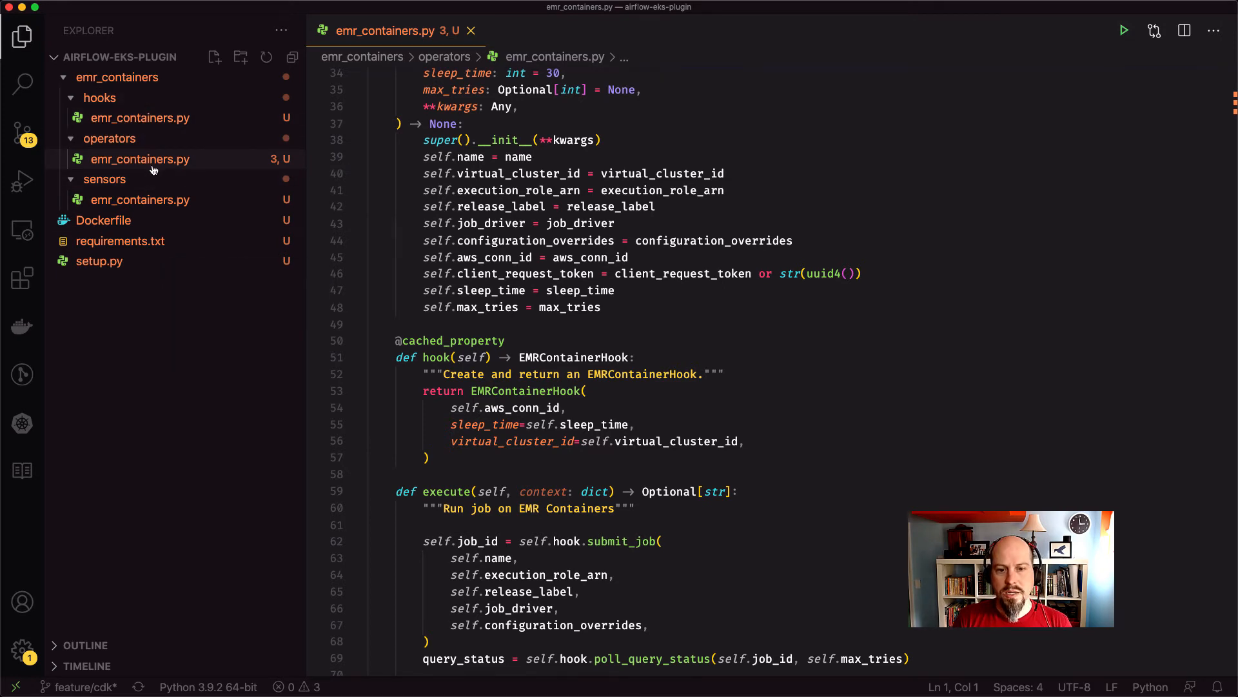
{"action": "mouse_move", "coordinate": [615, 483]}
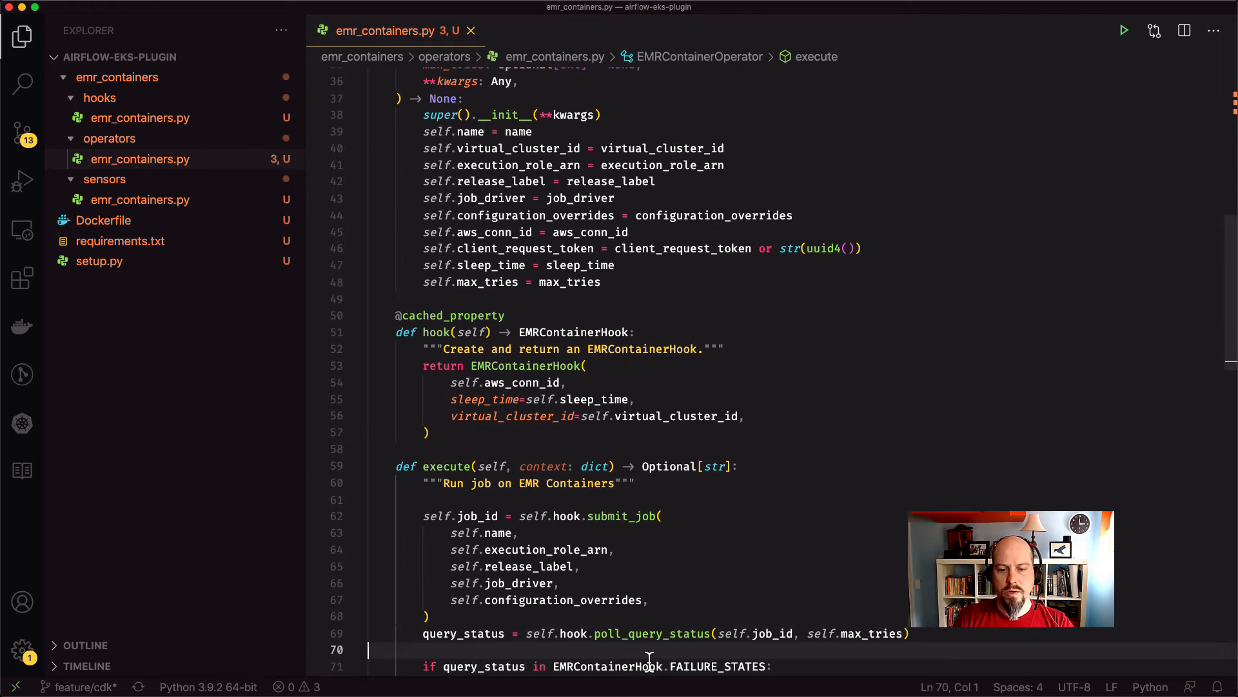
Step: Review the operator's poll_query_status call in execute, then return to the Airflow DAGs list
{"action": "double_click", "coordinate": [653, 632]}
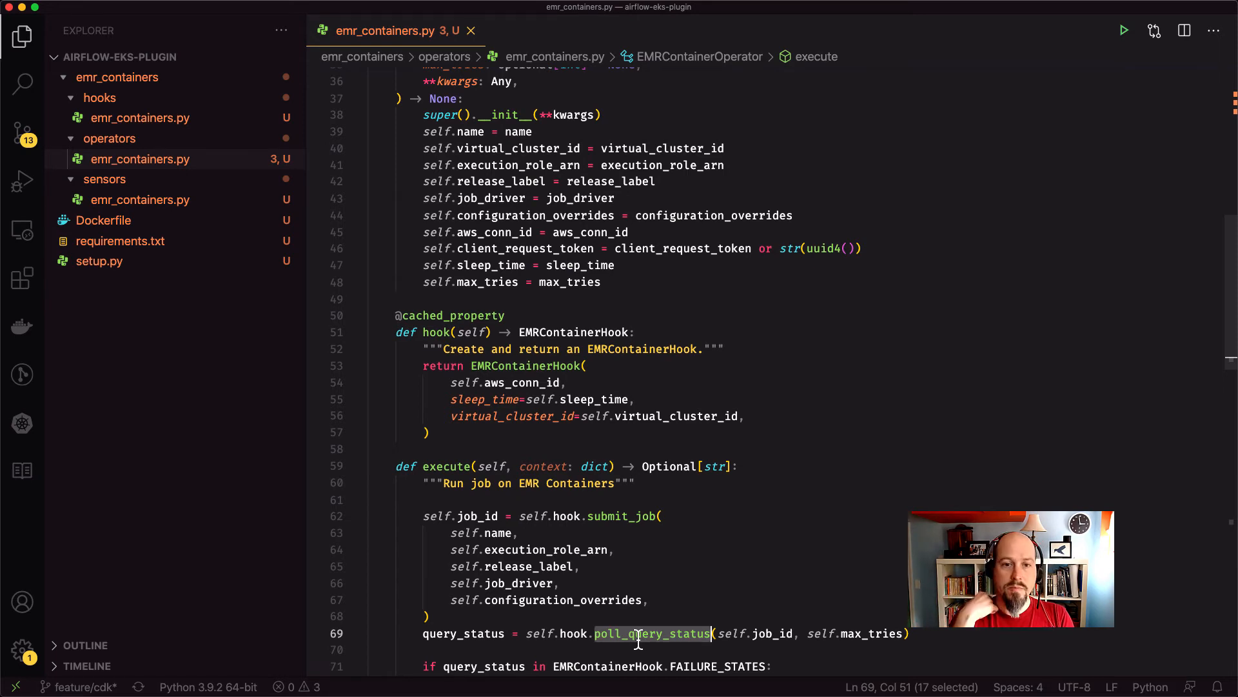
{"action": "left_click", "coordinate": [435, 15]}
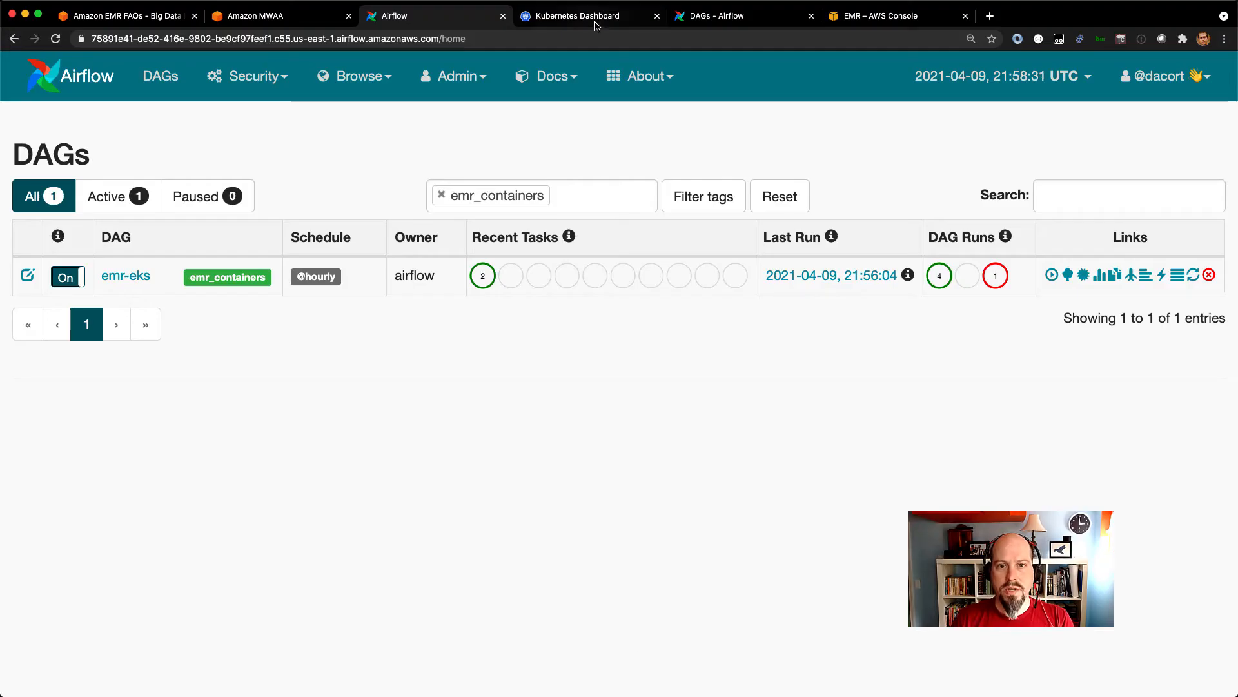
Step: Check the running Airflow pods in Kubernetes Dashboard, then show the Airflow 2.0 DAGs list
{"action": "left_click", "coordinate": [577, 15]}
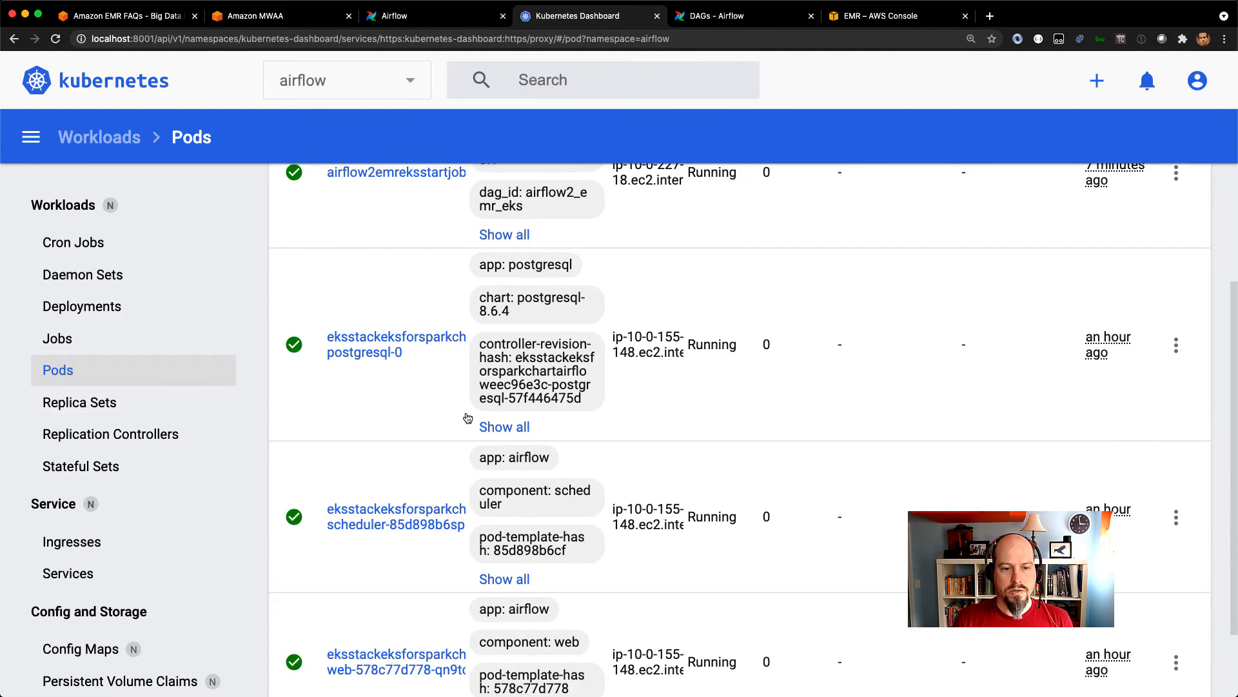
{"action": "scroll", "scroll_direction": "down", "scroll_amount": 3}
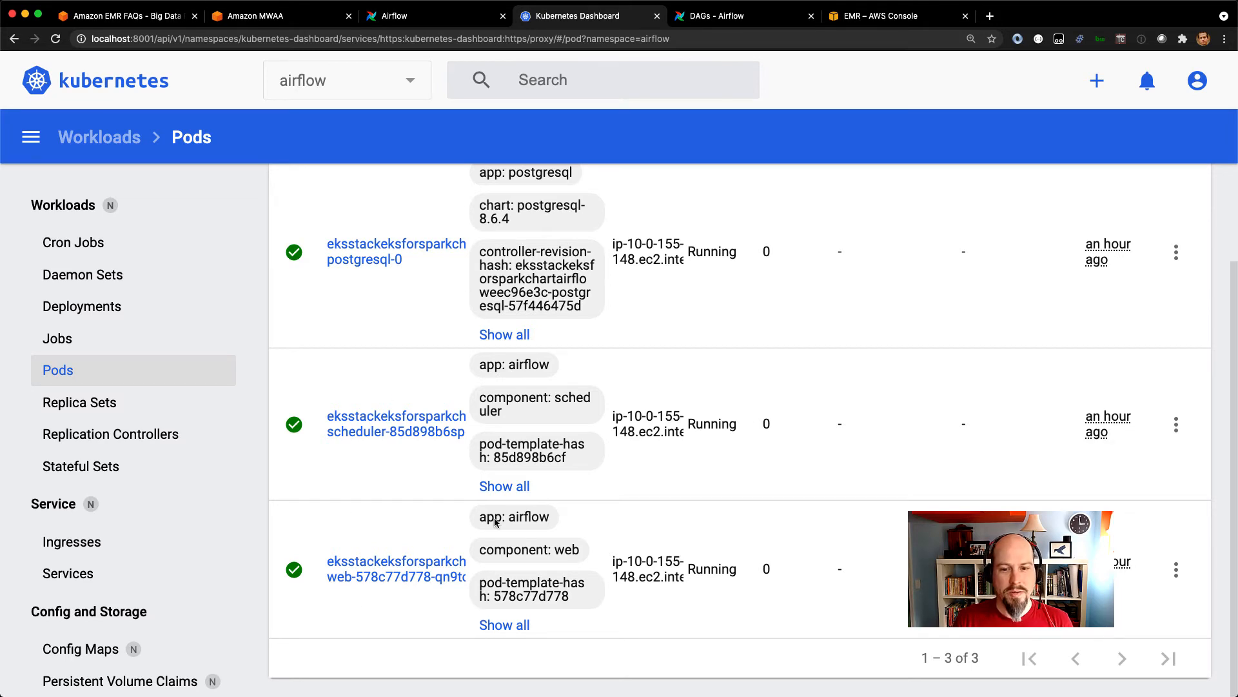
{"action": "scroll", "scroll_direction": "up", "scroll_amount": 3}
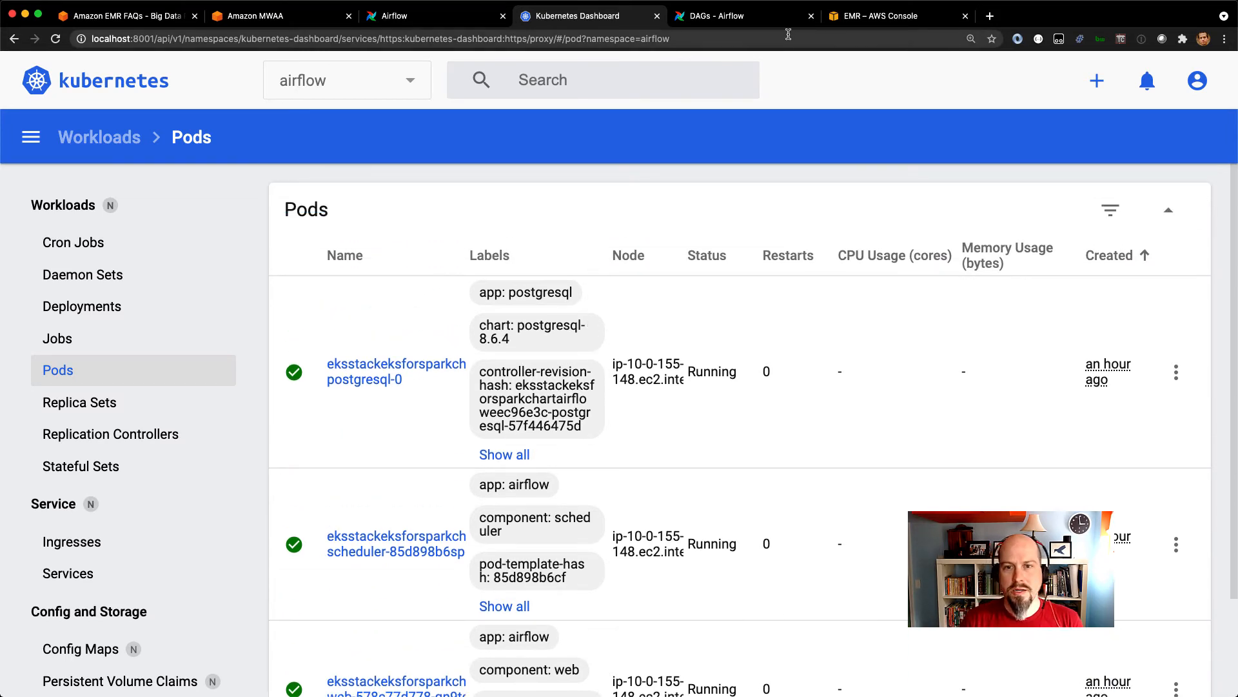
{"action": "left_click", "coordinate": [743, 16]}
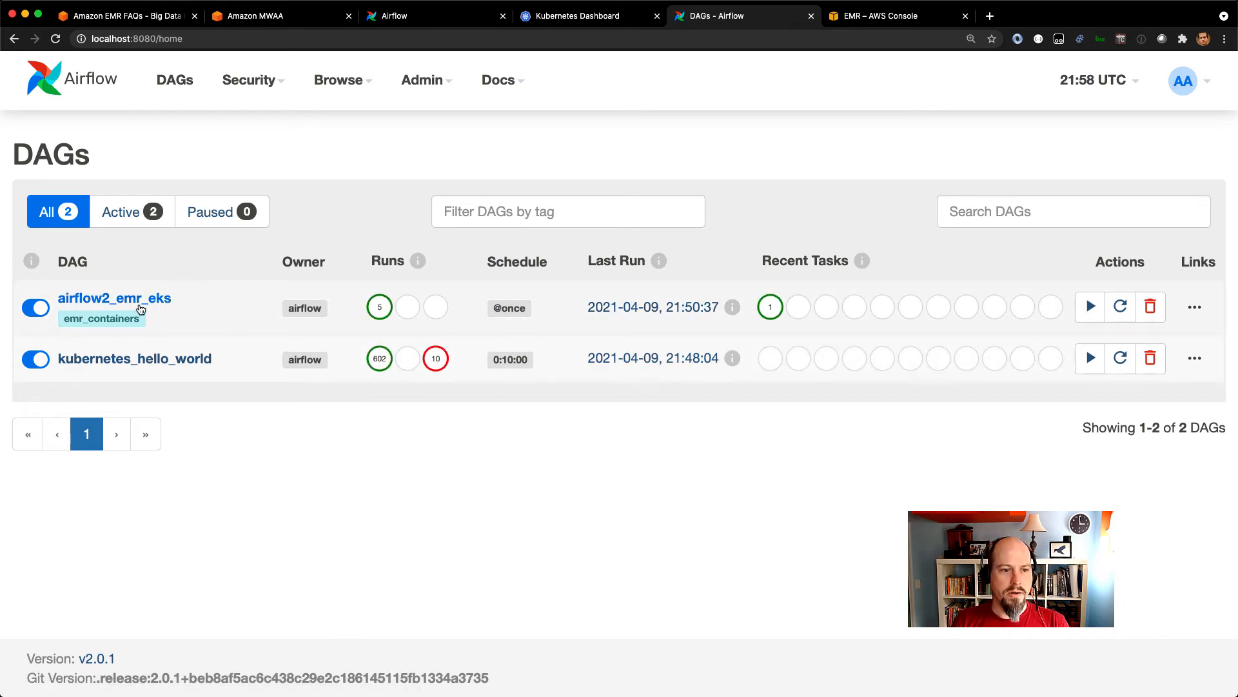
{"action": "mouse_move", "coordinate": [107, 312]}
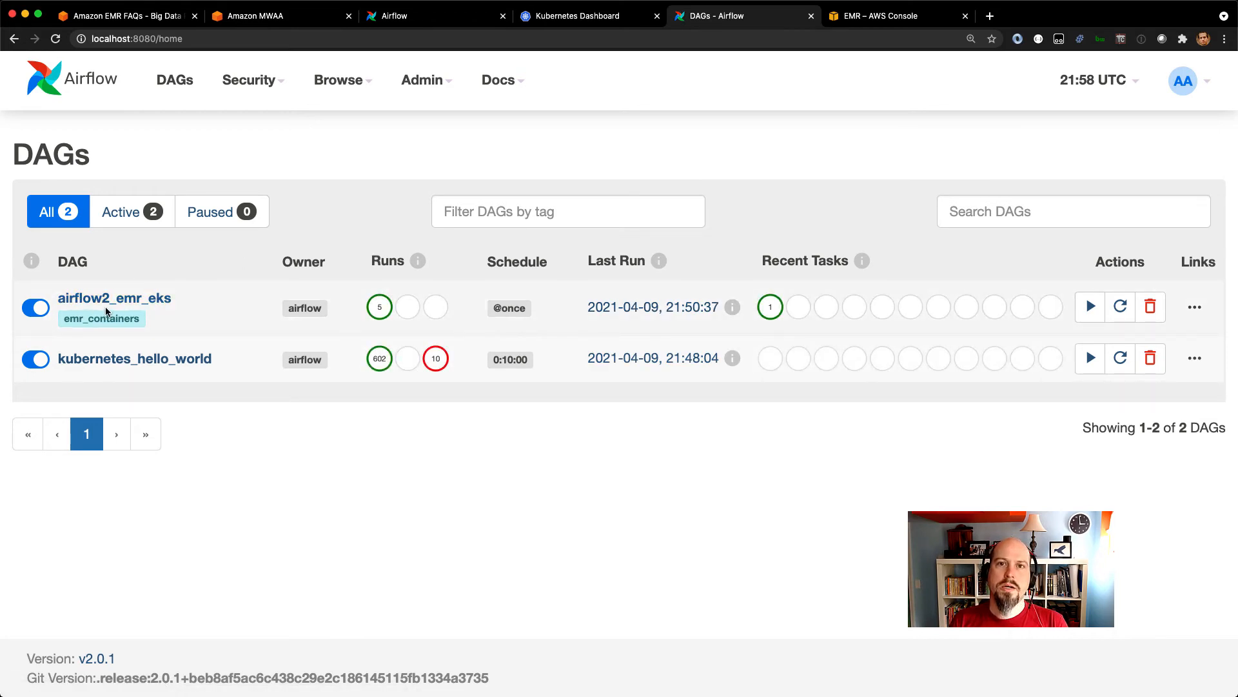
{"action": "mouse_move", "coordinate": [115, 298]}
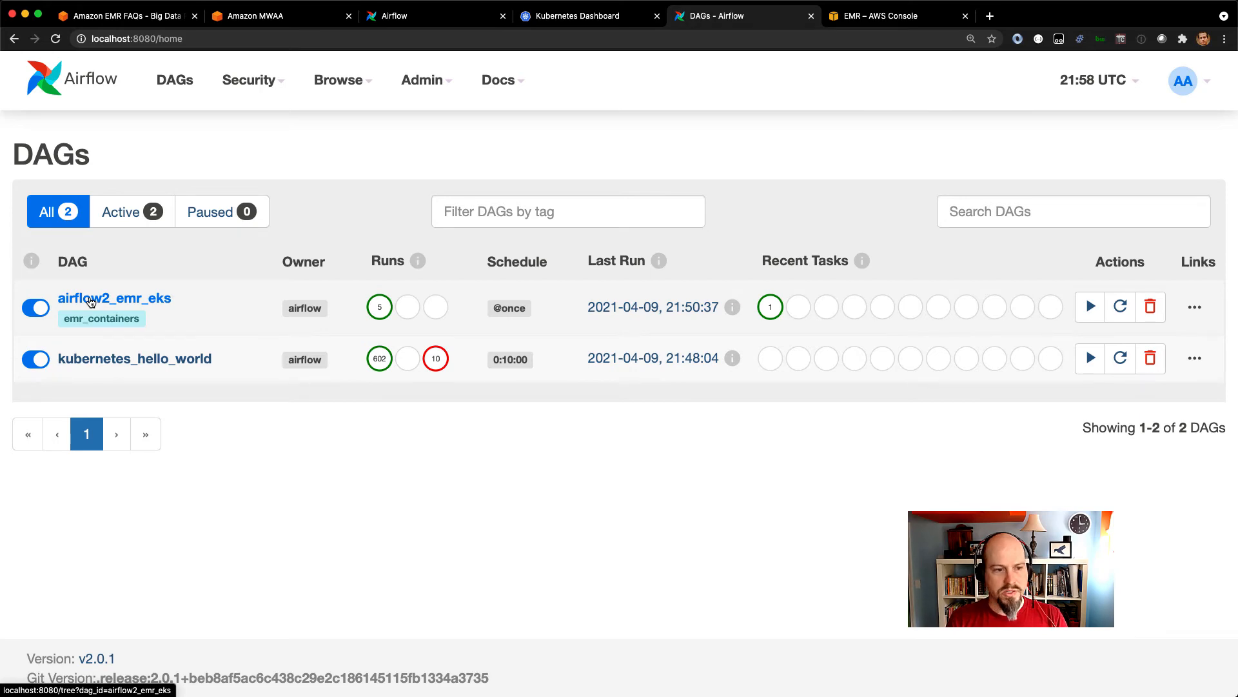
Step: Review the airflow2_emr_eks DAG's source code showing the EMRContainerOperator
{"action": "left_click", "coordinate": [114, 298]}
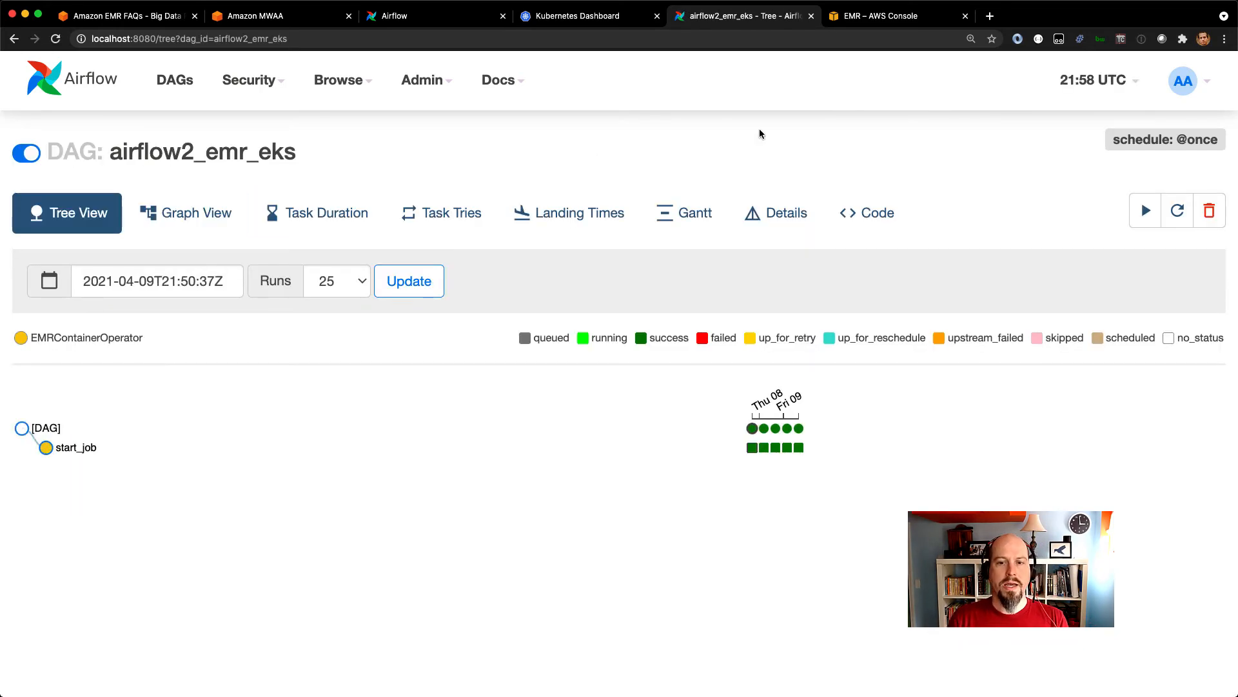
{"action": "left_click", "coordinate": [865, 213]}
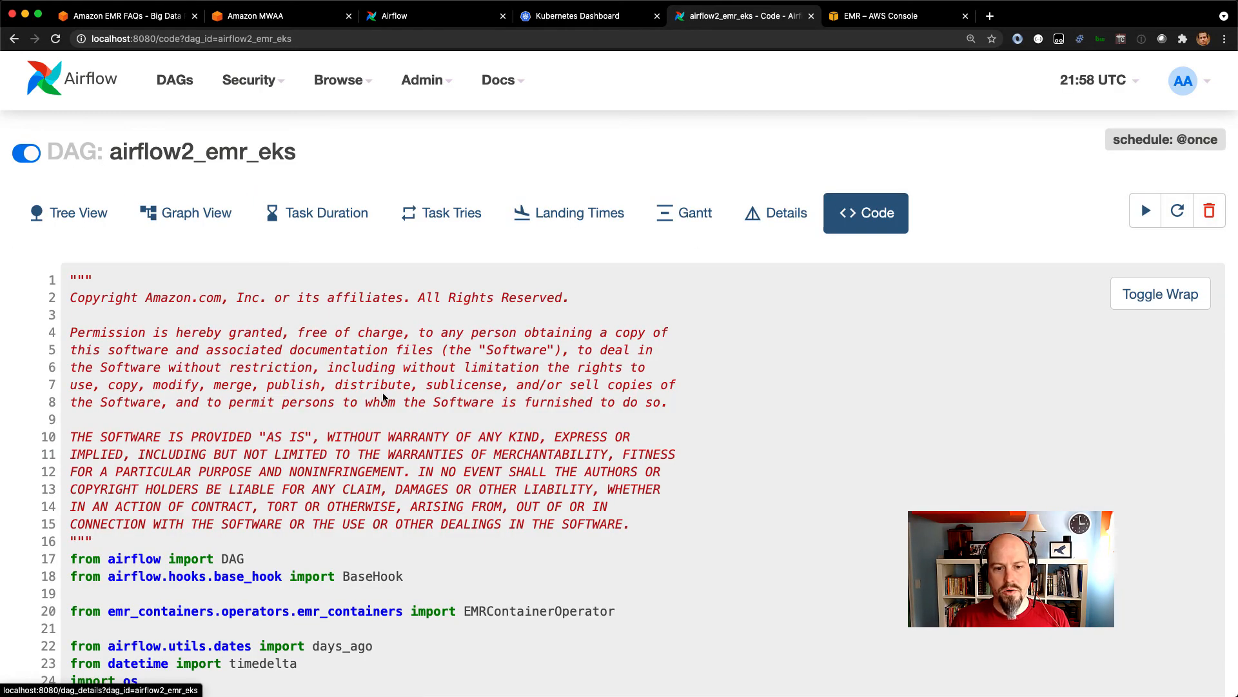
{"action": "scroll", "scroll_direction": "down", "scroll_amount": 3}
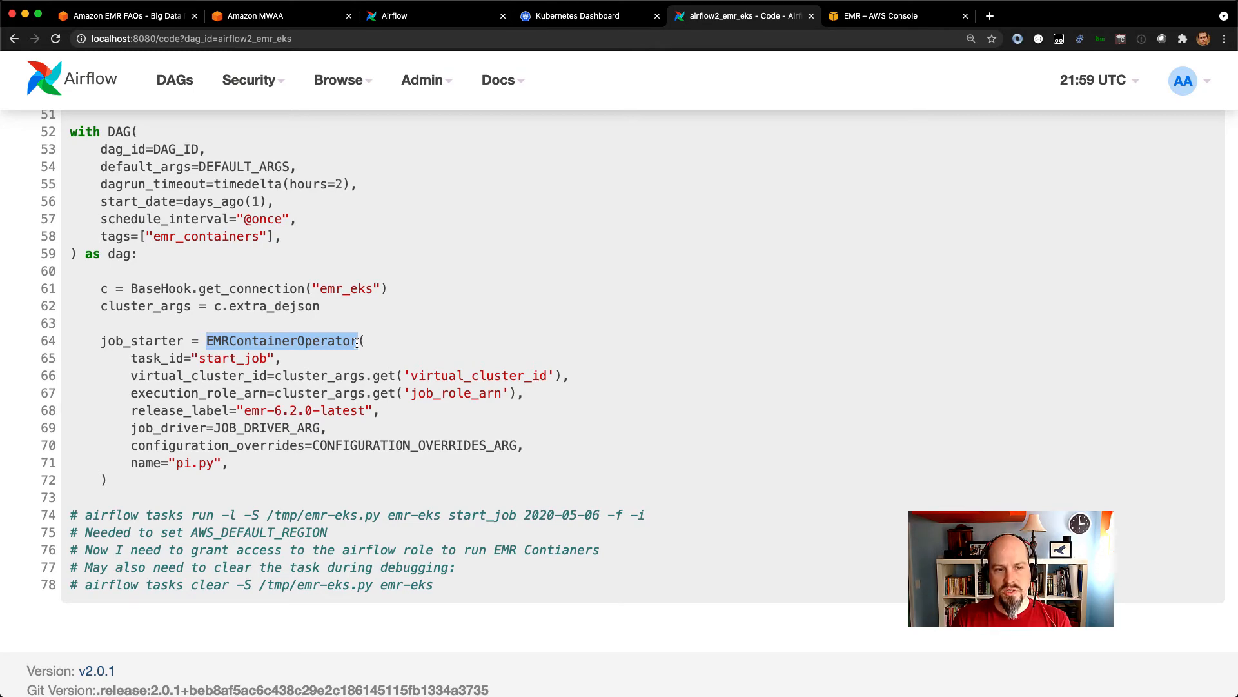
{"action": "scroll", "scroll_direction": "up", "scroll_amount": 3}
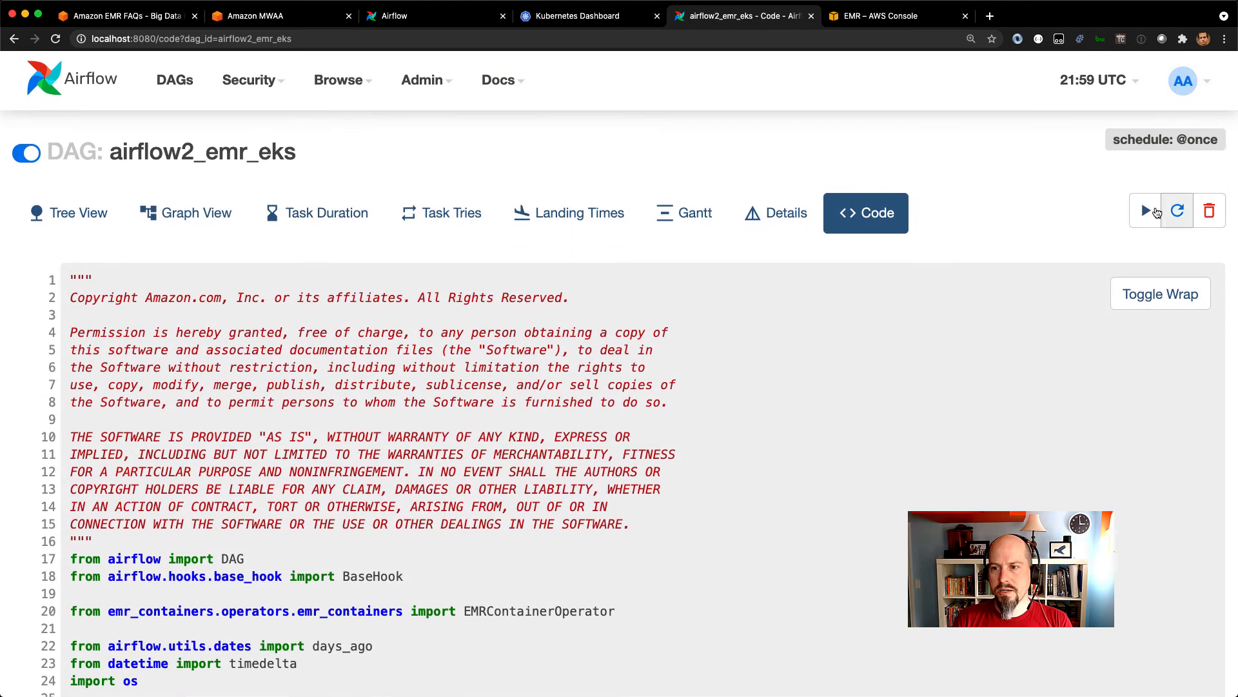
Step: Trigger a manual run of airflow2_emr_eks with an empty config JSON
{"action": "left_click", "coordinate": [1144, 210]}
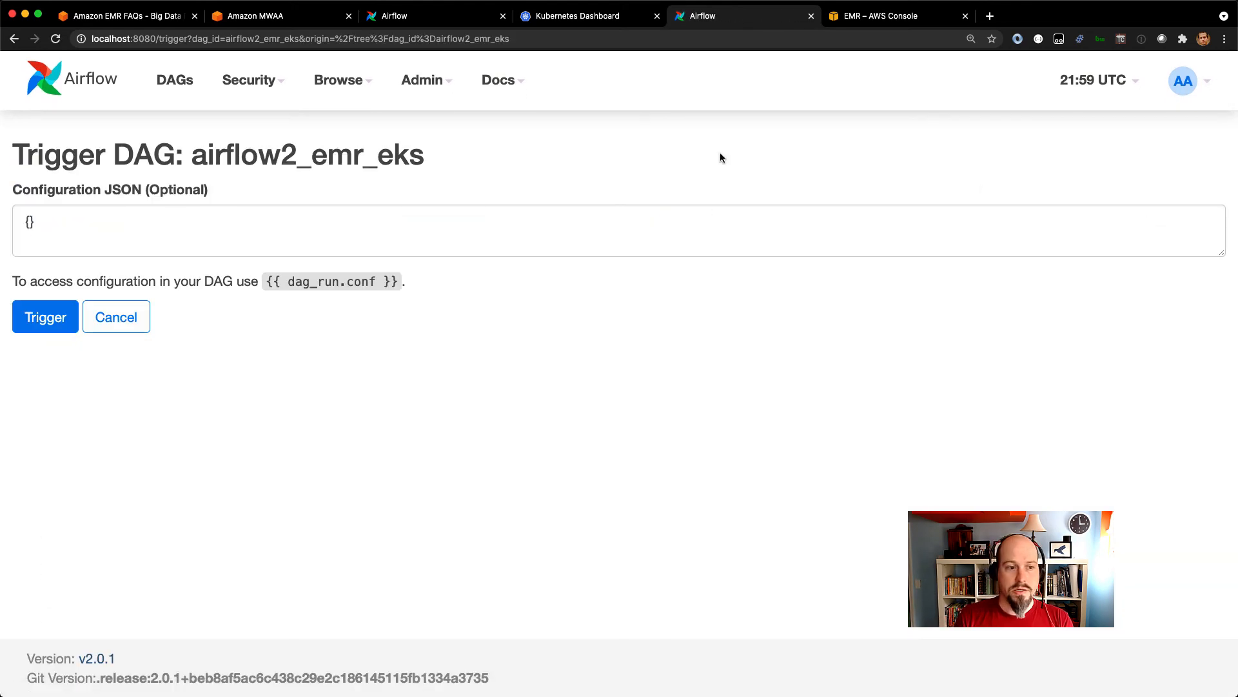
{"action": "left_click", "coordinate": [46, 317]}
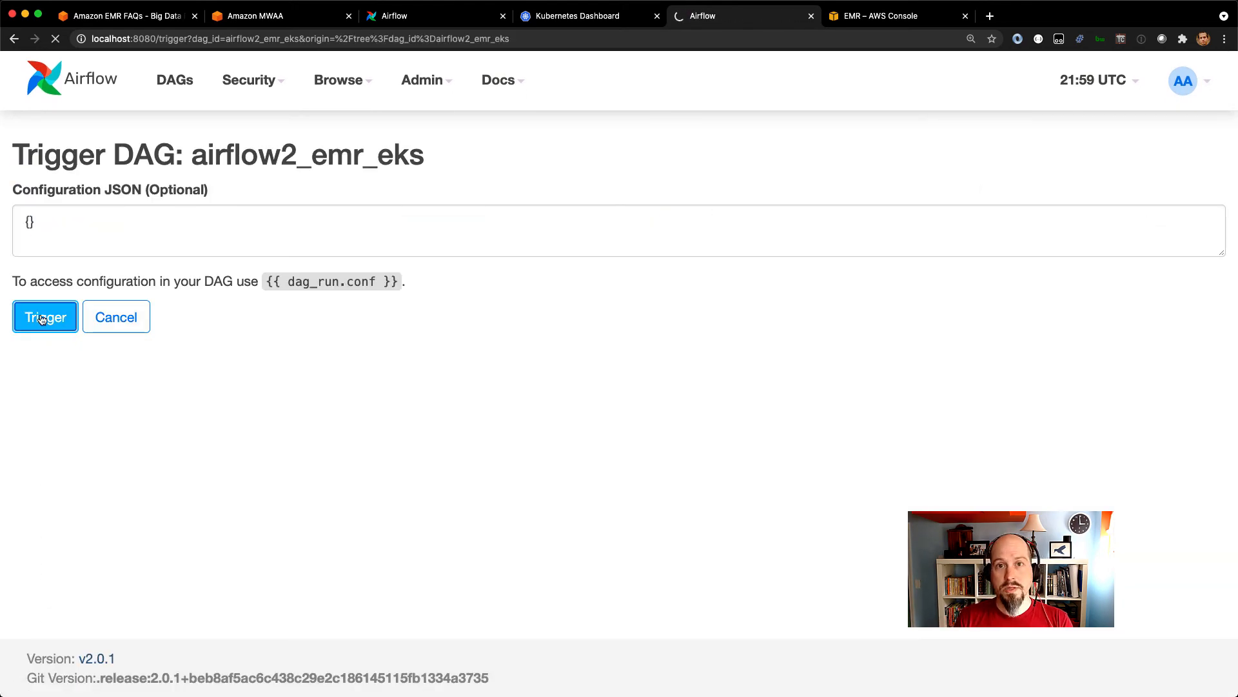
{"action": "left_click", "coordinate": [45, 318]}
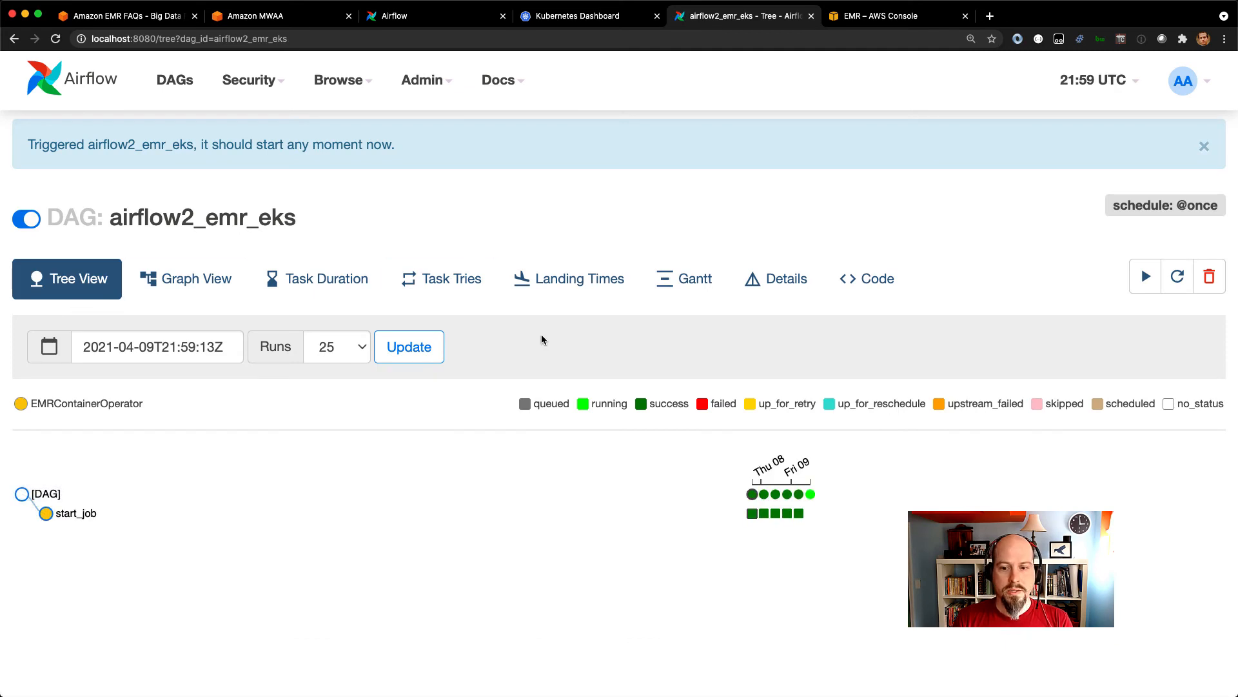
{"action": "mouse_move", "coordinate": [790, 430]}
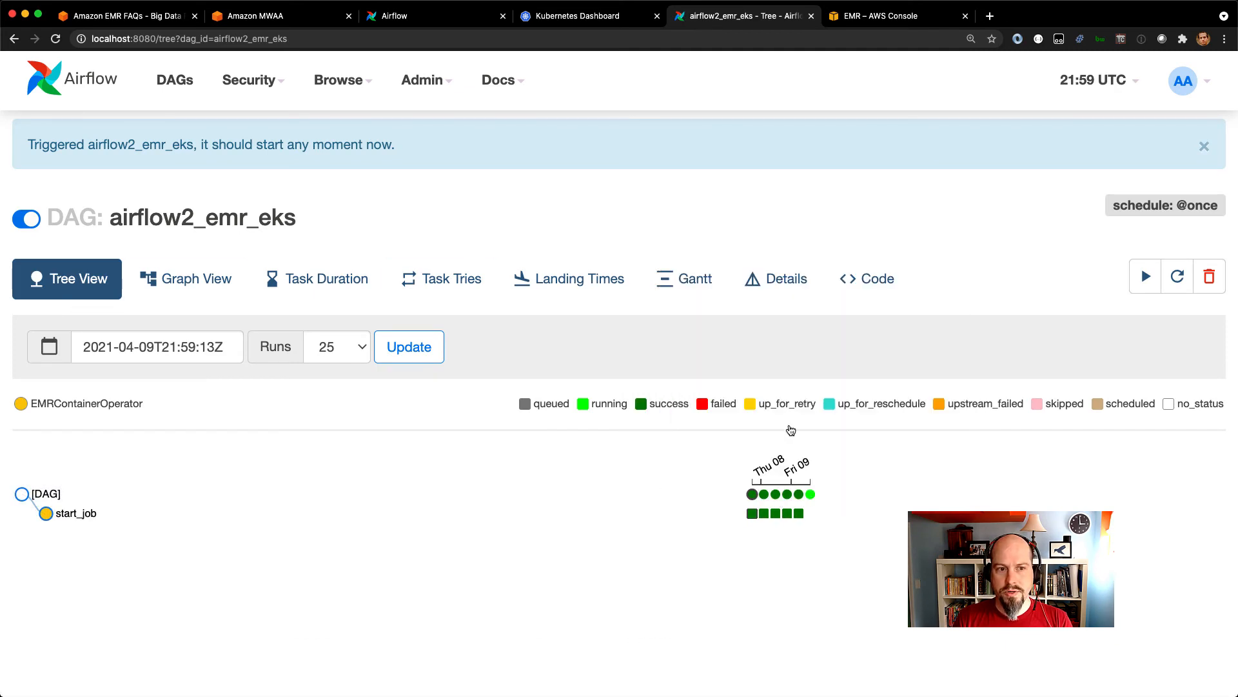
{"action": "mouse_move", "coordinate": [937, 70]}
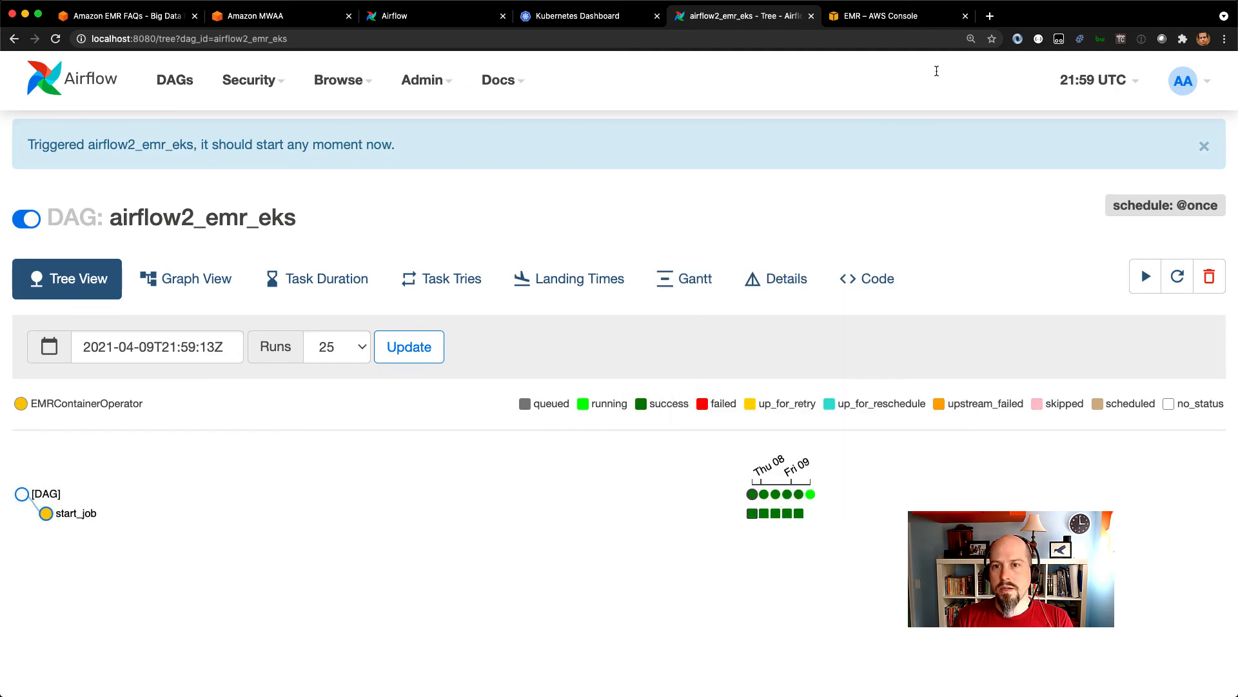
{"action": "mouse_move", "coordinate": [885, 16]}
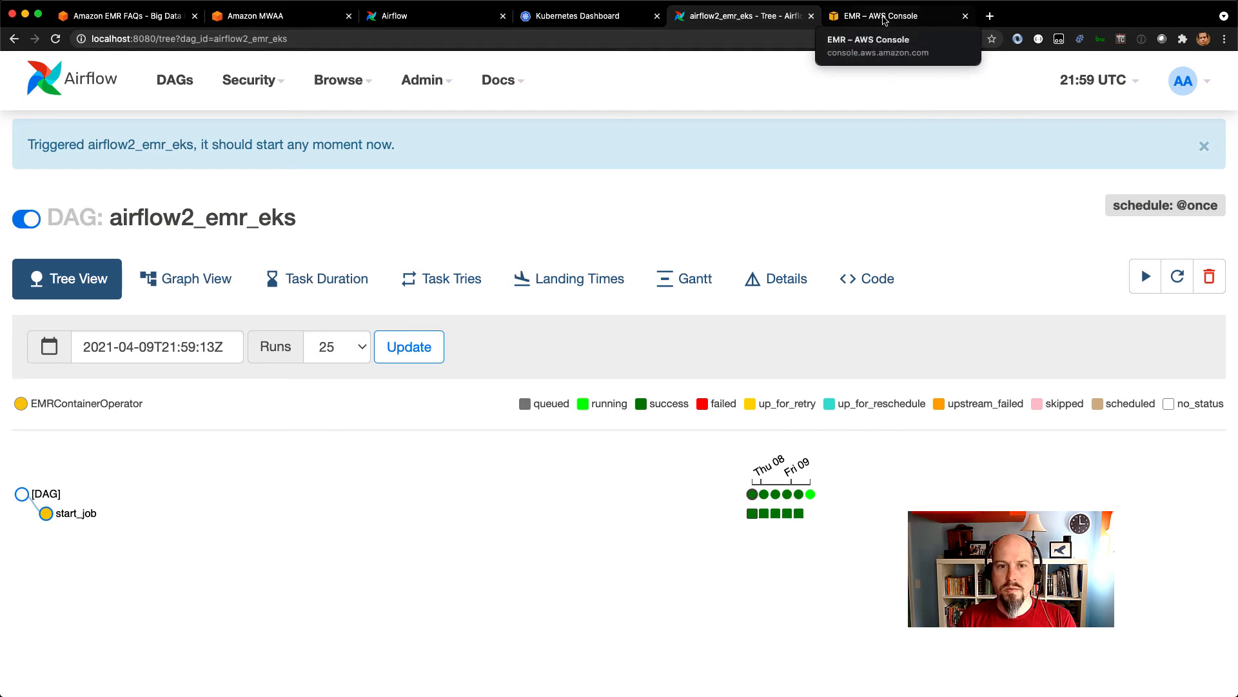
Step: Check the new pod in Kubernetes Dashboard and the newest pi.py run as Submitted in EMRCluster
{"action": "left_click", "coordinate": [577, 15]}
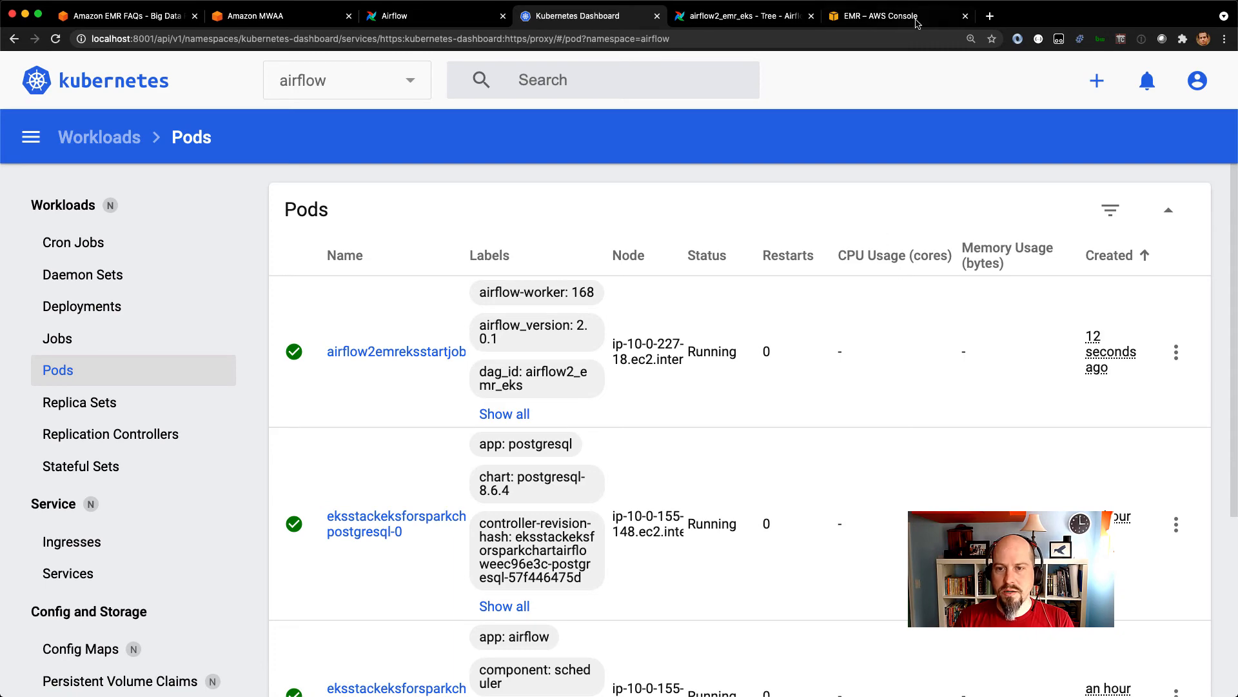
{"action": "left_click", "coordinate": [879, 16]}
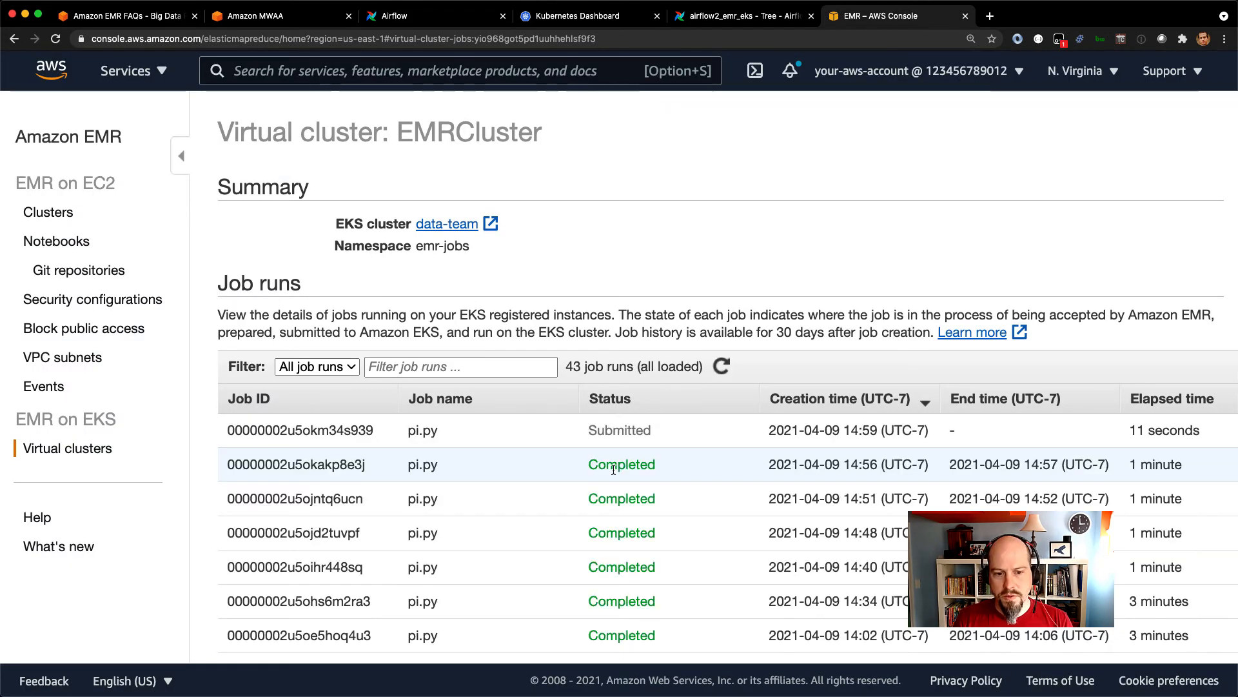
{"action": "double_click", "coordinate": [620, 429]}
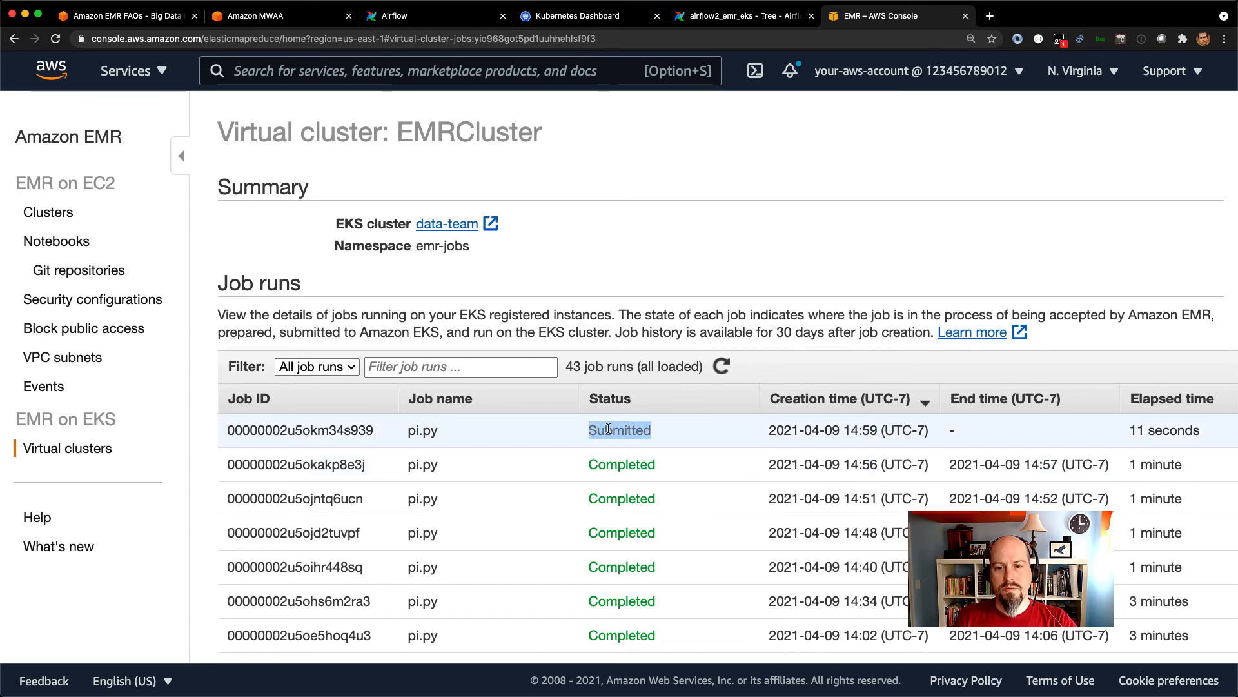
{"action": "mouse_move", "coordinate": [624, 178]}
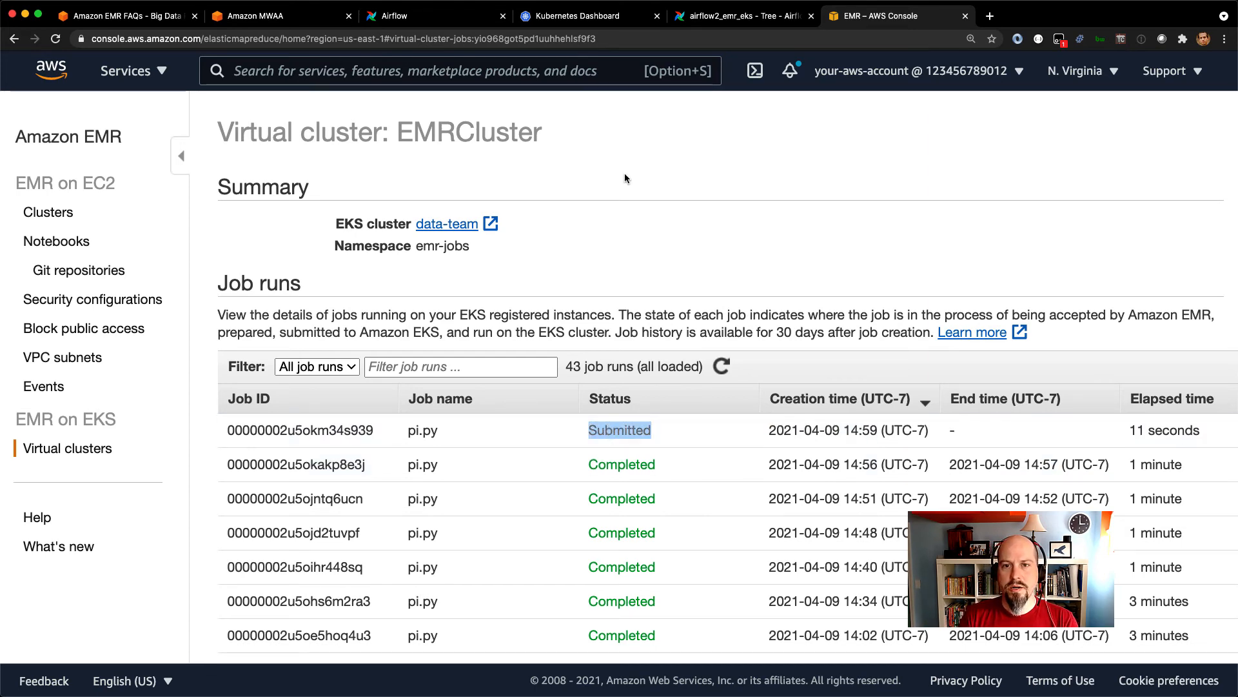
{"action": "left_click", "coordinate": [738, 16]}
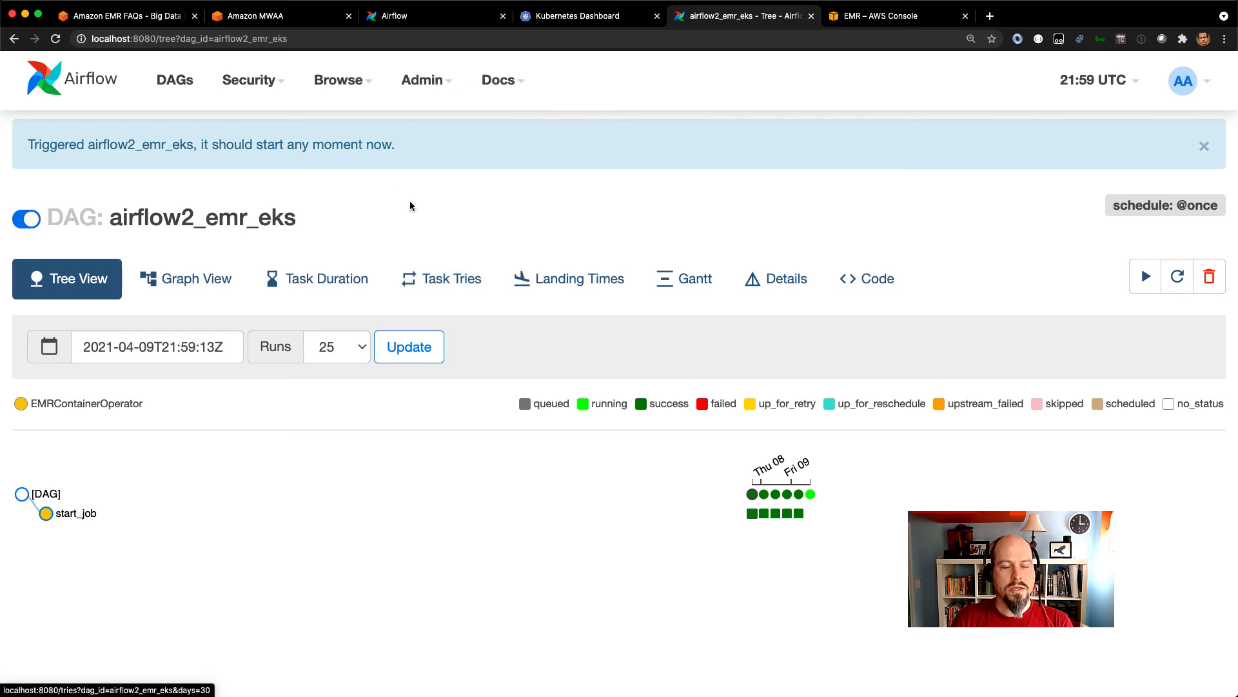
Step: Edit the emr_eks connection under Admin > Connections to reveal its virtual_cluster_id and job_role_arn extras
{"action": "left_click", "coordinate": [252, 80]}
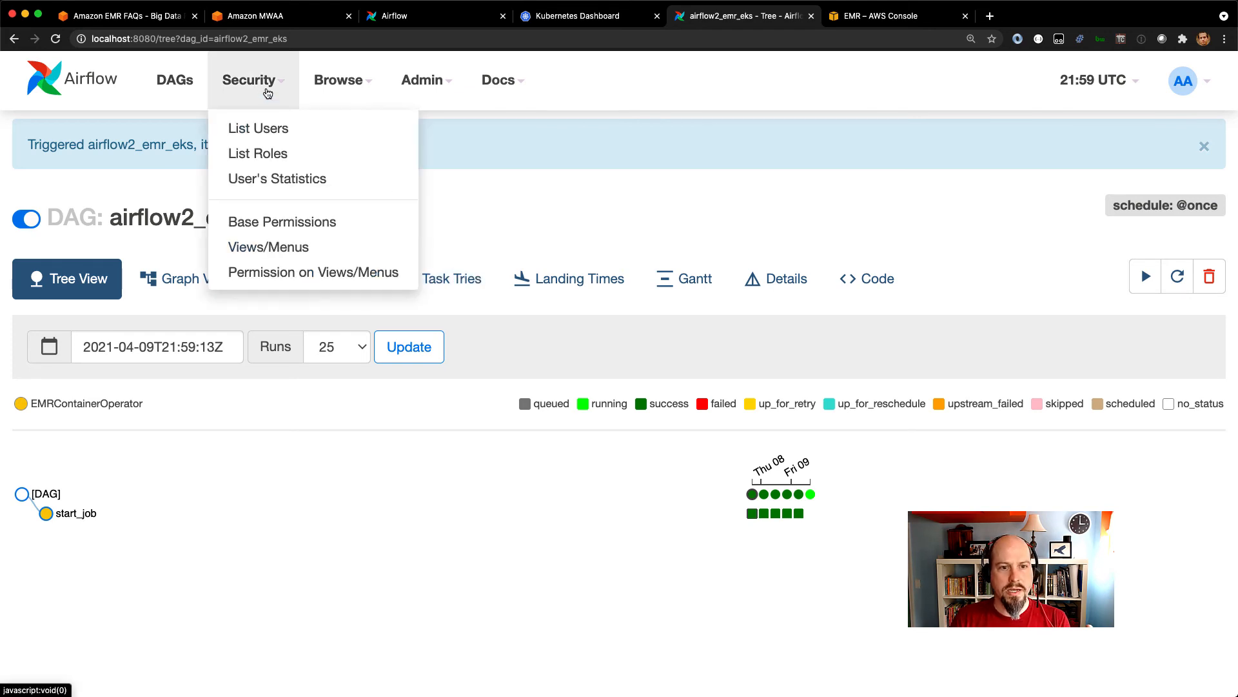
{"action": "left_click", "coordinate": [423, 80]}
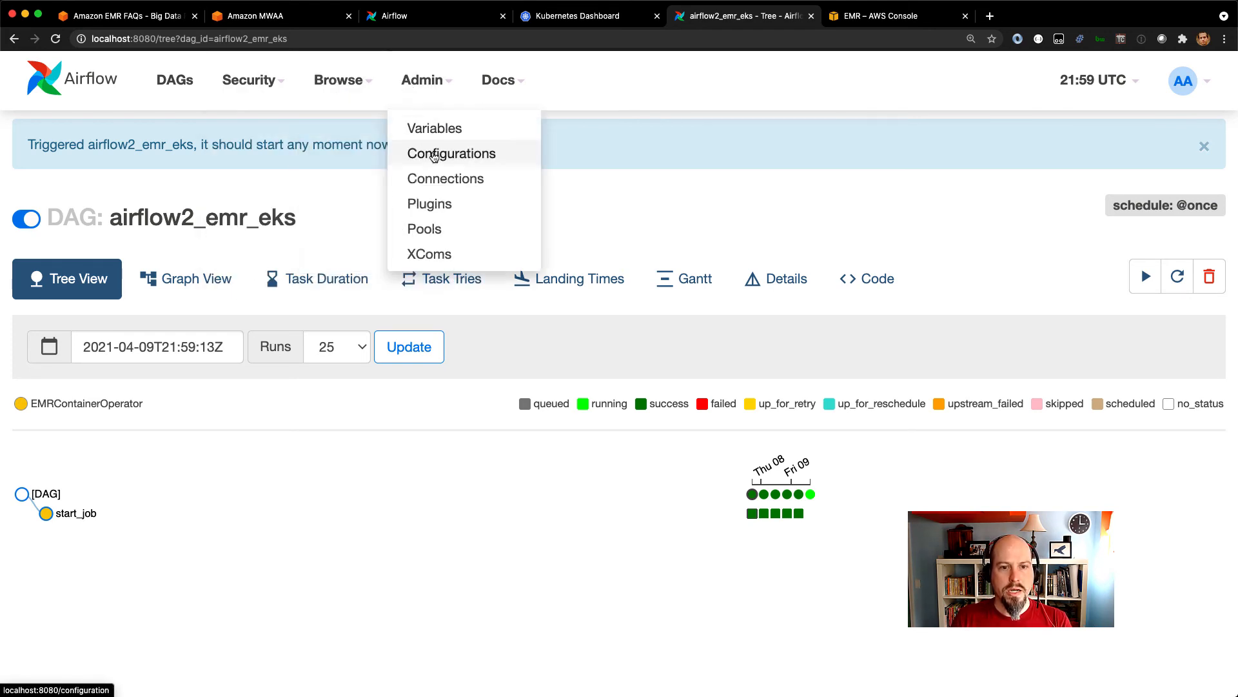
{"action": "mouse_move", "coordinate": [445, 178]}
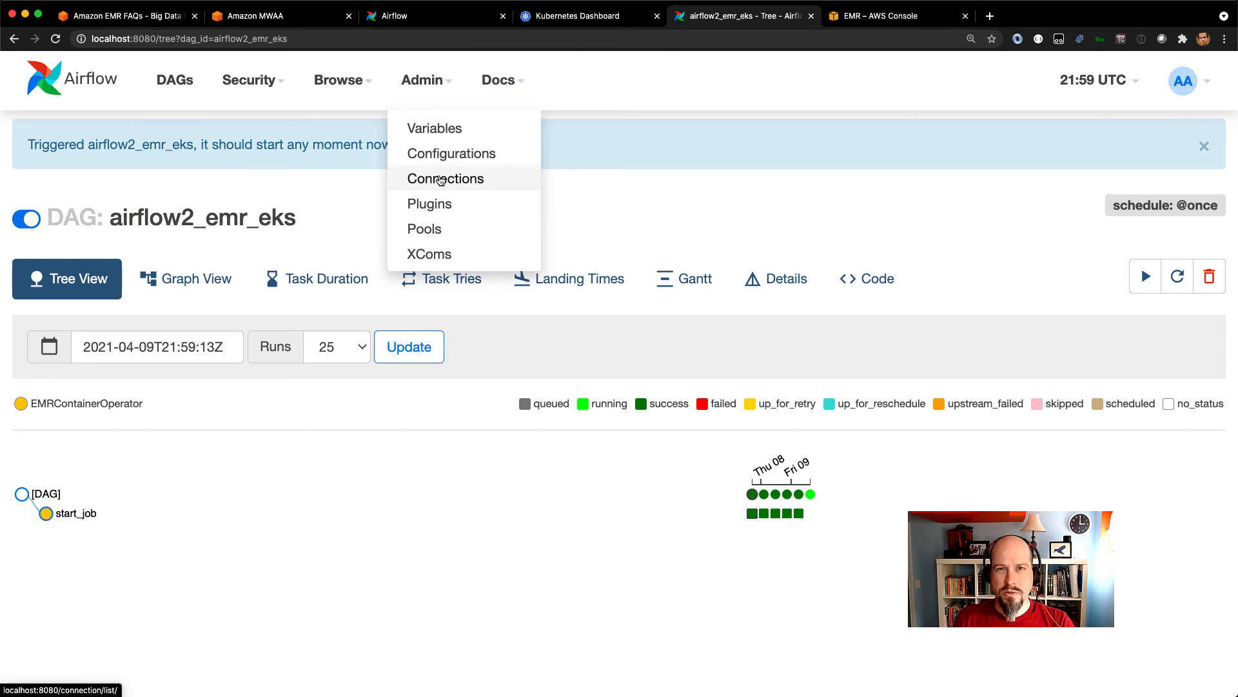
{"action": "left_click", "coordinate": [445, 178]}
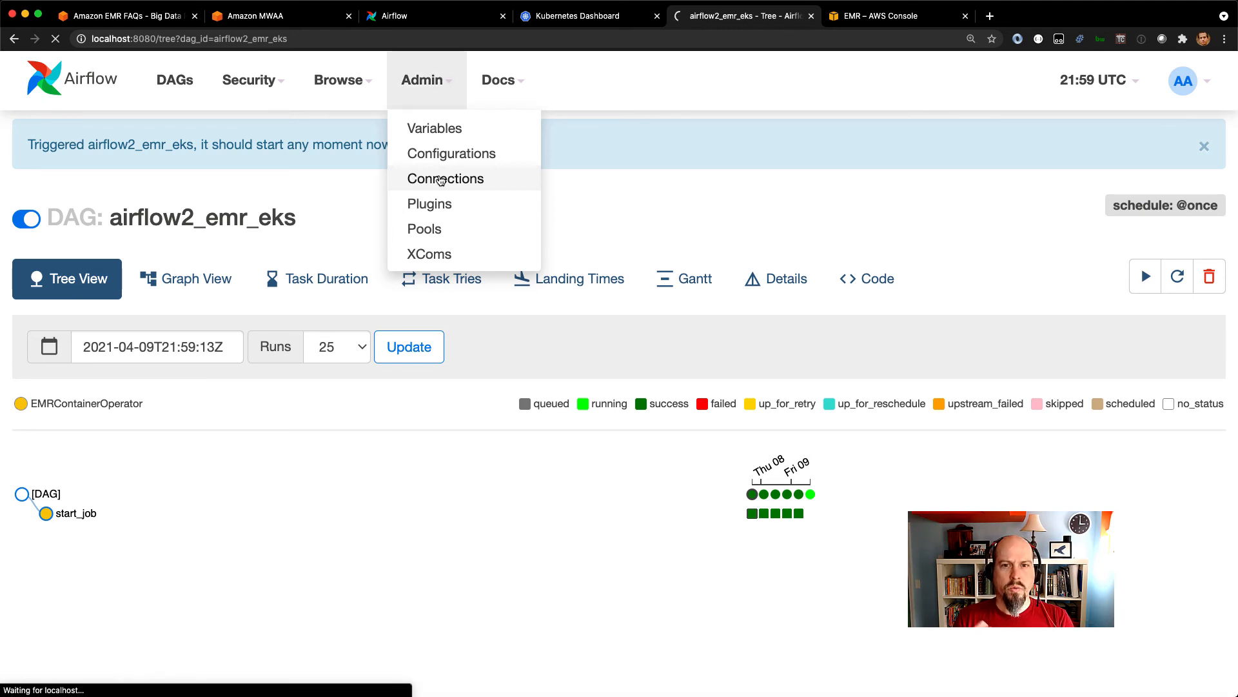
{"action": "left_click", "coordinate": [445, 178]}
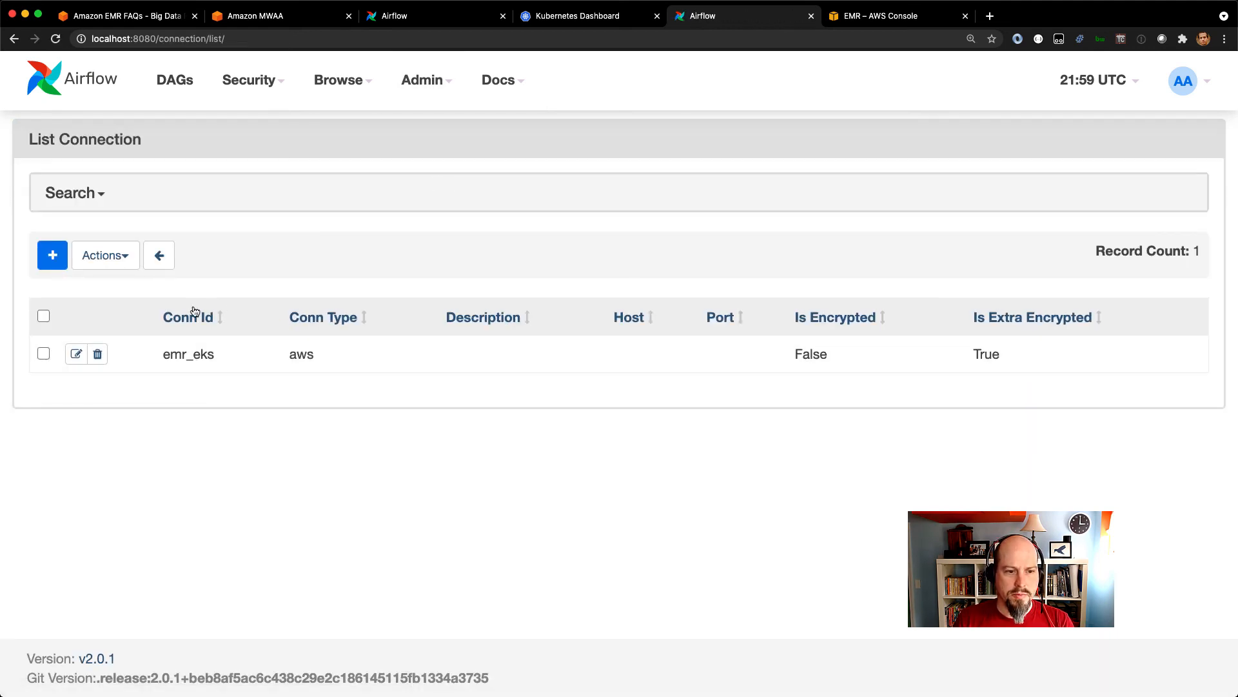
{"action": "left_click", "coordinate": [76, 354]}
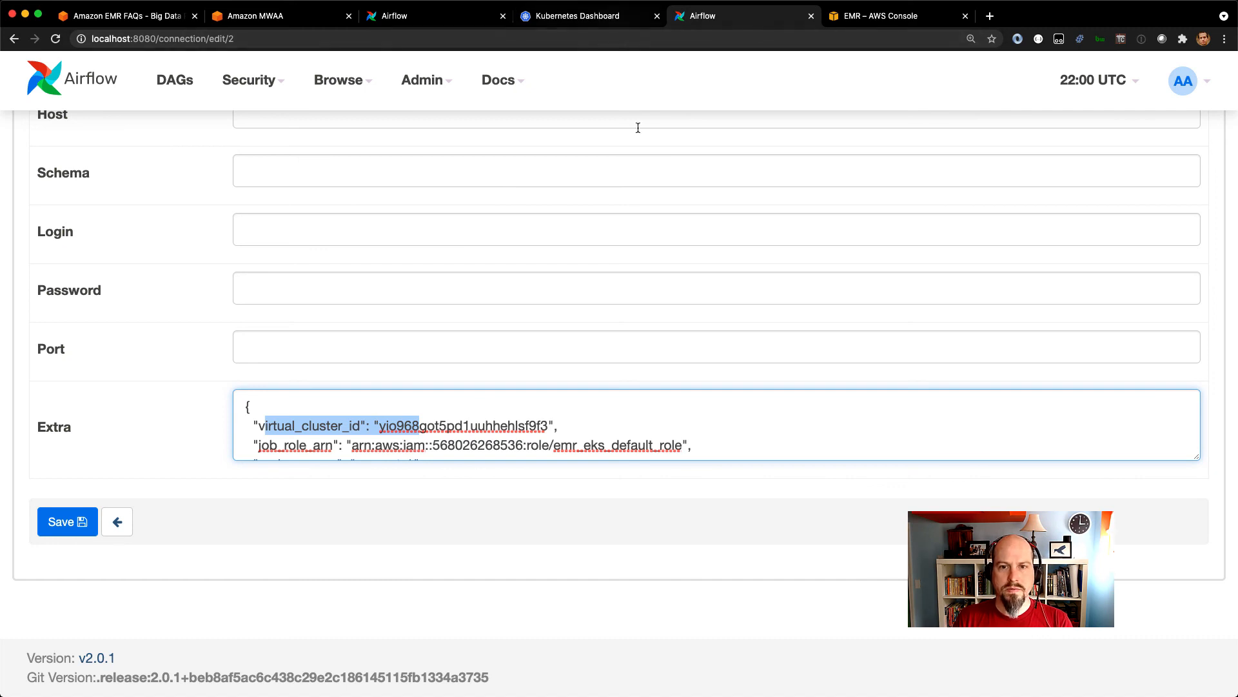
{"action": "left_click", "coordinate": [66, 522]}
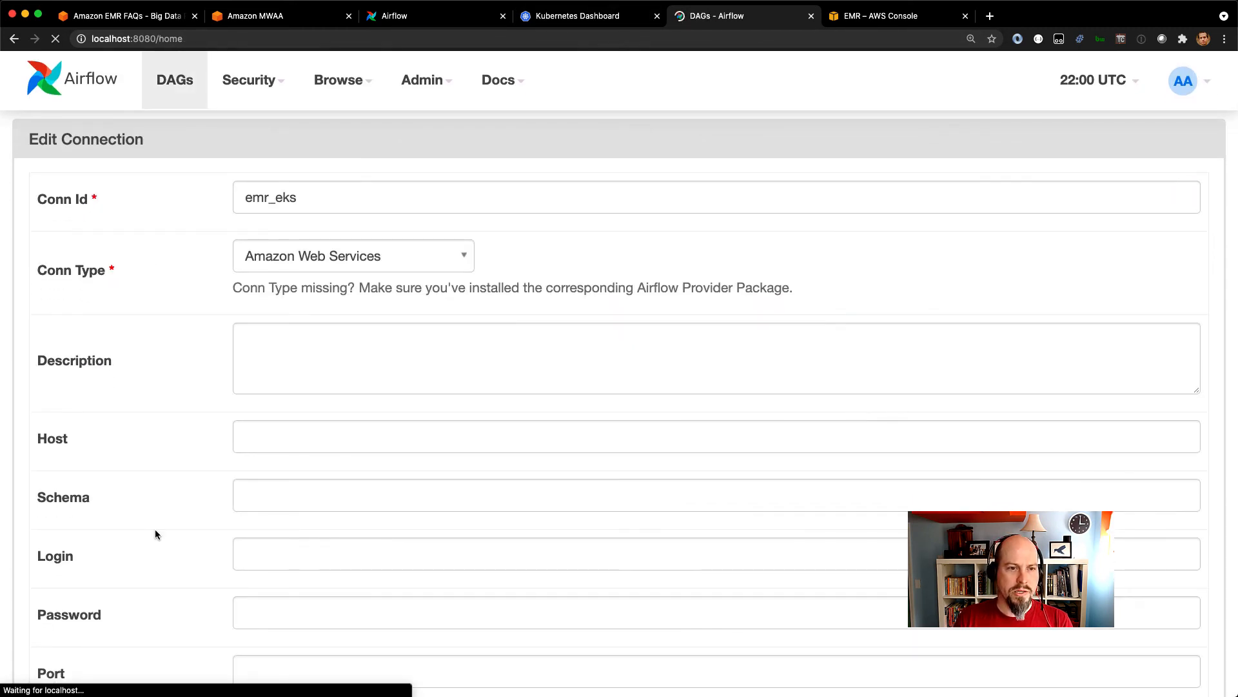
Step: Show the DAG code where BaseHook.get_connection("emr_eks") feeds virtual_cluster_id and execution_role_arn into EMRContainerOperator
{"action": "left_click", "coordinate": [174, 80]}
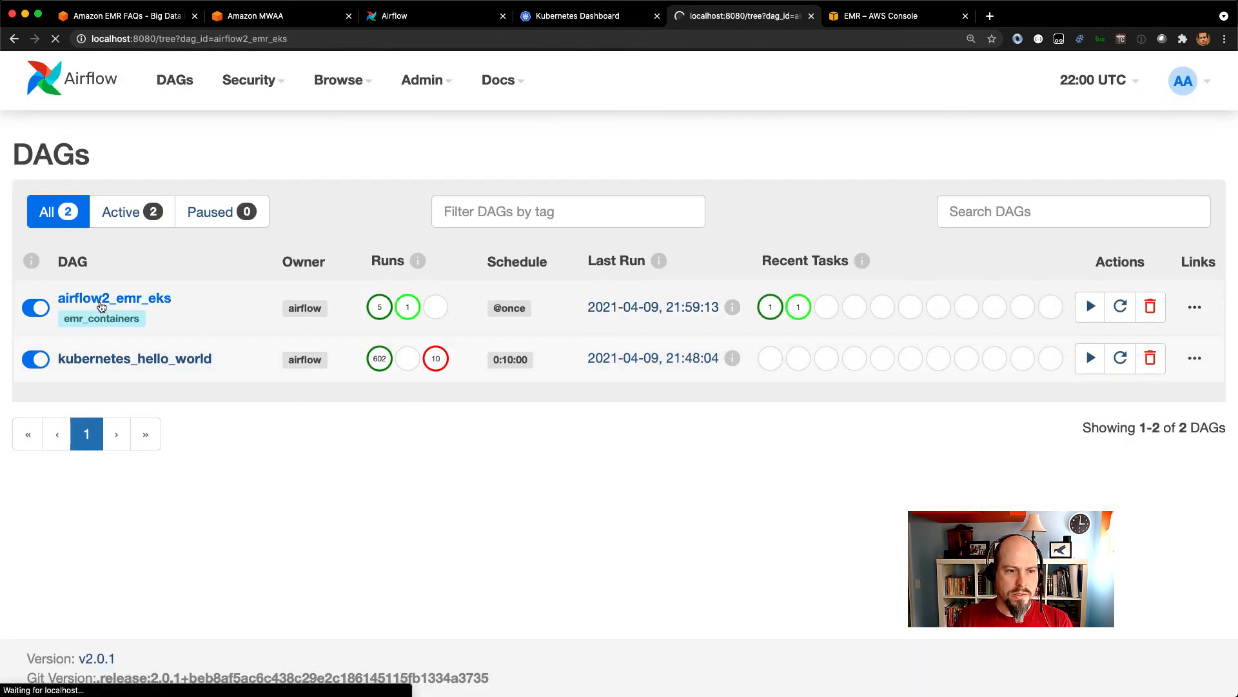
{"action": "left_click", "coordinate": [115, 298]}
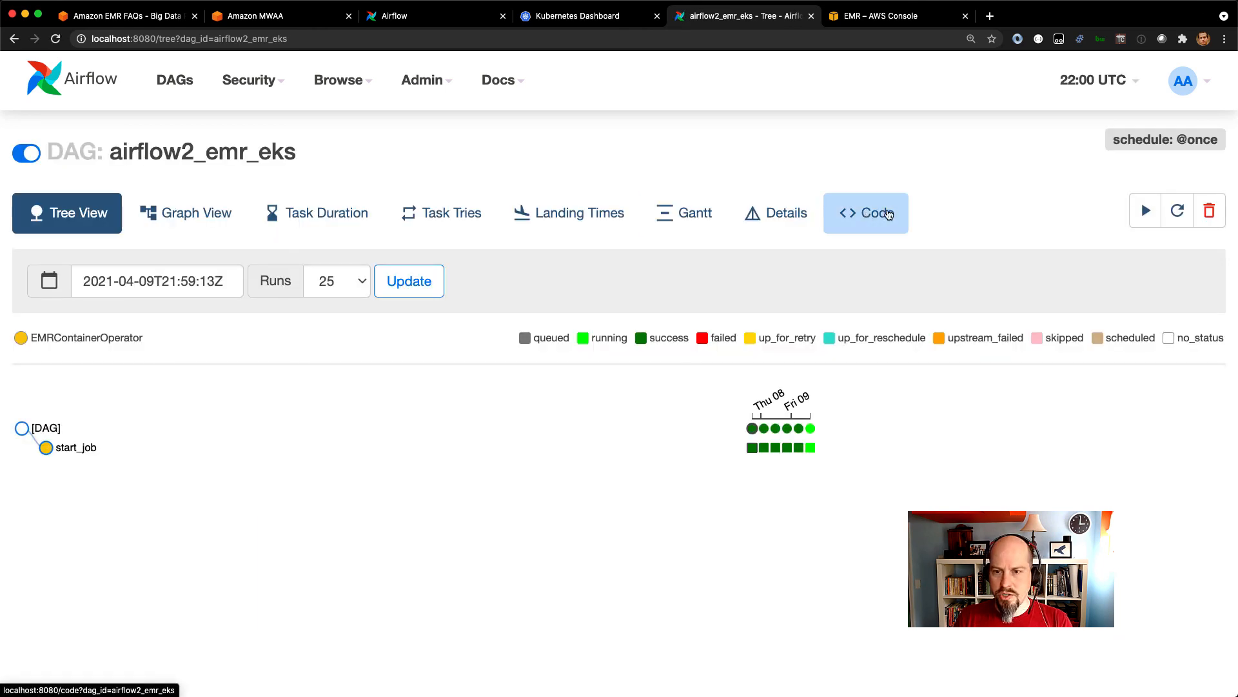
{"action": "left_click", "coordinate": [866, 212]}
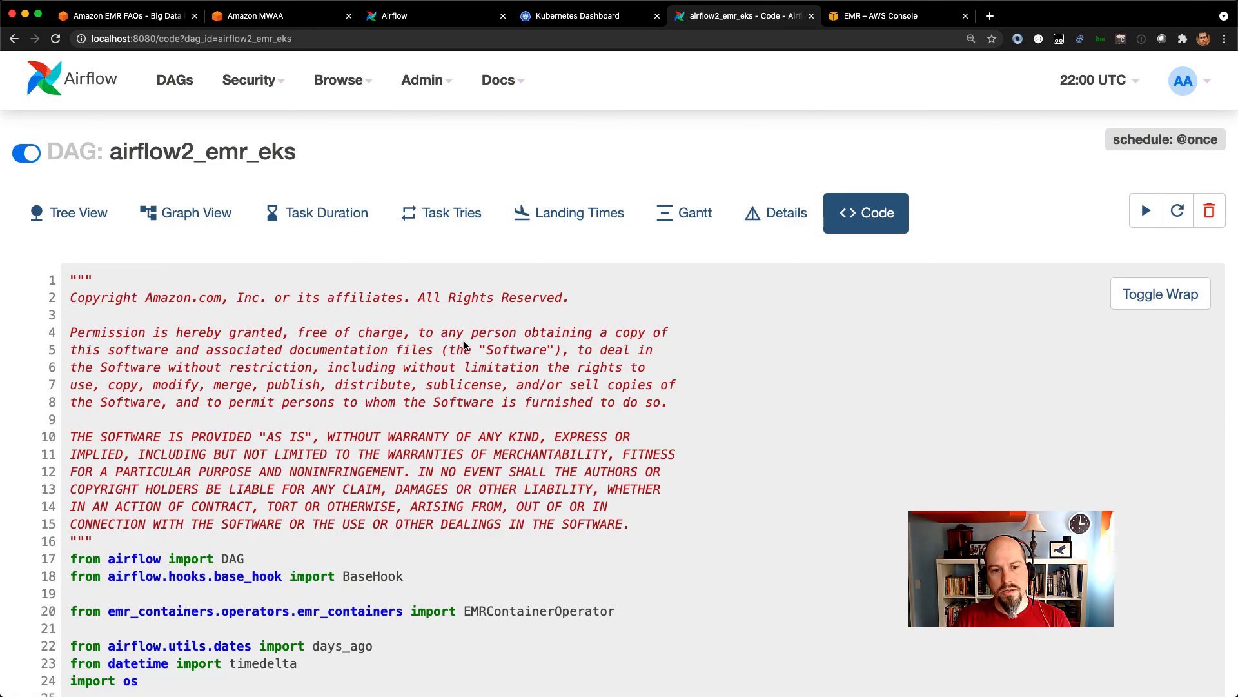
{"action": "scroll", "scroll_direction": "down", "scroll_amount": 3}
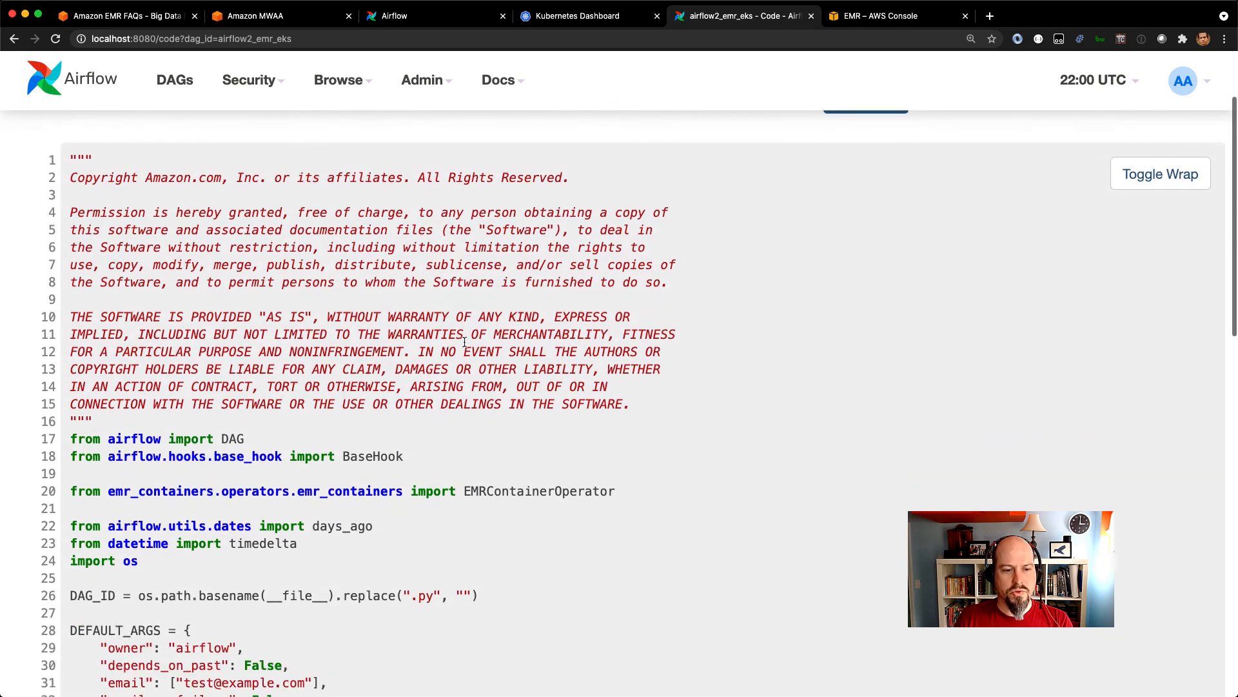
{"action": "scroll", "scroll_direction": "down", "scroll_amount": 3}
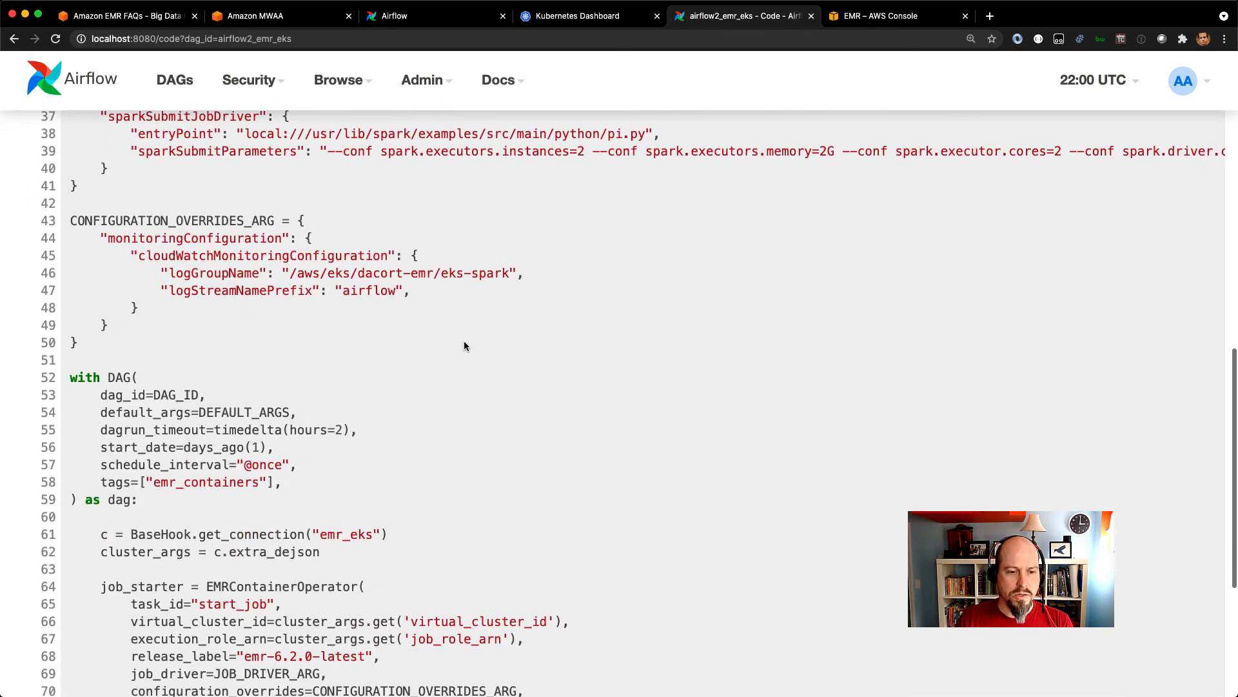
{"action": "scroll", "scroll_direction": "down", "scroll_amount": 3}
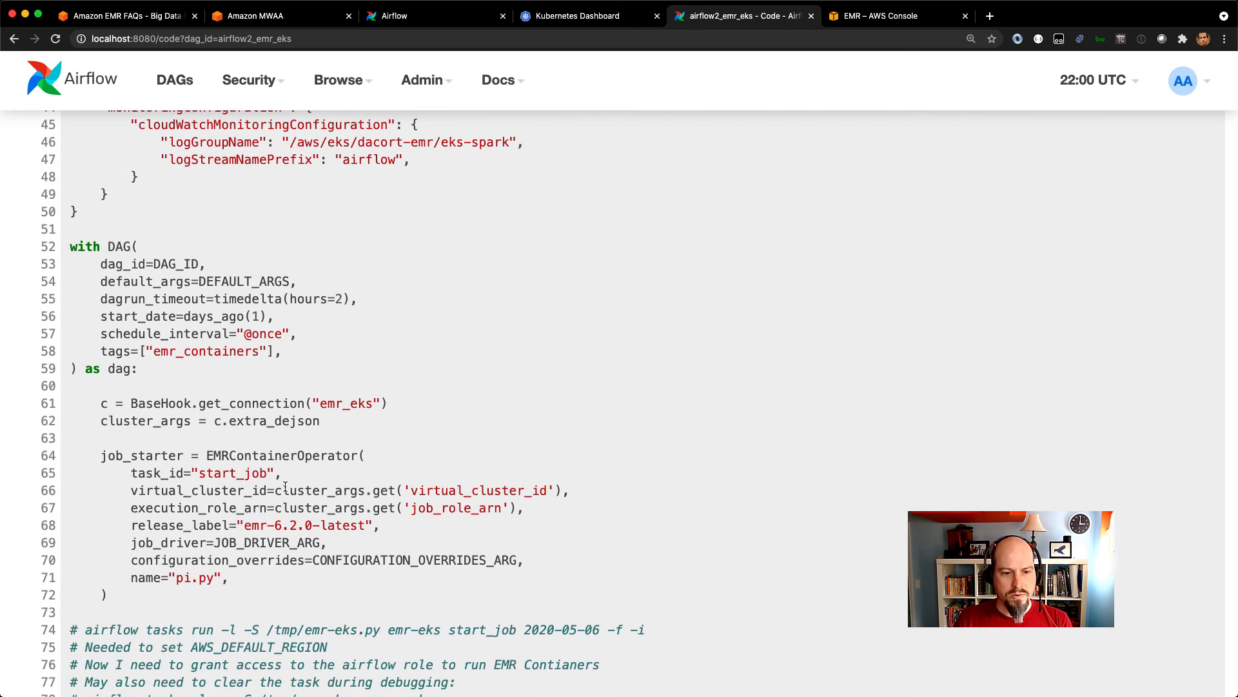